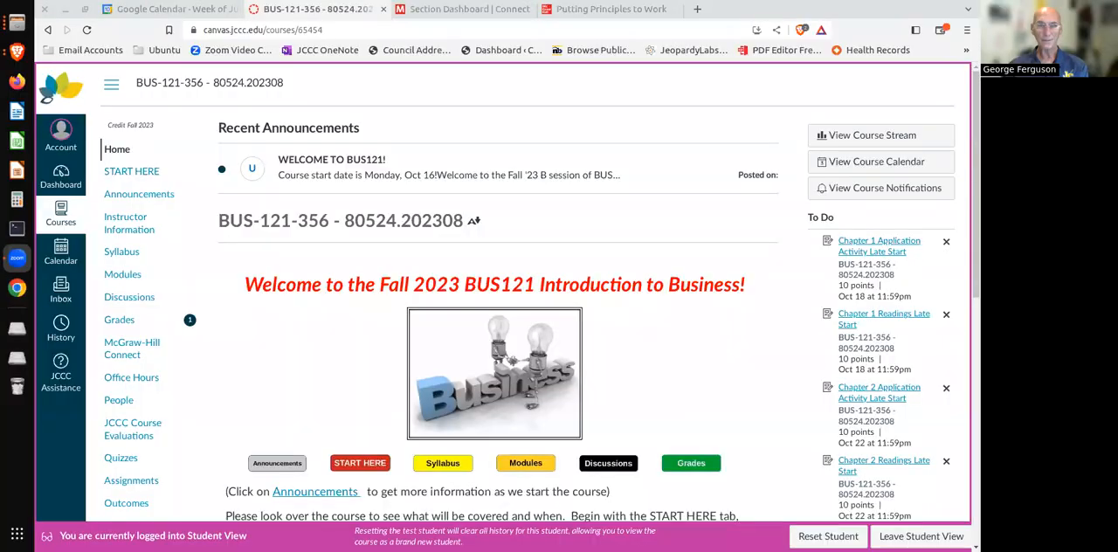
{"action": "mouse_move", "coordinate": [679, 362]}
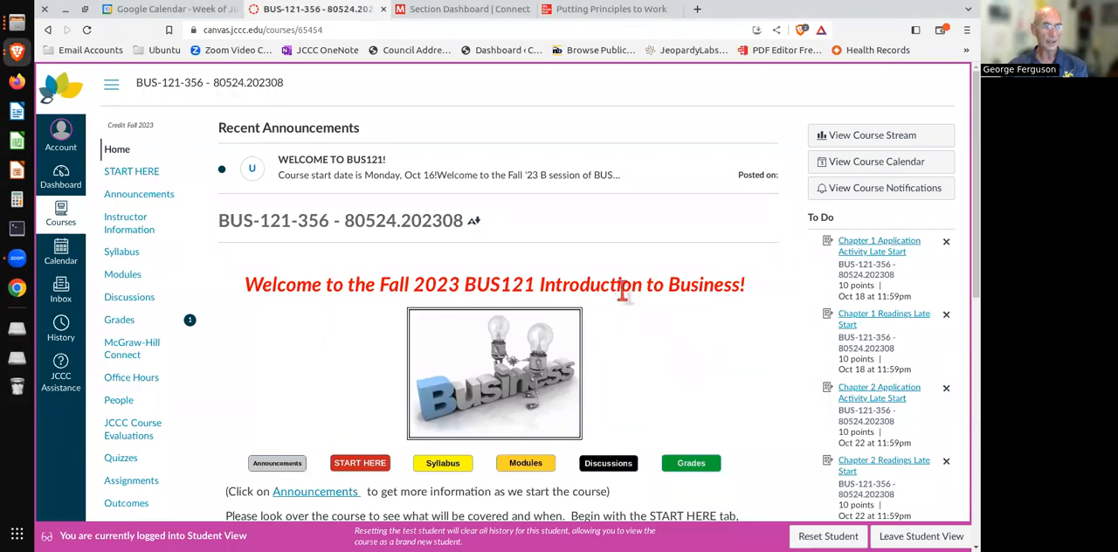
Go to the BUS121 Syllabus page and load the syllabus PDF in the file preview.
{"action": "scroll", "scroll_direction": "down", "scroll_amount": 3}
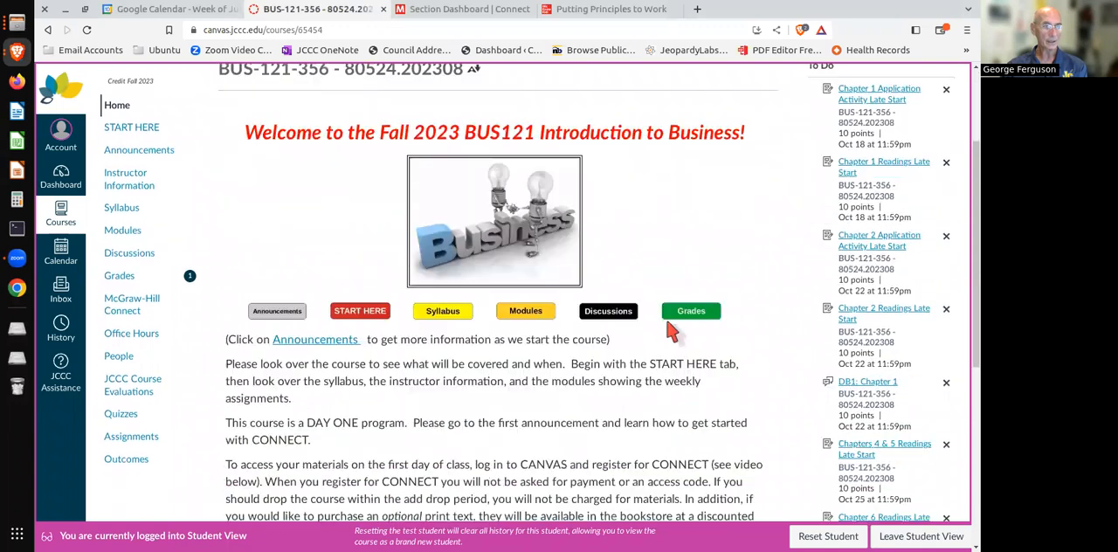
{"action": "scroll", "scroll_direction": "down", "scroll_amount": 3}
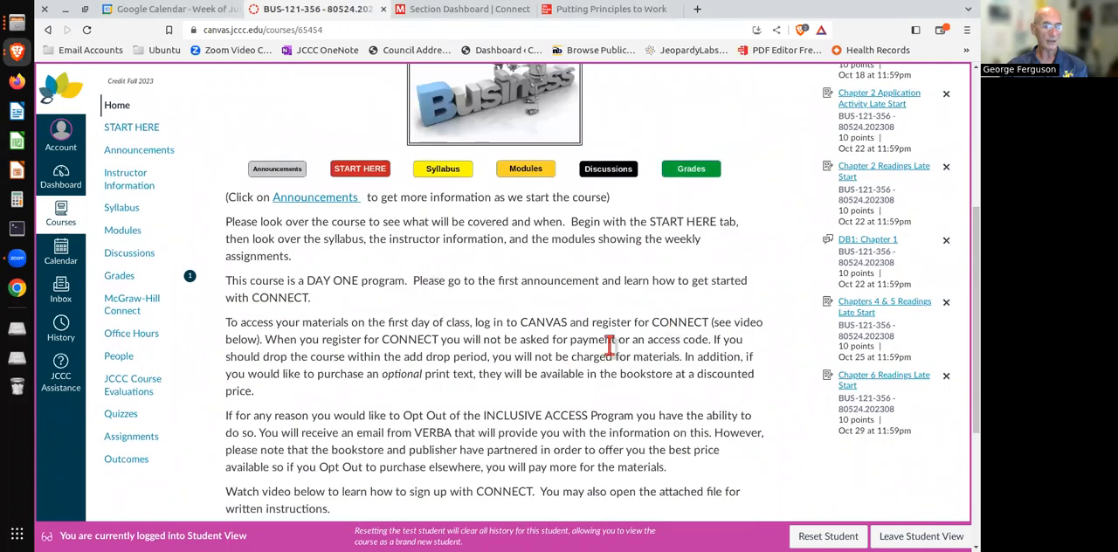
{"action": "scroll", "scroll_direction": "down", "scroll_amount": 3}
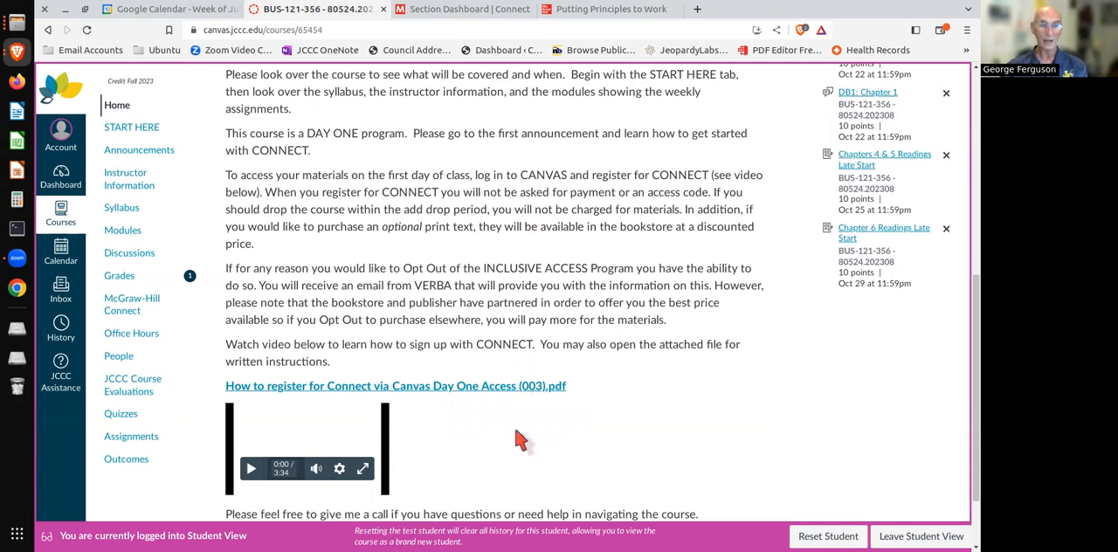
{"action": "mouse_move", "coordinate": [253, 441]}
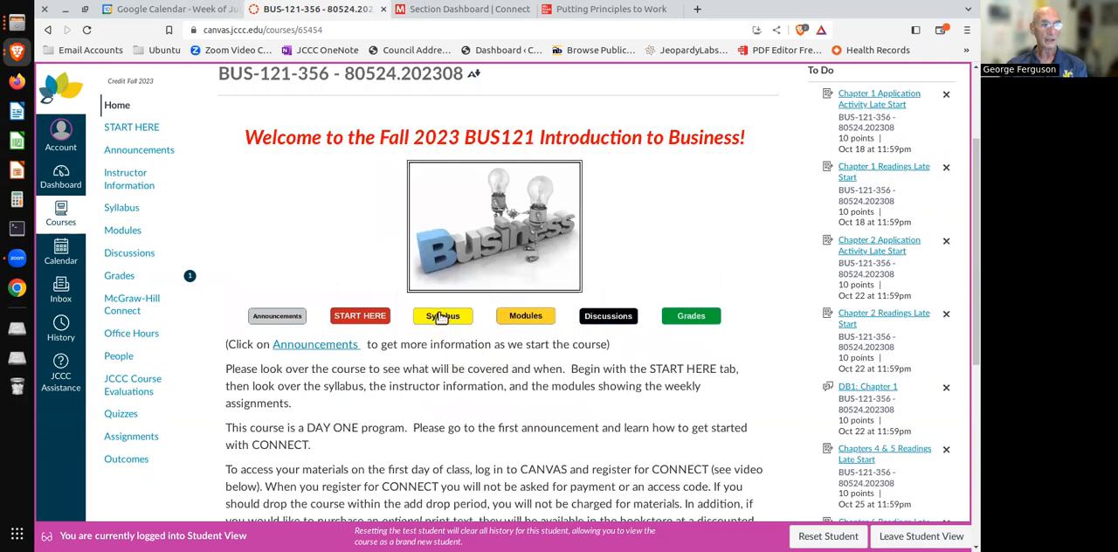
{"action": "left_click", "coordinate": [444, 316]}
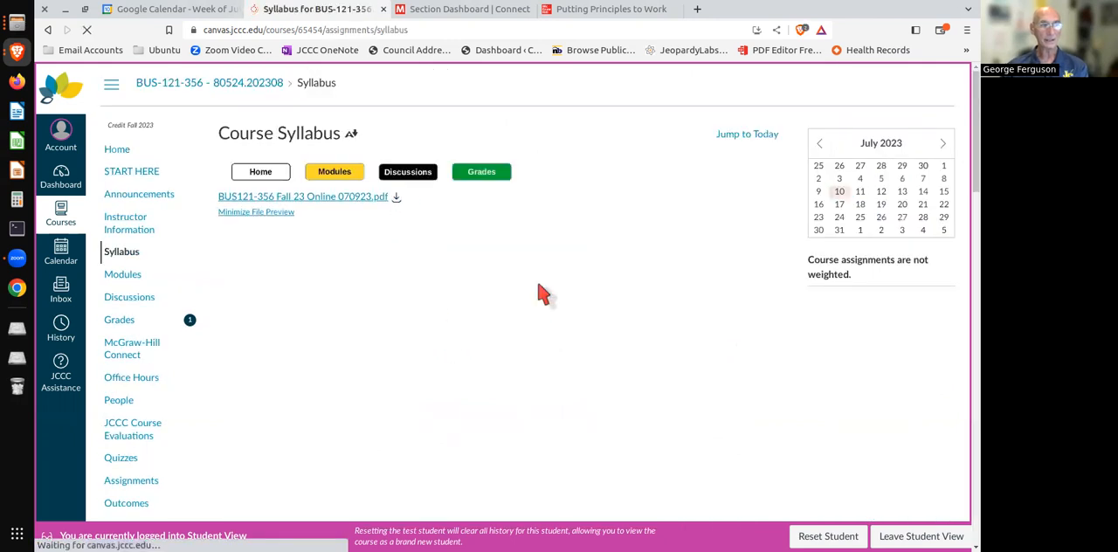
{"action": "left_click", "coordinate": [303, 195]}
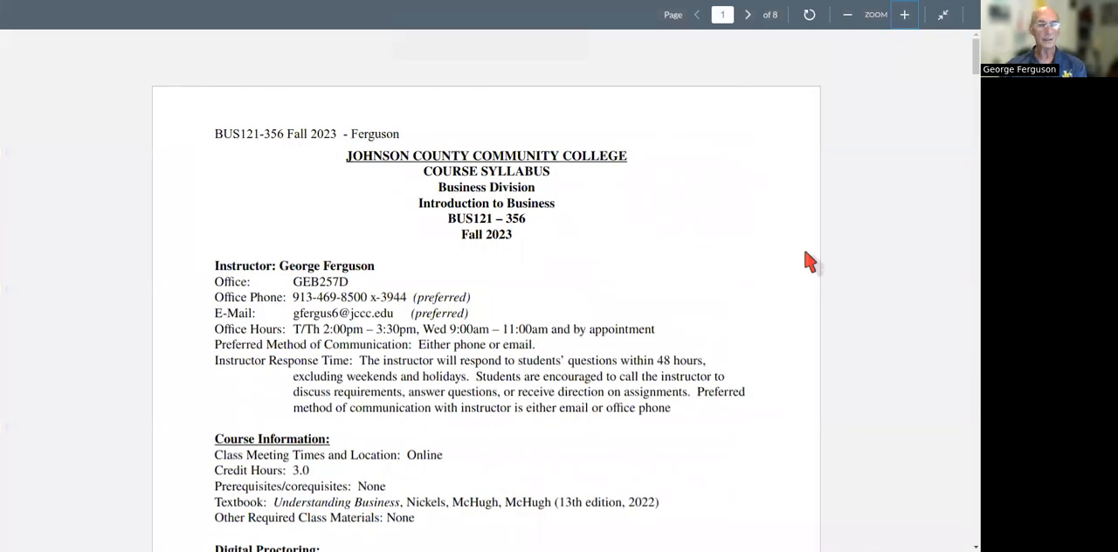
{"action": "mouse_move", "coordinate": [410, 244]}
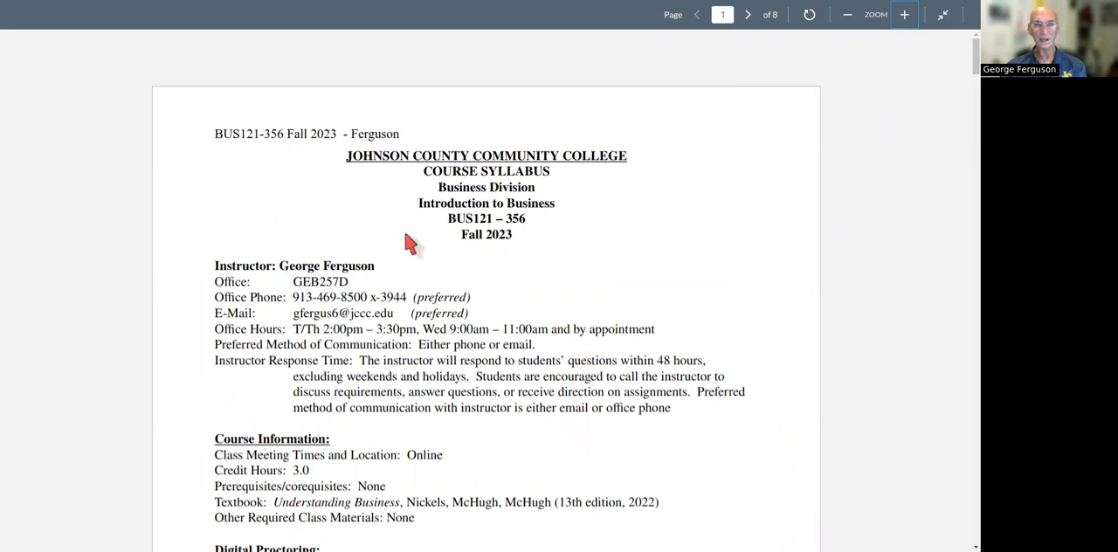
{"action": "mouse_move", "coordinate": [412, 340]}
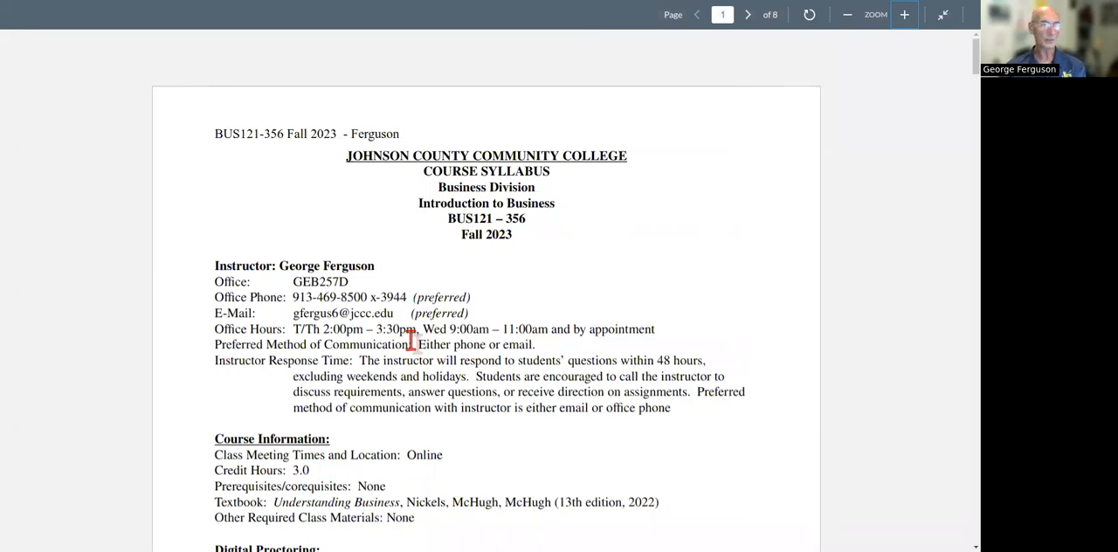
Scroll the syllabus to the course information, description and objectives.
{"action": "scroll", "scroll_direction": "down", "scroll_amount": 3}
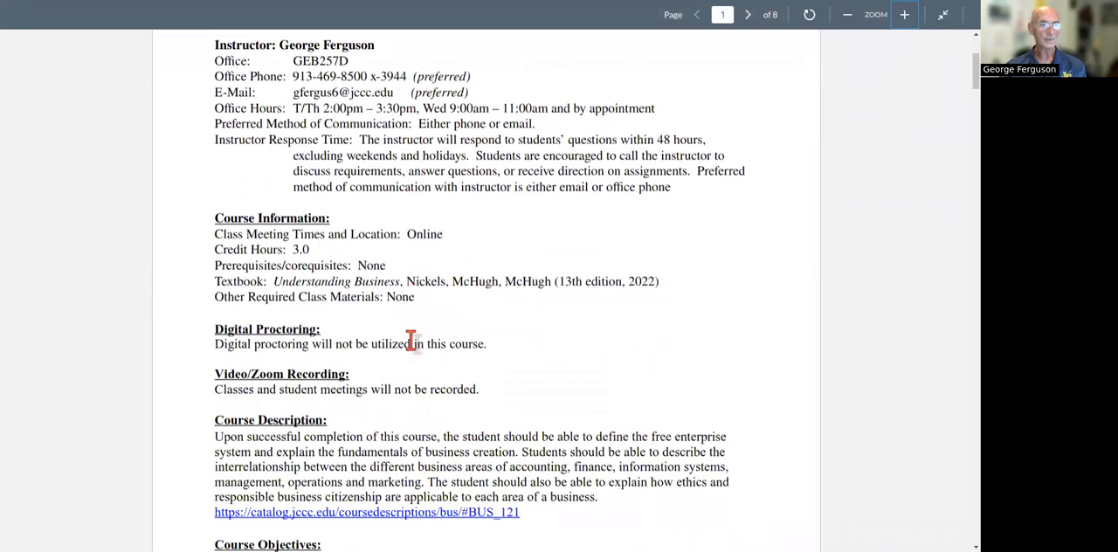
{"action": "mouse_move", "coordinate": [294, 281]}
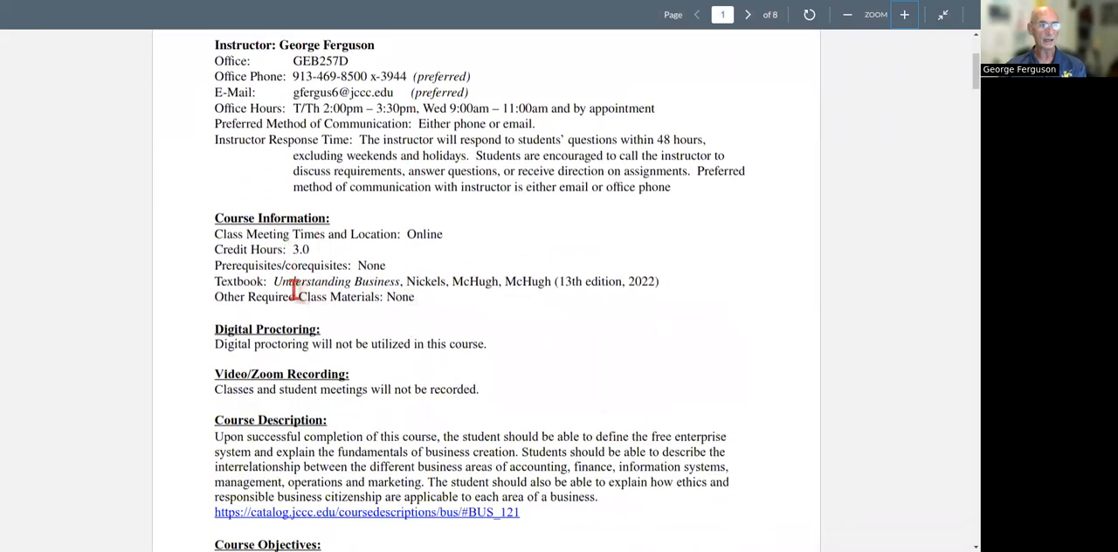
{"action": "mouse_move", "coordinate": [437, 281]}
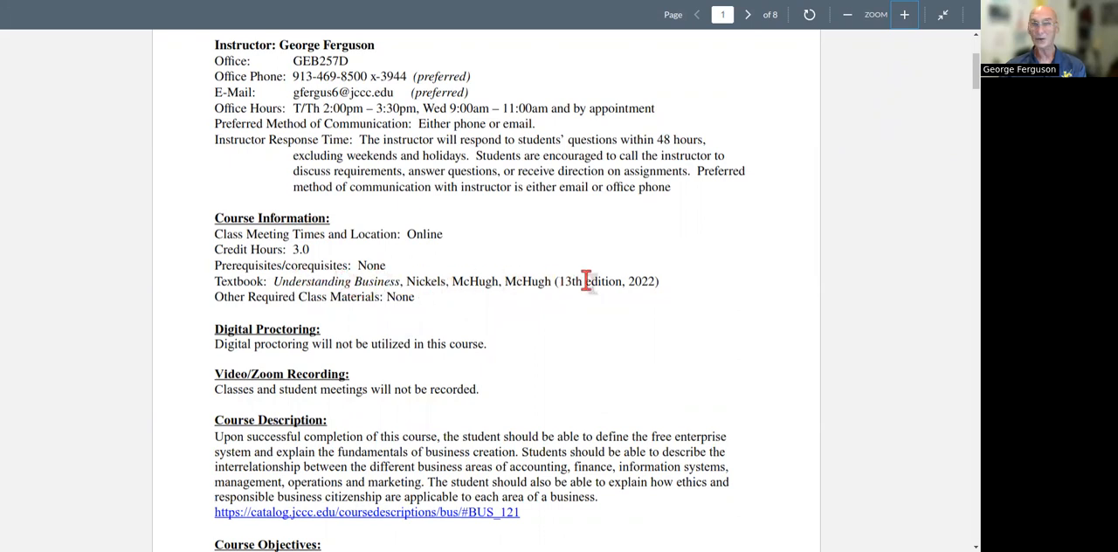
{"action": "scroll", "scroll_direction": "down", "scroll_amount": 3}
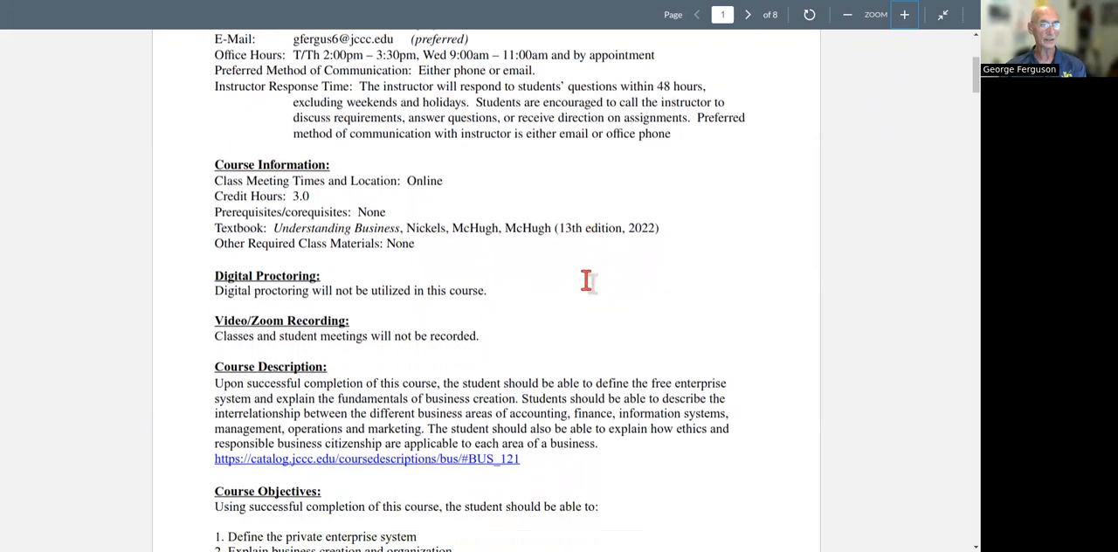
{"action": "scroll", "scroll_direction": "down", "scroll_amount": 3}
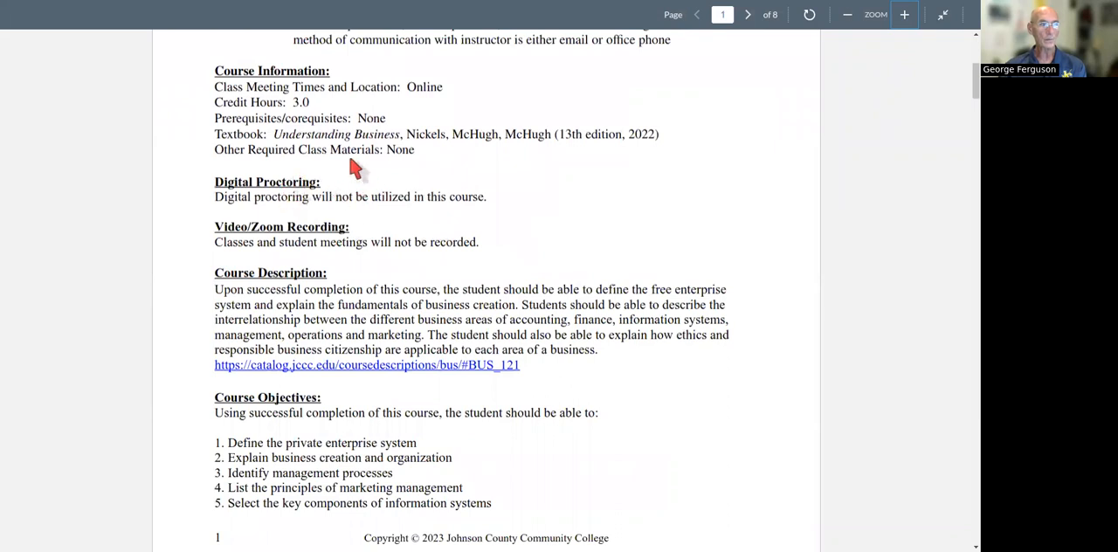
{"action": "mouse_move", "coordinate": [328, 241]}
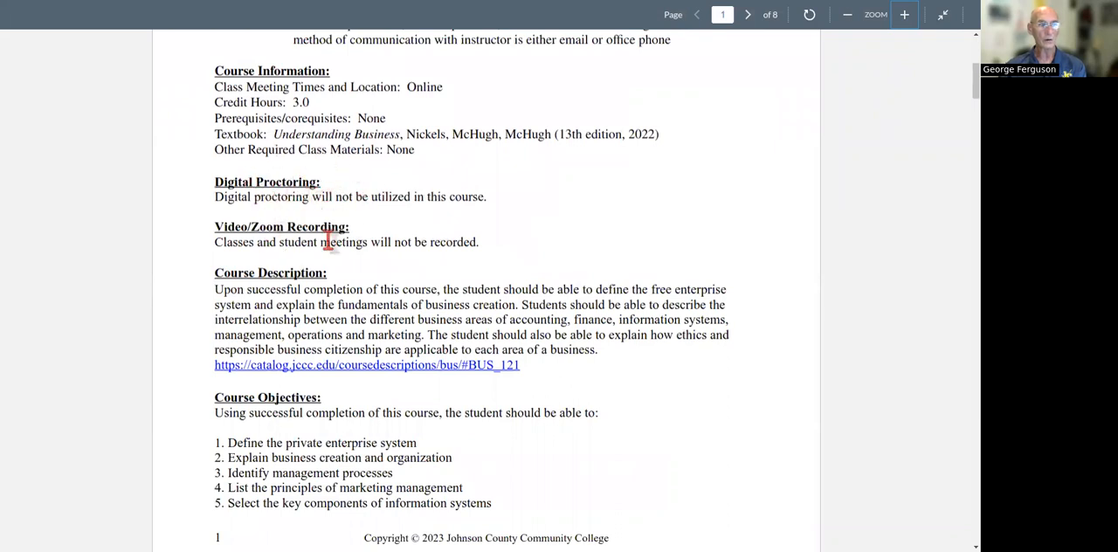
{"action": "mouse_move", "coordinate": [463, 262]}
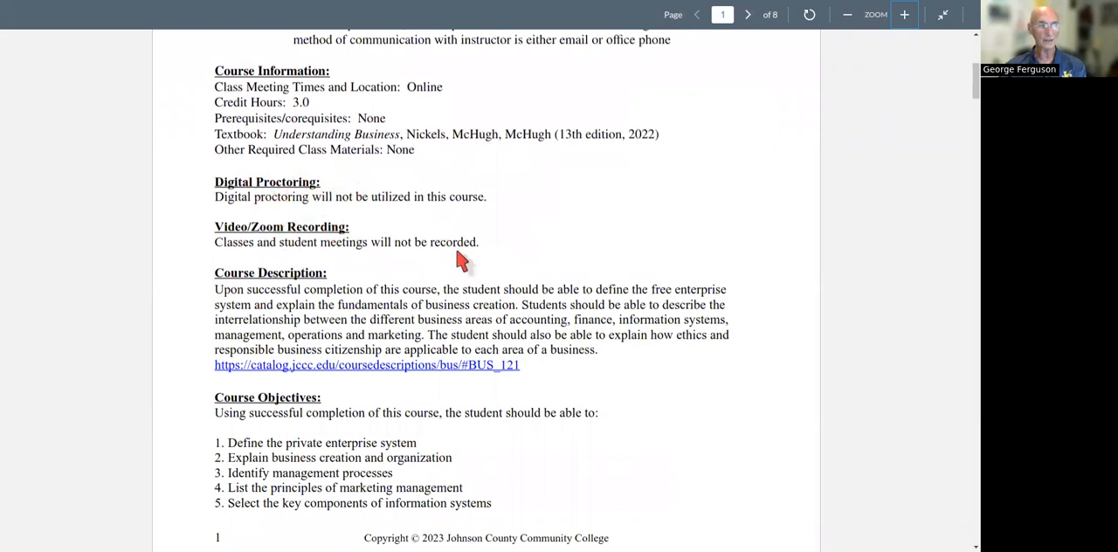
{"action": "mouse_move", "coordinate": [559, 255]}
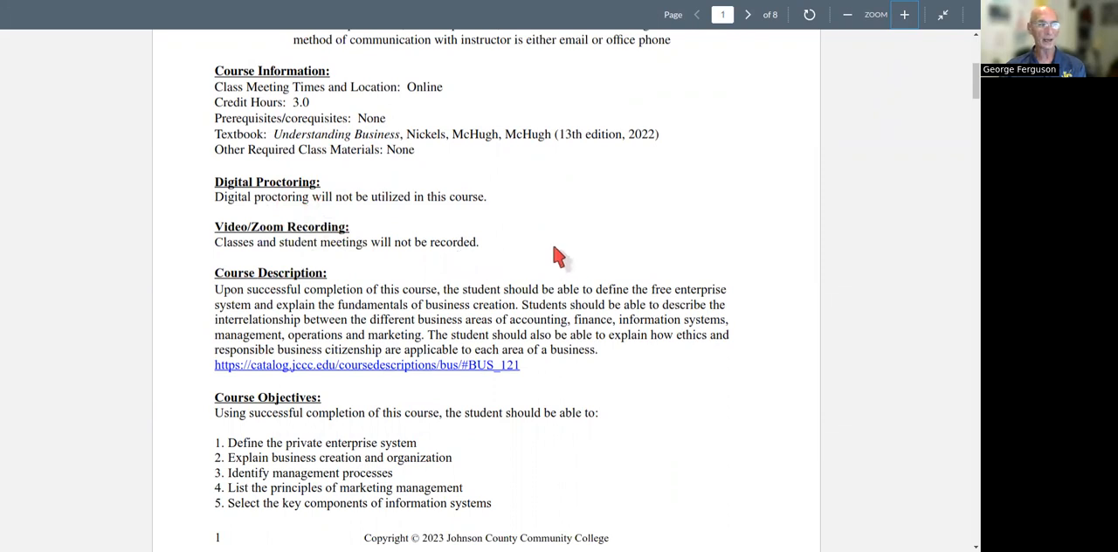
Scroll the syllabus onto page 2 showing the Day One Program and Course Requirements.
{"action": "scroll", "scroll_direction": "down", "scroll_amount": 3}
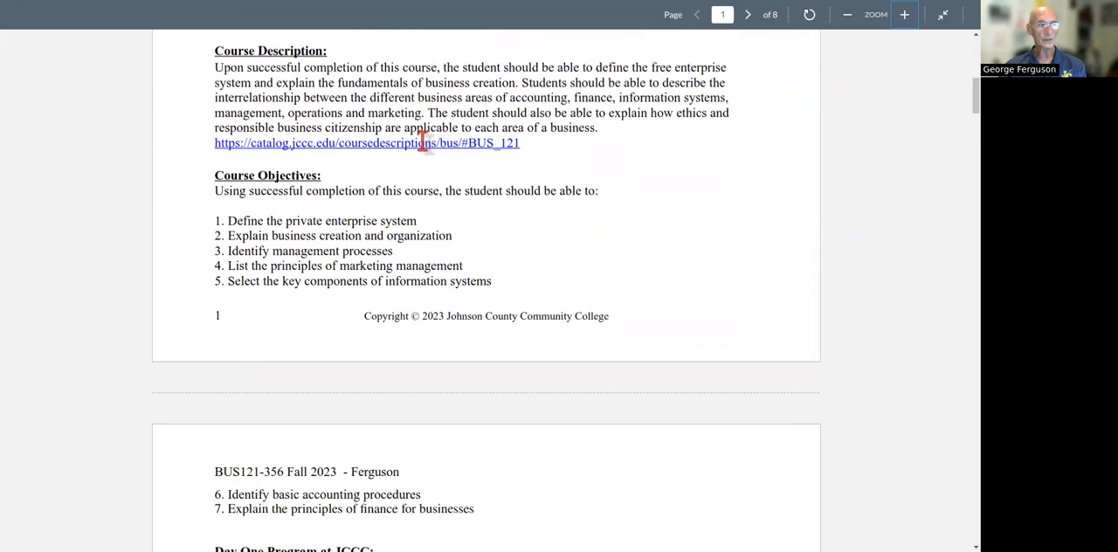
{"action": "scroll", "scroll_direction": "down", "scroll_amount": 3}
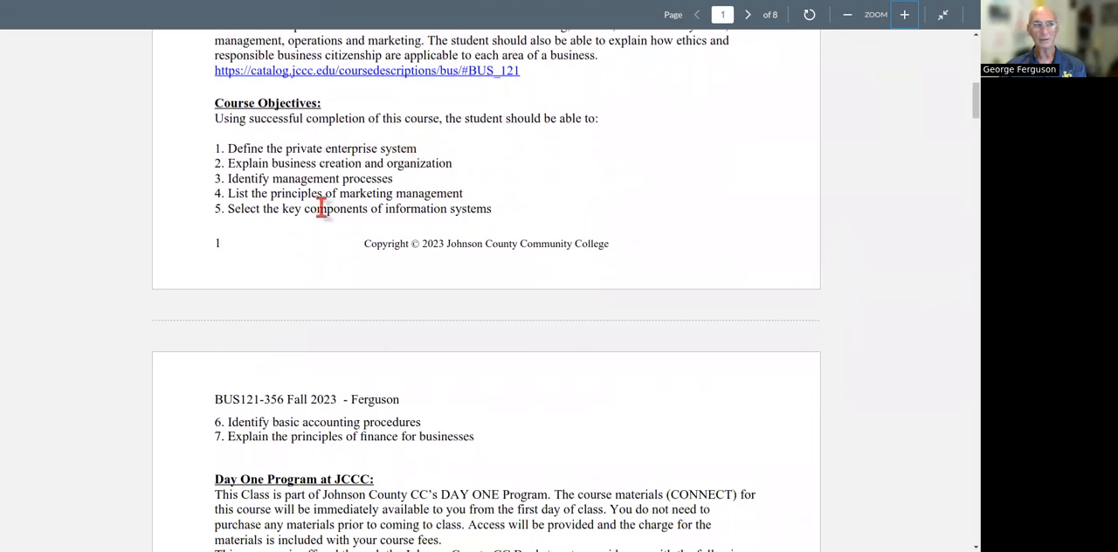
{"action": "mouse_move", "coordinate": [412, 210]}
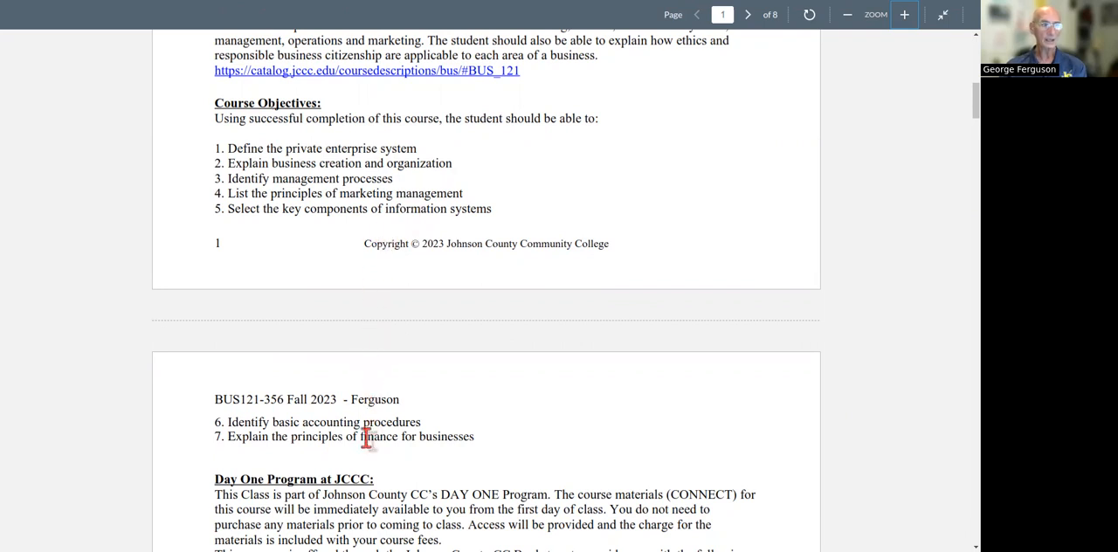
{"action": "scroll", "scroll_direction": "down", "scroll_amount": 3}
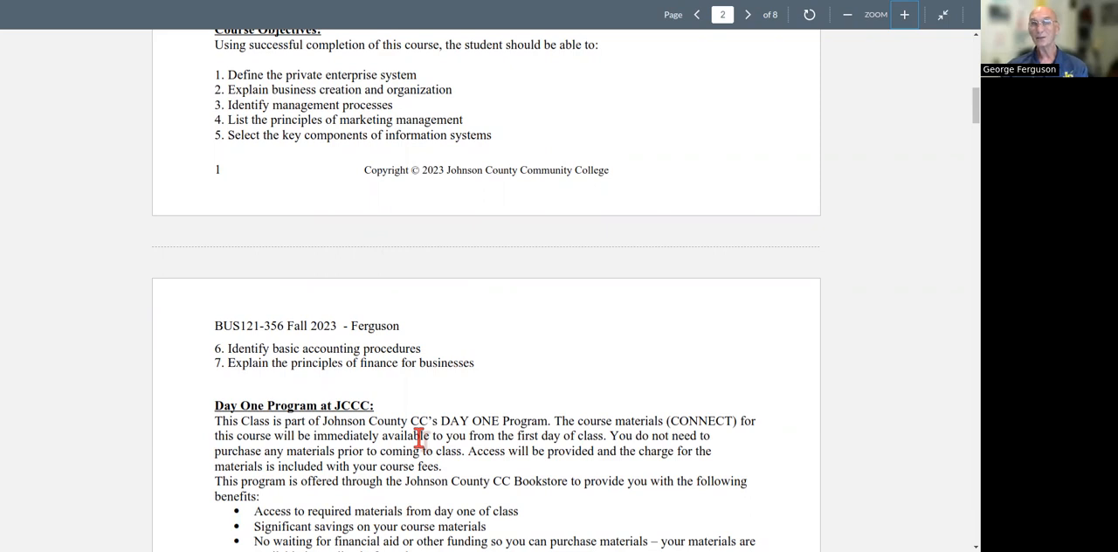
{"action": "scroll", "scroll_direction": "down", "scroll_amount": 3}
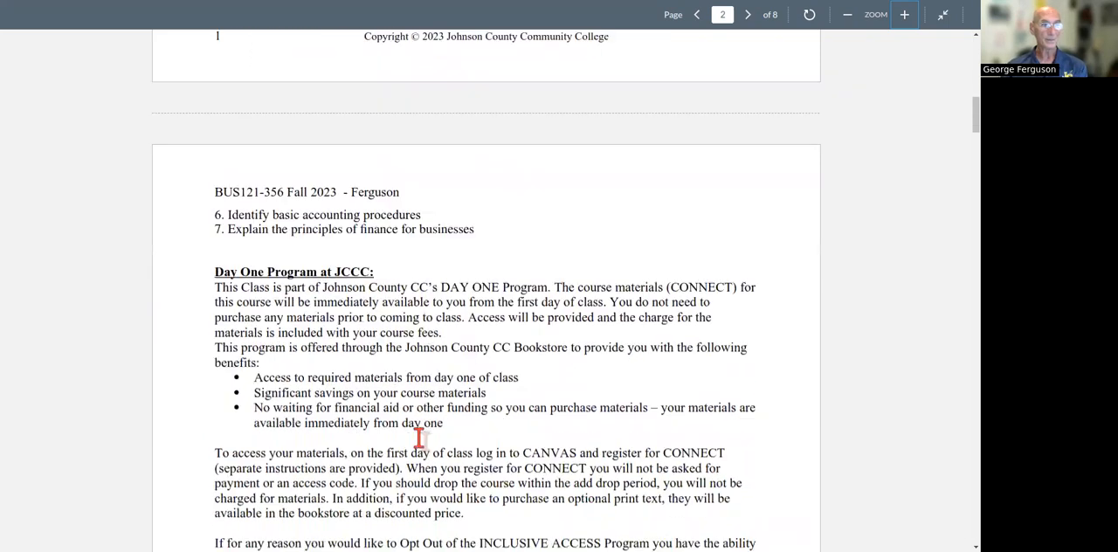
{"action": "scroll", "scroll_direction": "down", "scroll_amount": 3}
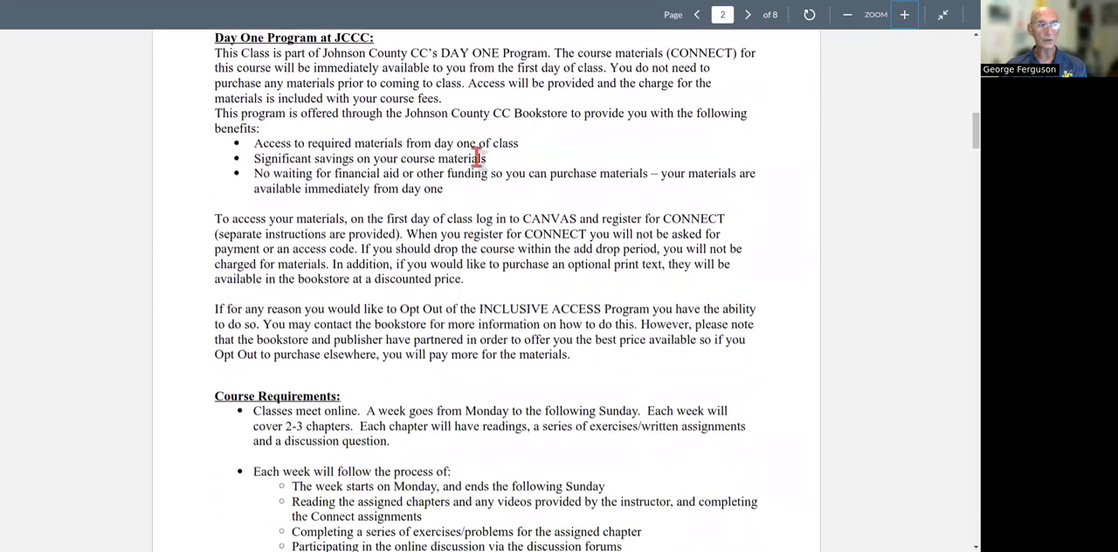
{"action": "mouse_move", "coordinate": [393, 278]}
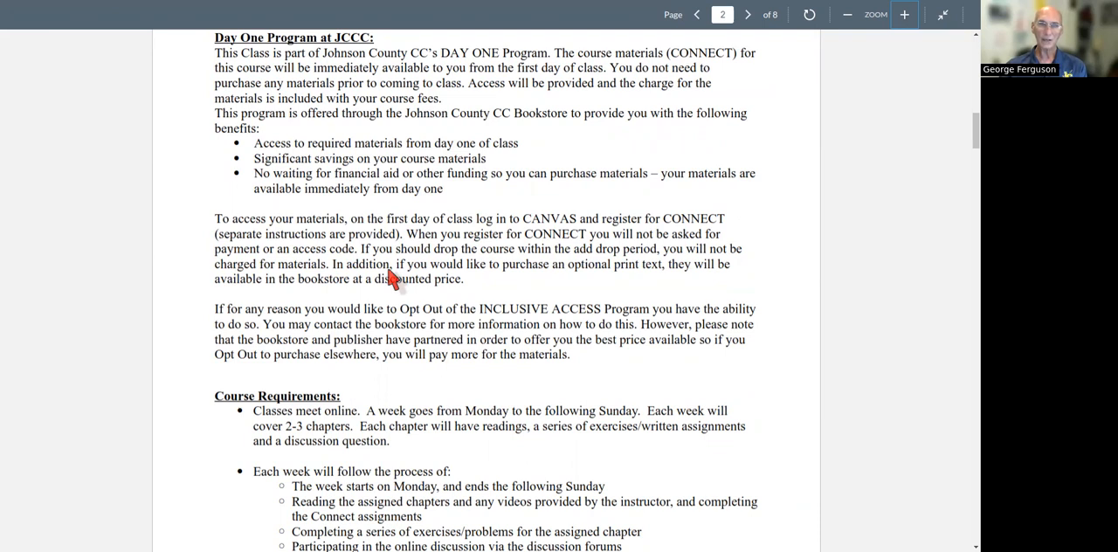
{"action": "scroll", "scroll_direction": "down", "scroll_amount": 3}
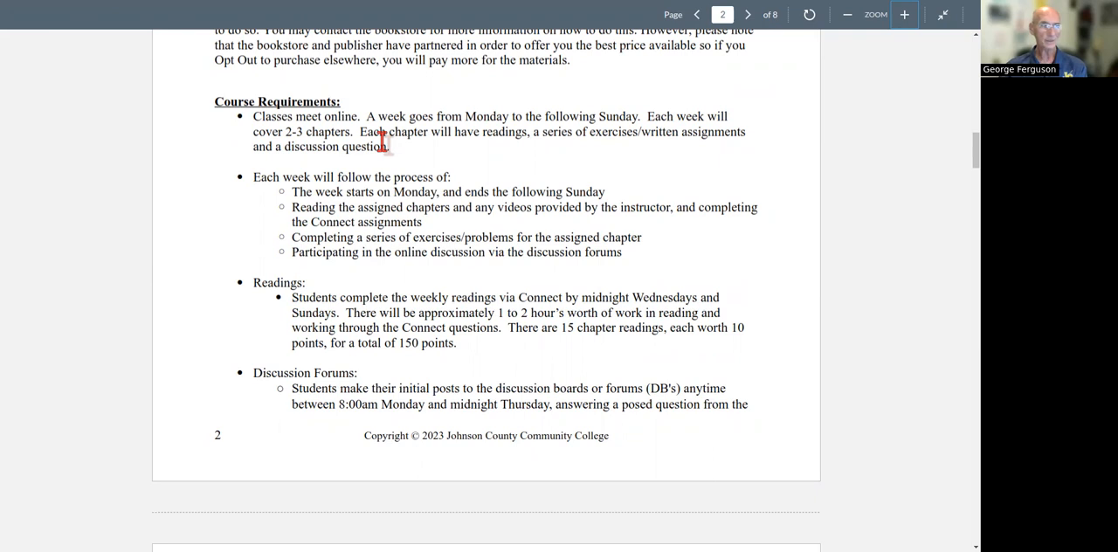
Scroll to page 3 showing discussion posting rules, Weekly Assignments and Exams.
{"action": "scroll", "scroll_direction": "down", "scroll_amount": 3}
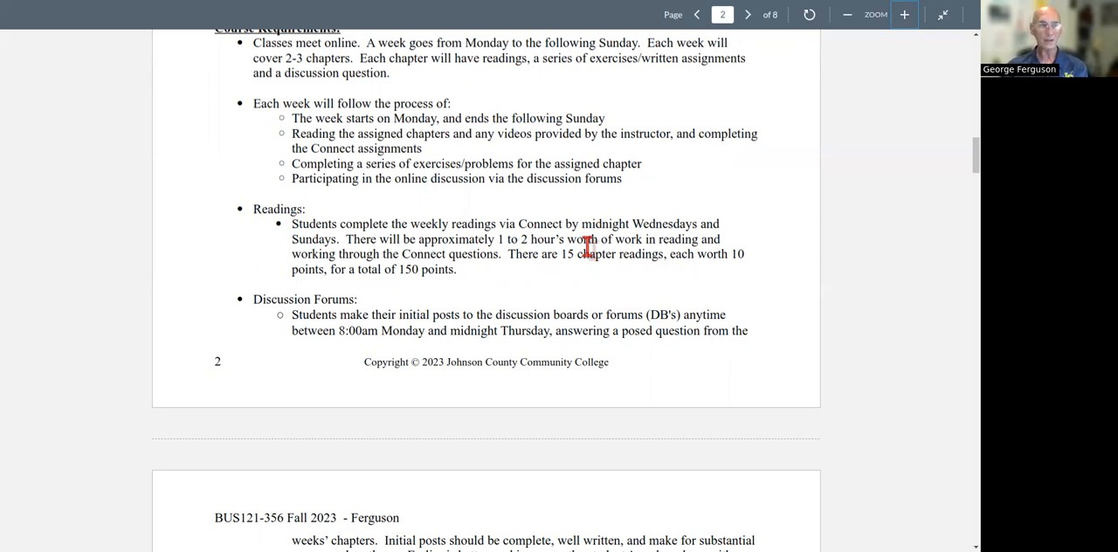
{"action": "scroll", "scroll_direction": "down", "scroll_amount": 3}
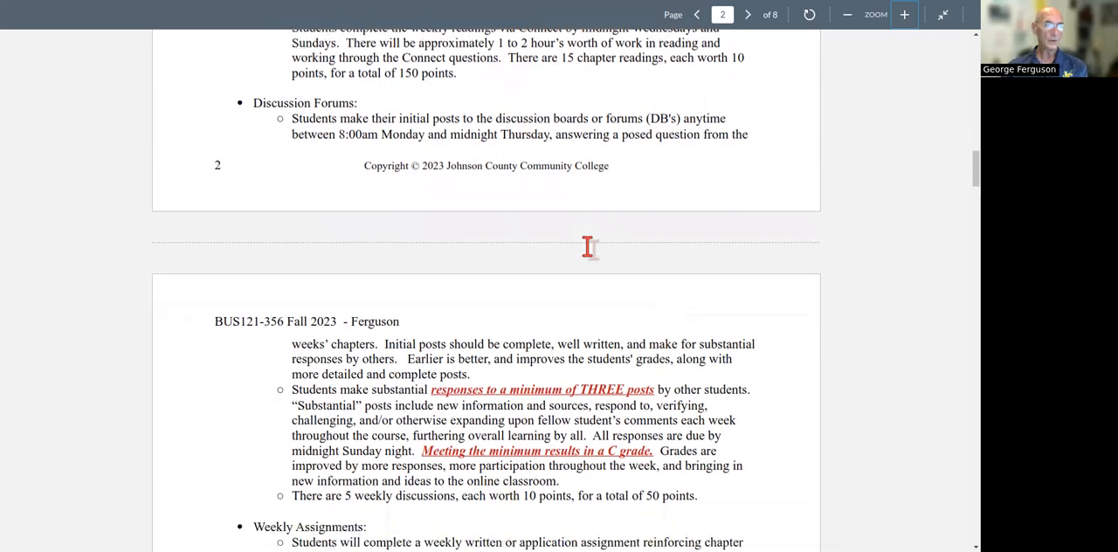
{"action": "scroll", "scroll_direction": "down", "scroll_amount": 3}
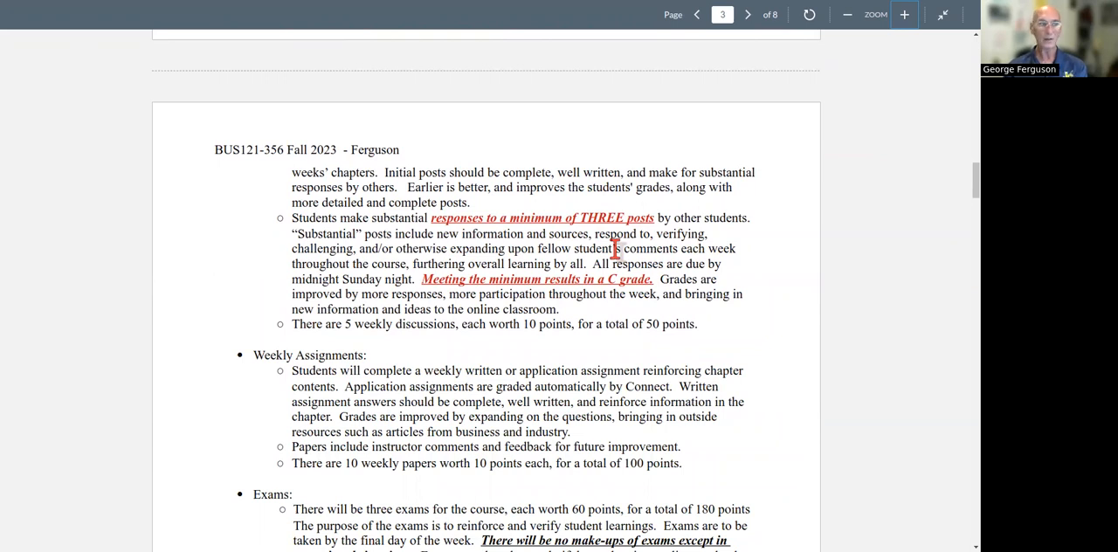
Scroll to the bottom of page 3 covering the final reflection paper and late-assignment policy.
{"action": "scroll", "scroll_direction": "down", "scroll_amount": 3}
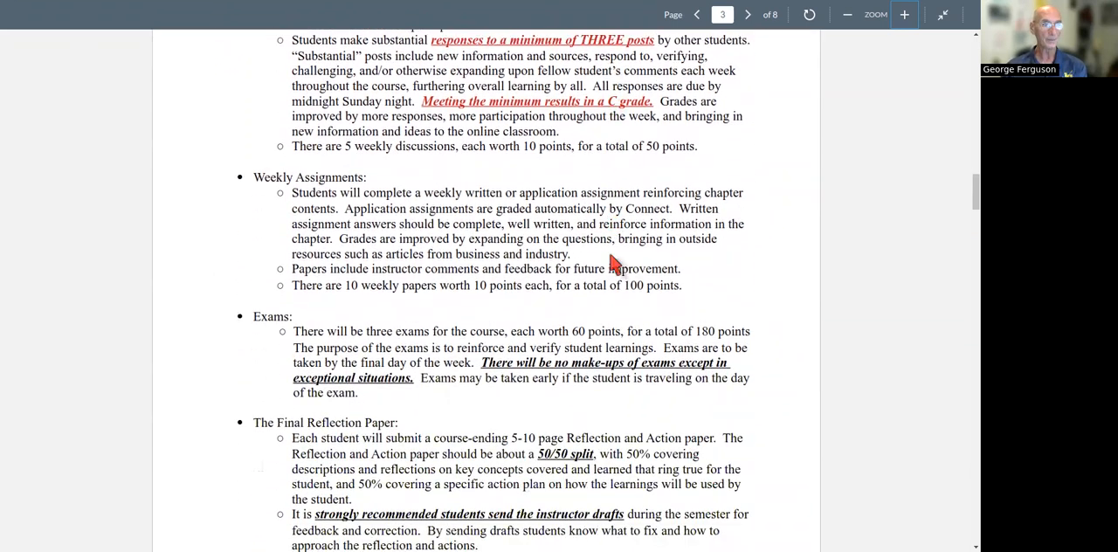
{"action": "scroll", "scroll_direction": "down", "scroll_amount": 3}
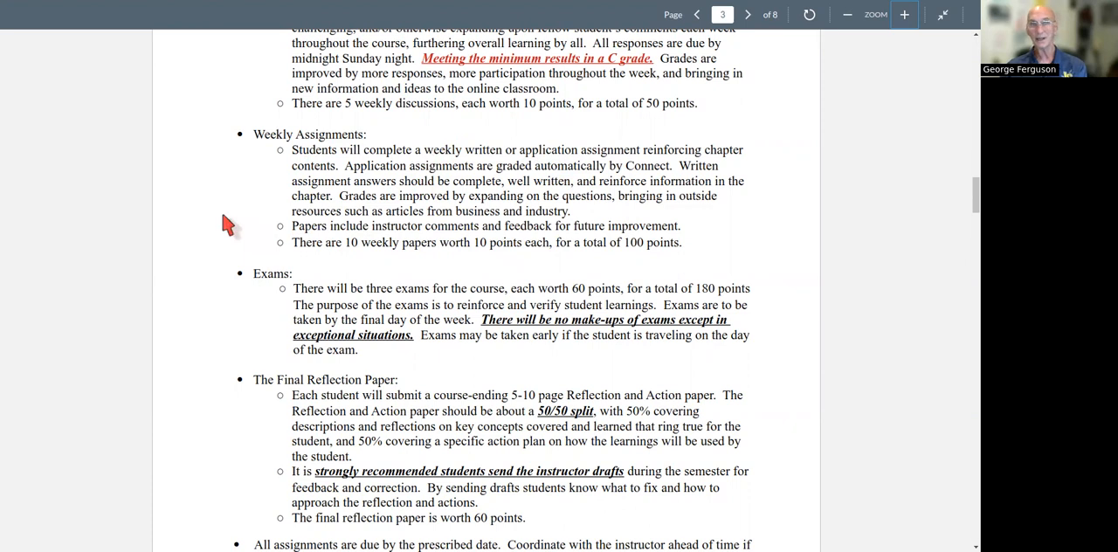
{"action": "mouse_move", "coordinate": [297, 218]}
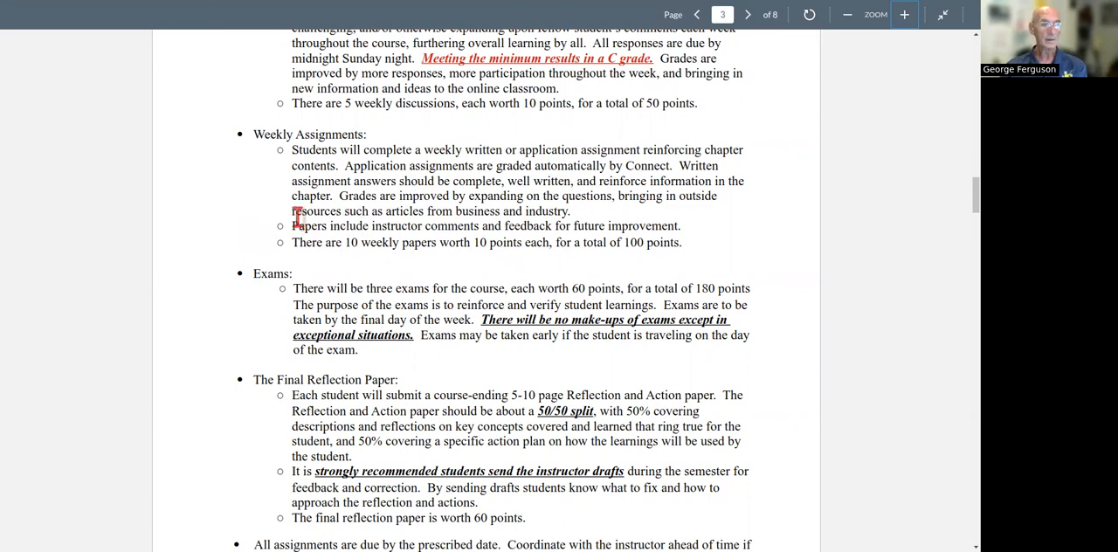
{"action": "mouse_move", "coordinate": [203, 213]}
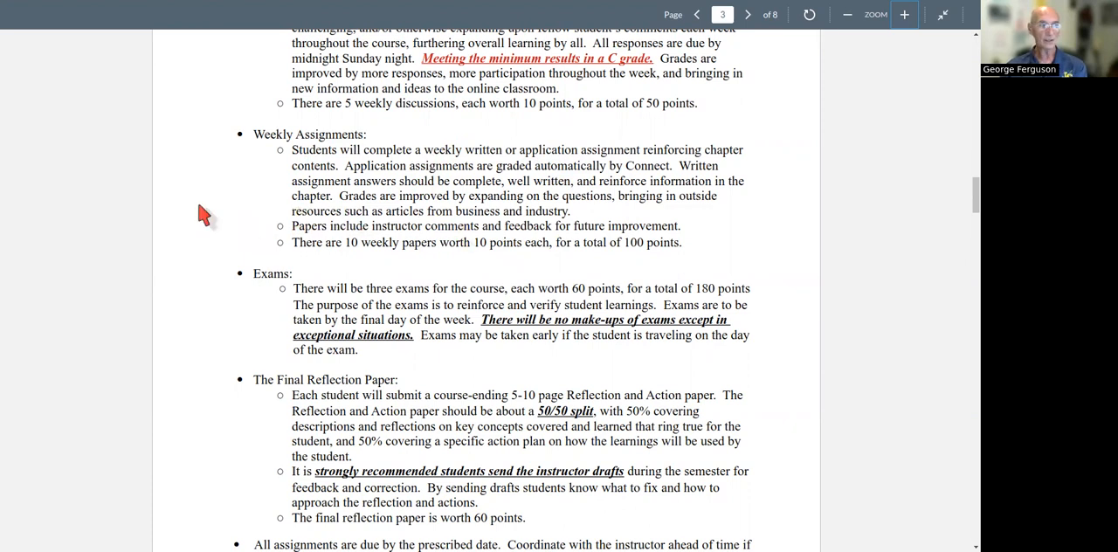
{"action": "scroll", "scroll_direction": "down", "scroll_amount": 3}
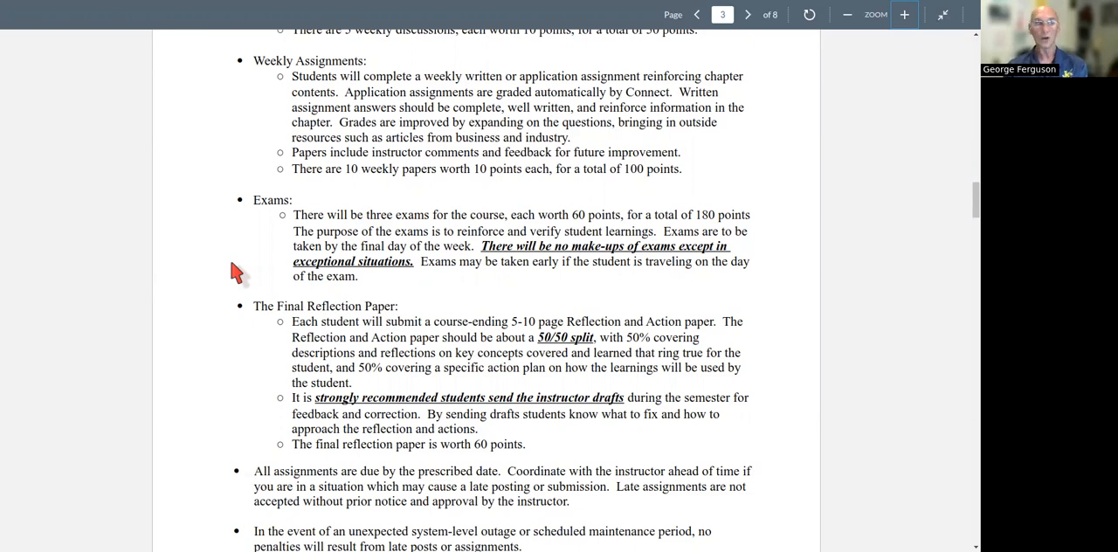
{"action": "scroll", "scroll_direction": "down", "scroll_amount": 3}
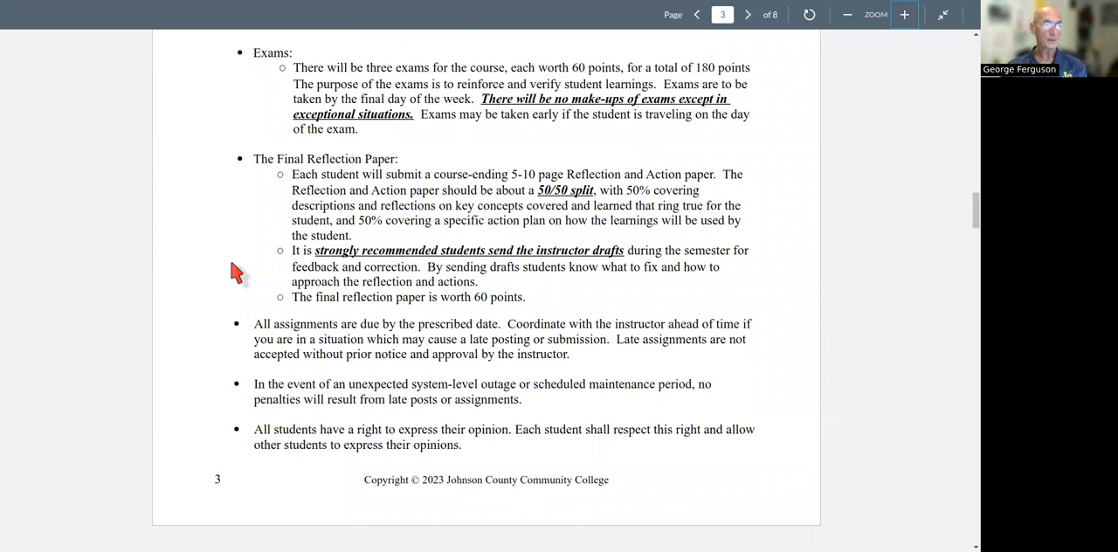
Scroll to the start of page 4 where Instructor Expectations begins.
{"action": "scroll", "scroll_direction": "down", "scroll_amount": 3}
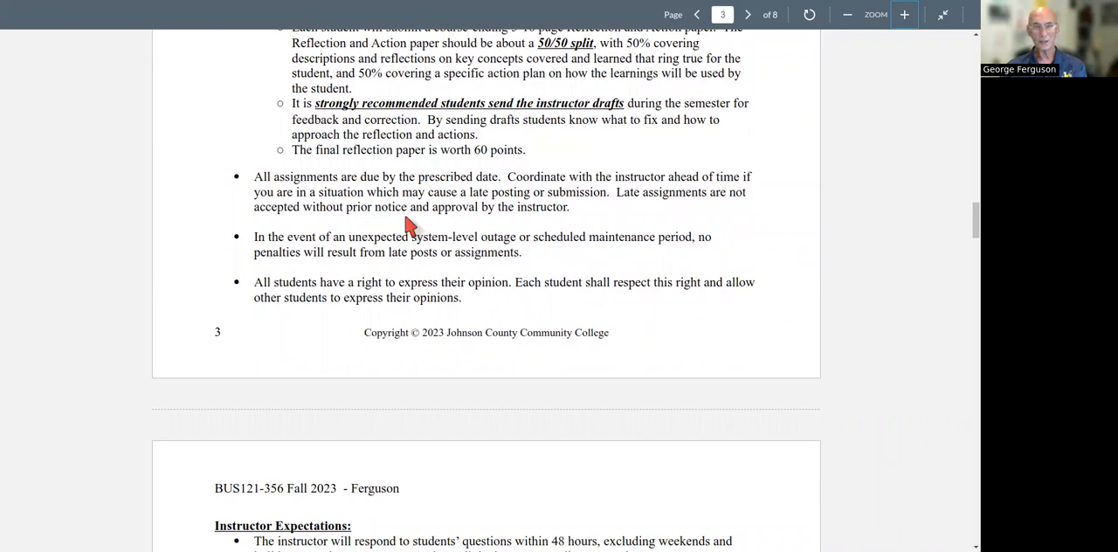
{"action": "mouse_move", "coordinate": [521, 270]}
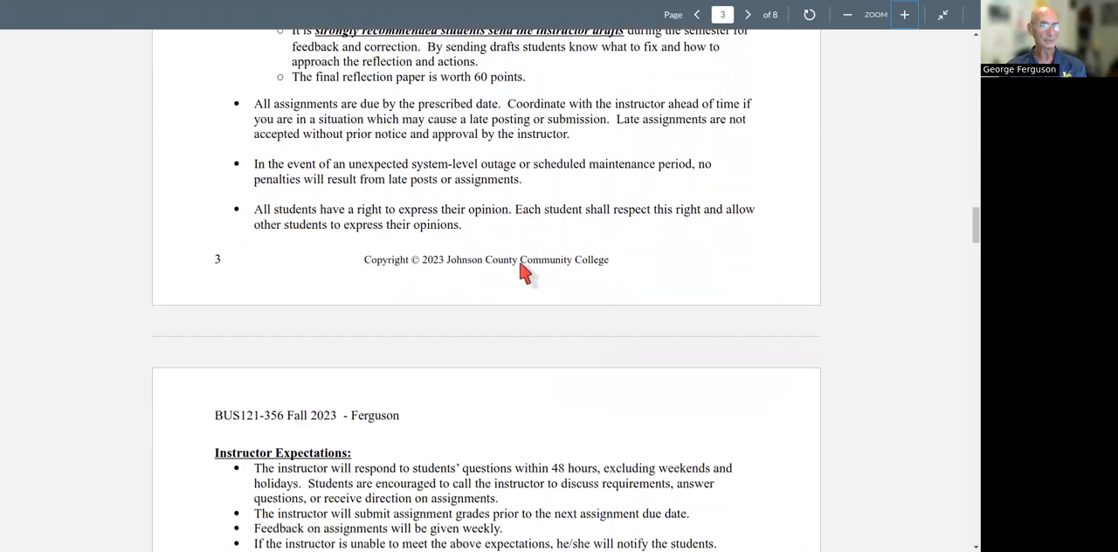
{"action": "mouse_move", "coordinate": [559, 227]}
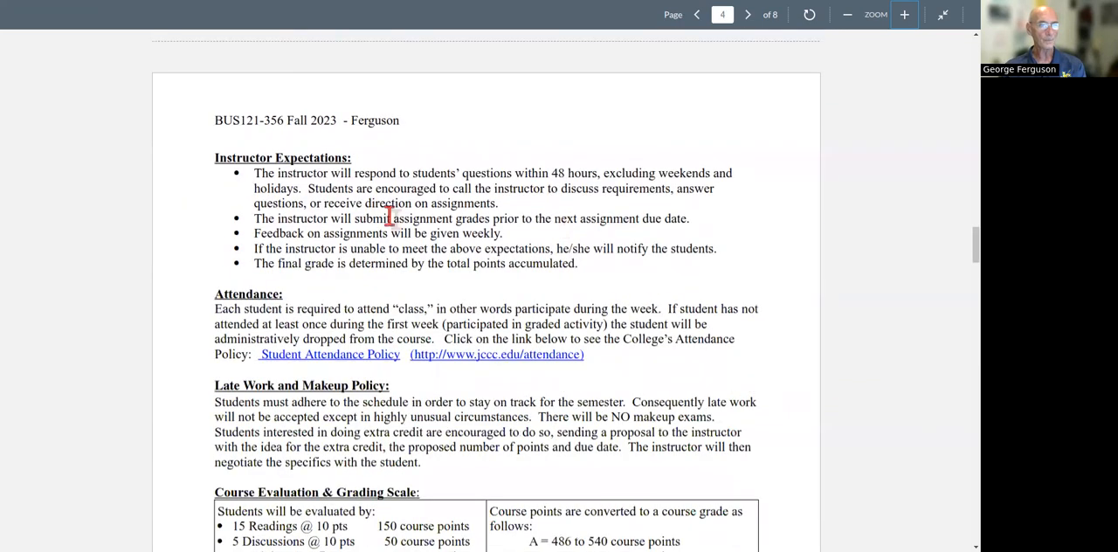
{"action": "mouse_move", "coordinate": [677, 217]}
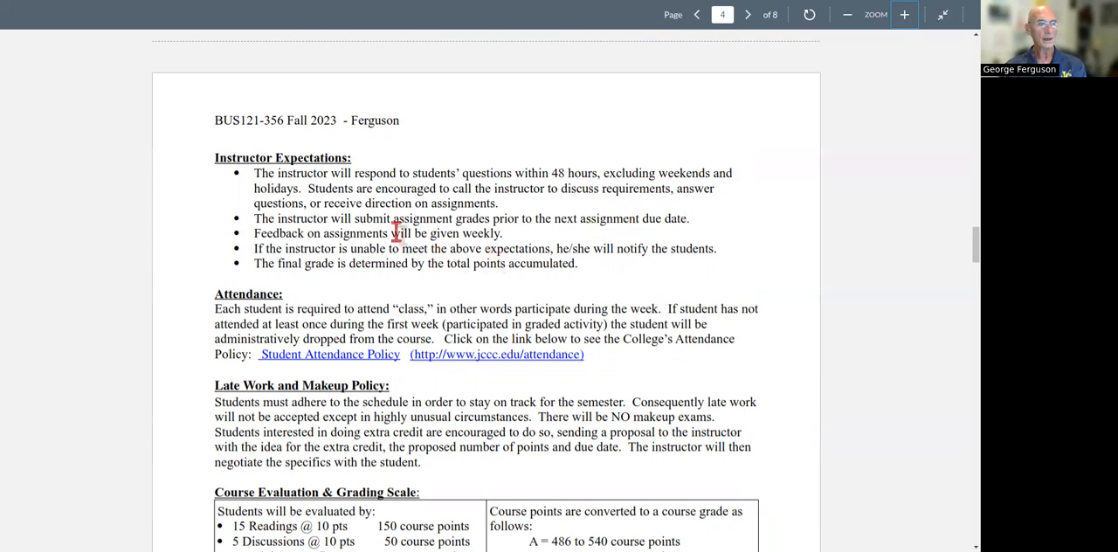
Highlight the sentence stating assignment grades are submitted prior to the next assignment.
{"action": "left_click_drag", "start_coordinate": [271, 219], "coordinate": [550, 218]}
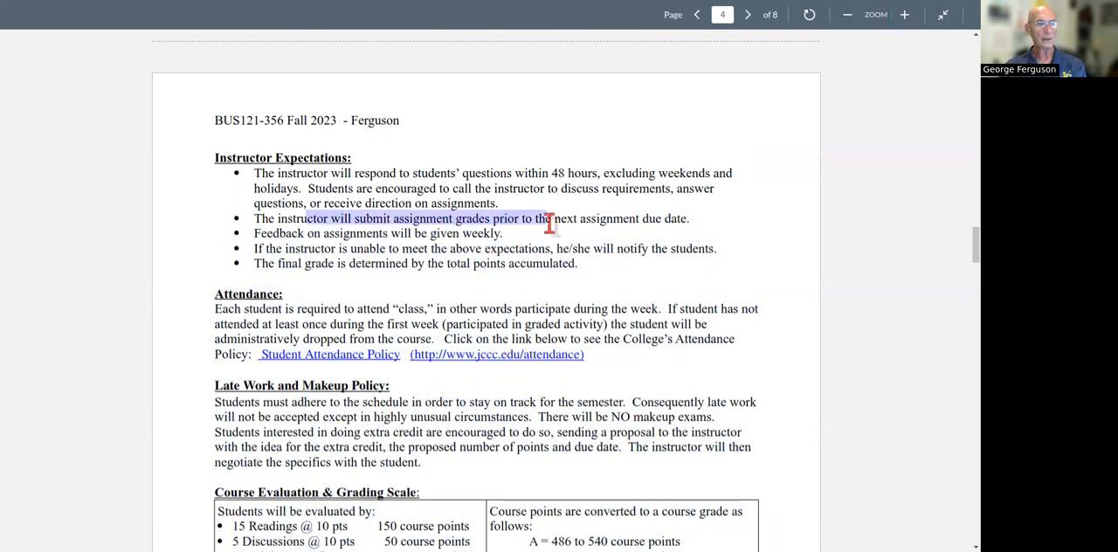
{"action": "left_click_drag", "start_coordinate": [545, 218], "coordinate": [638, 218]}
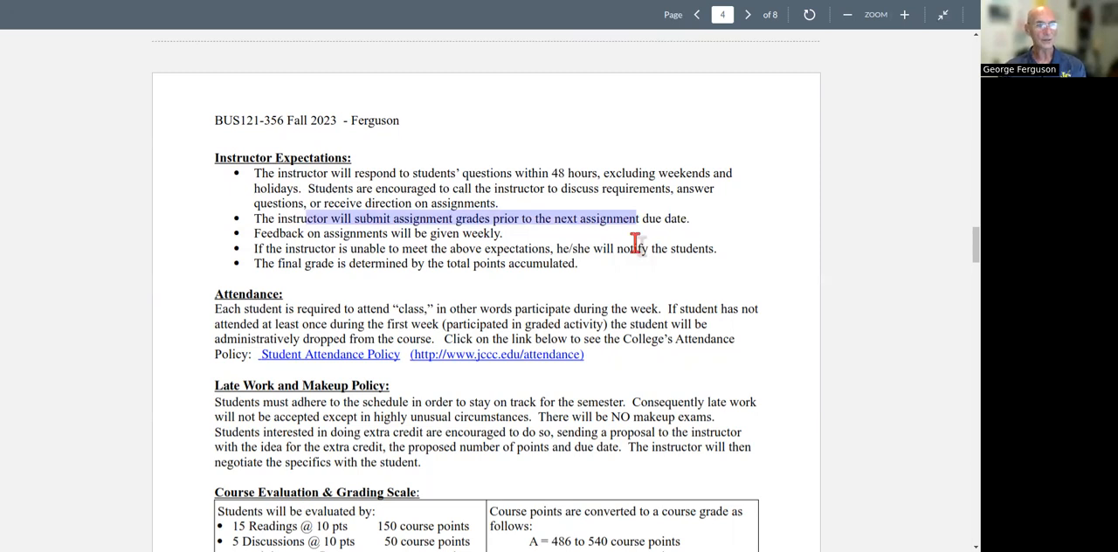
Scroll past the grading scale and conduct policies onto page 5's counseling, drop deadline and campus safety information.
{"action": "scroll", "scroll_direction": "down", "scroll_amount": 3}
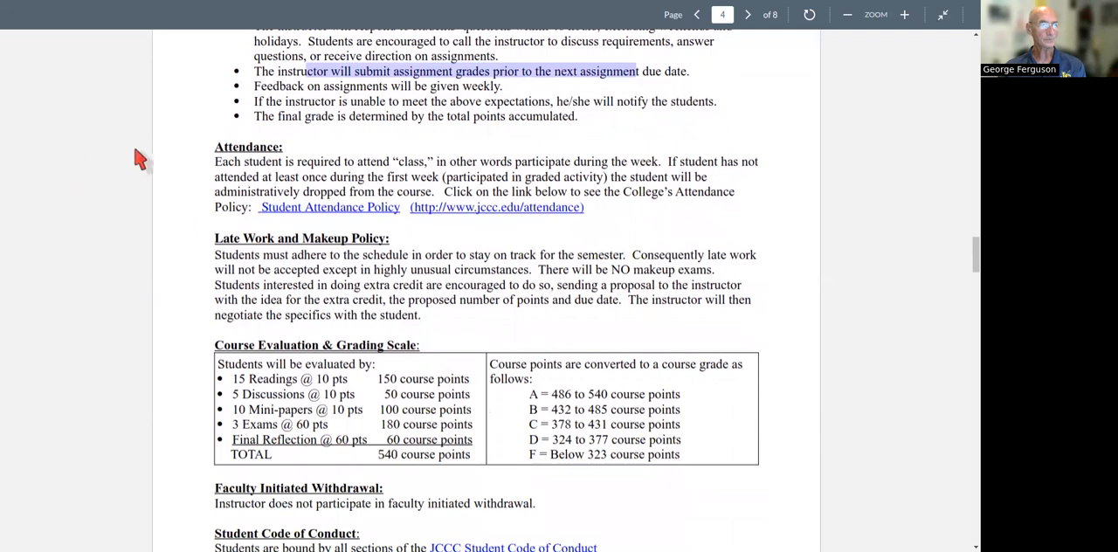
{"action": "mouse_move", "coordinate": [171, 167]}
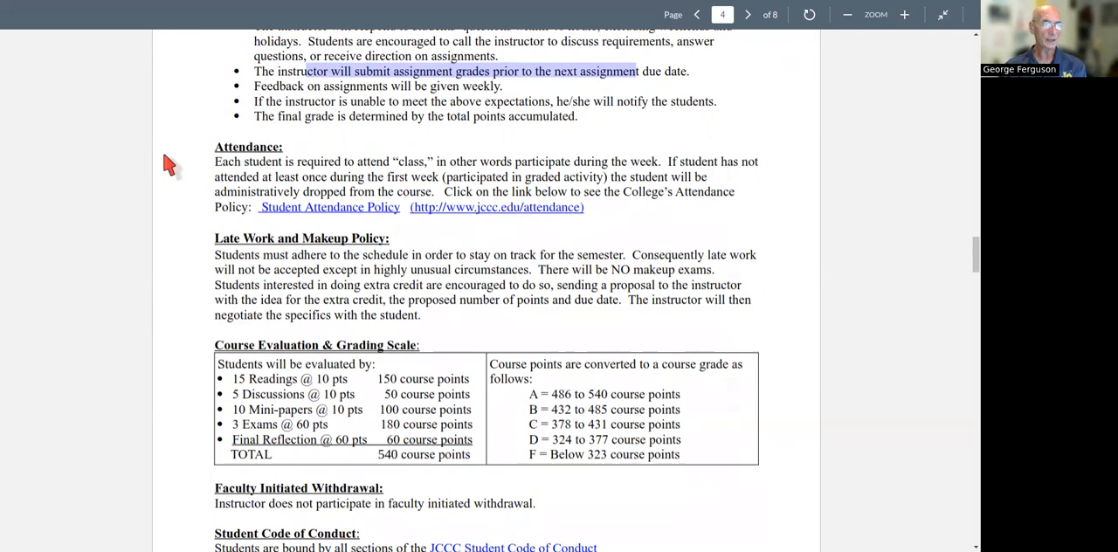
{"action": "scroll", "scroll_direction": "down", "scroll_amount": 3}
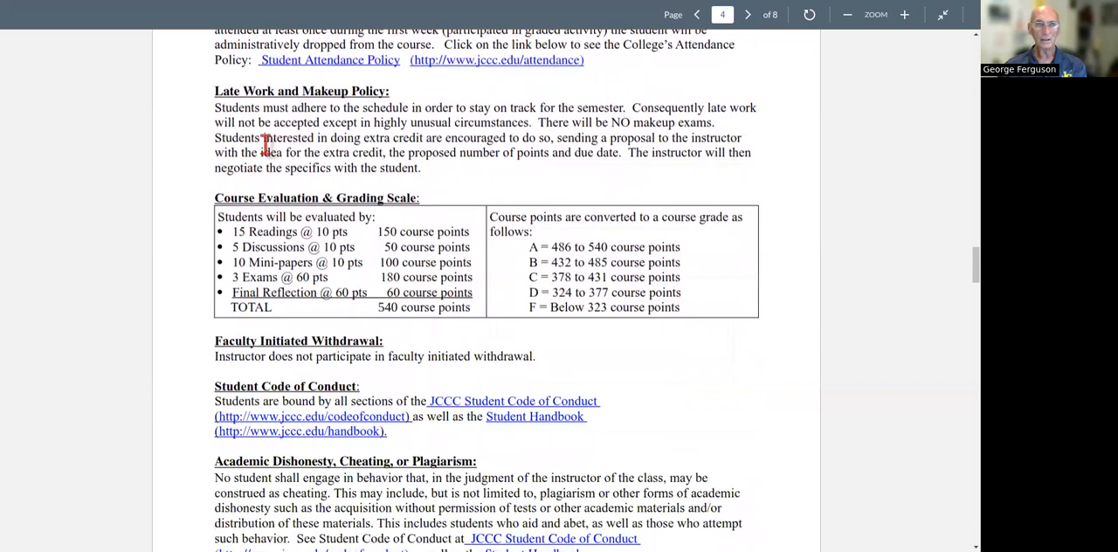
{"action": "mouse_move", "coordinate": [178, 147]}
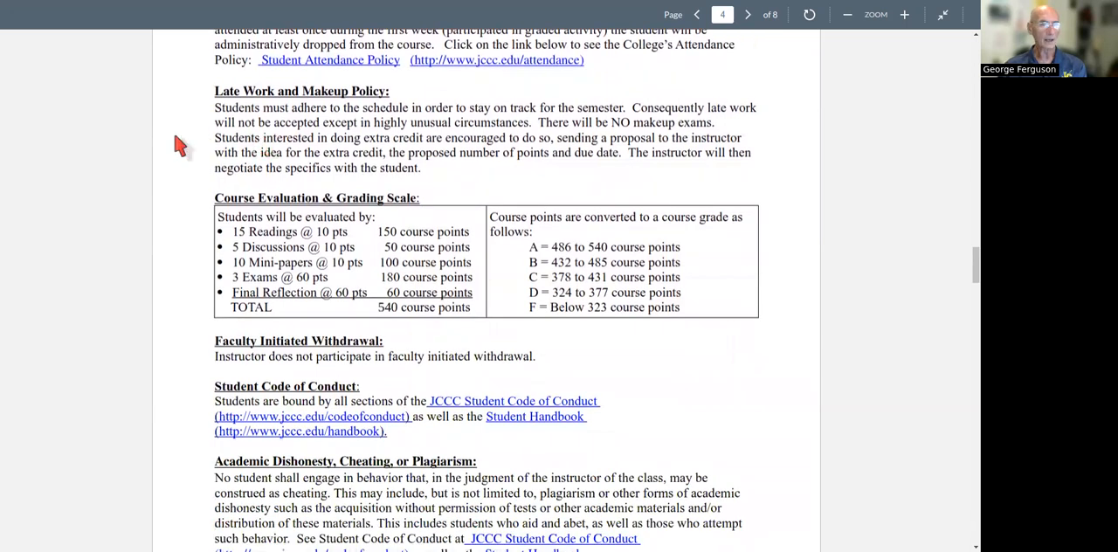
{"action": "mouse_move", "coordinate": [276, 141]}
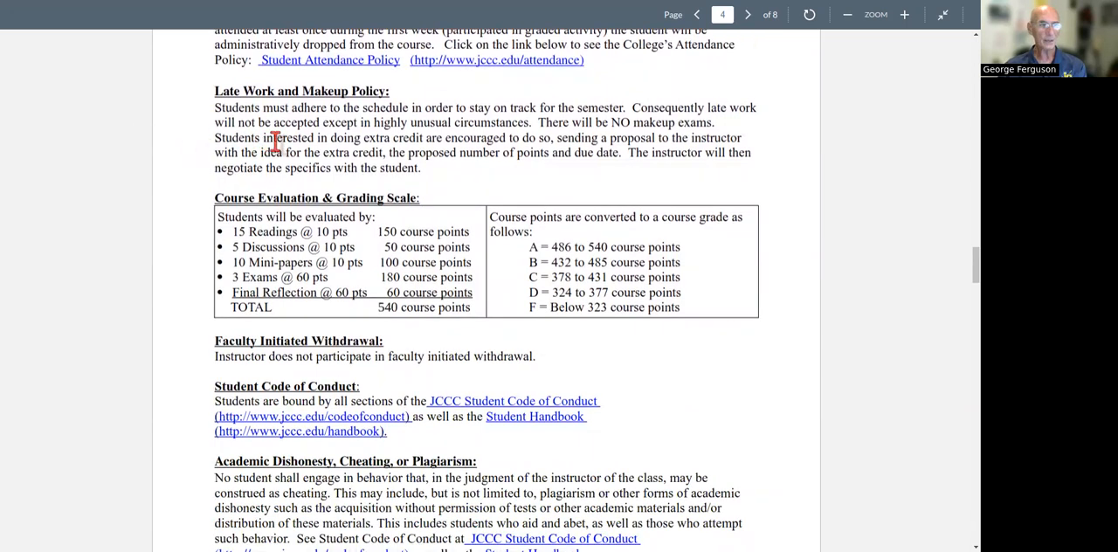
{"action": "mouse_move", "coordinate": [231, 168]}
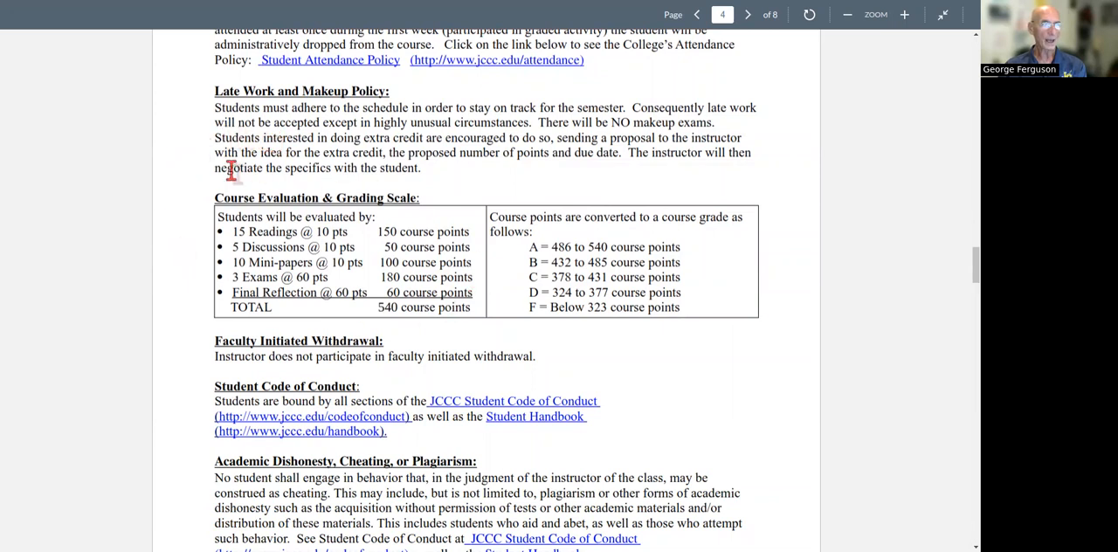
{"action": "mouse_move", "coordinate": [188, 288]}
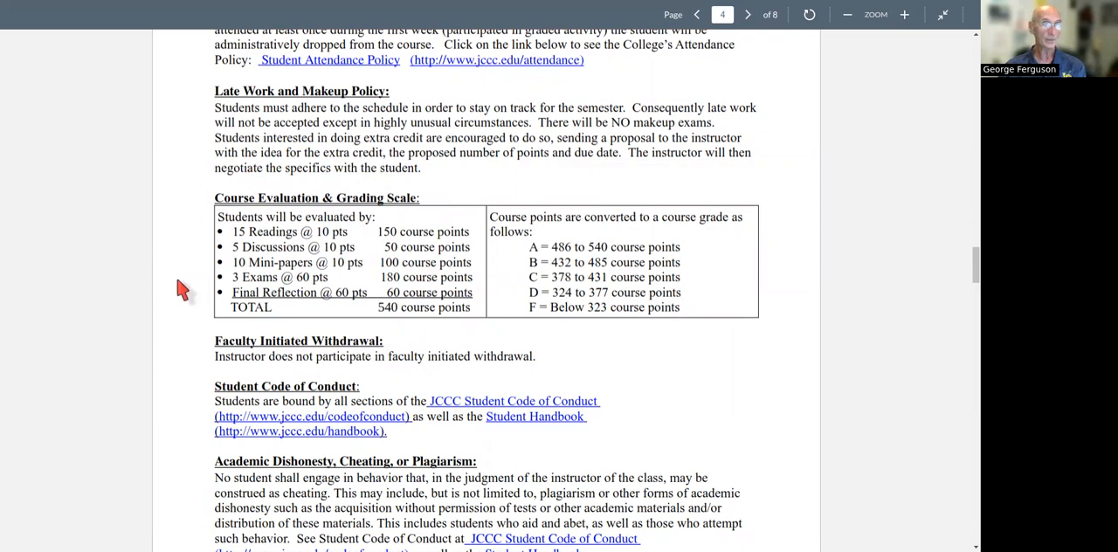
{"action": "scroll", "scroll_direction": "down", "scroll_amount": 3}
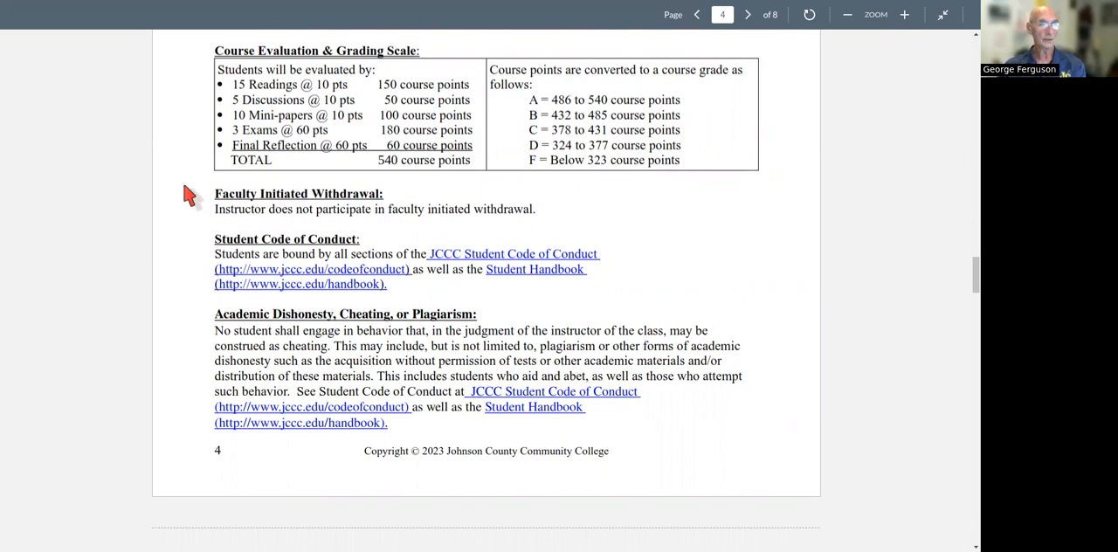
{"action": "mouse_move", "coordinate": [185, 272]}
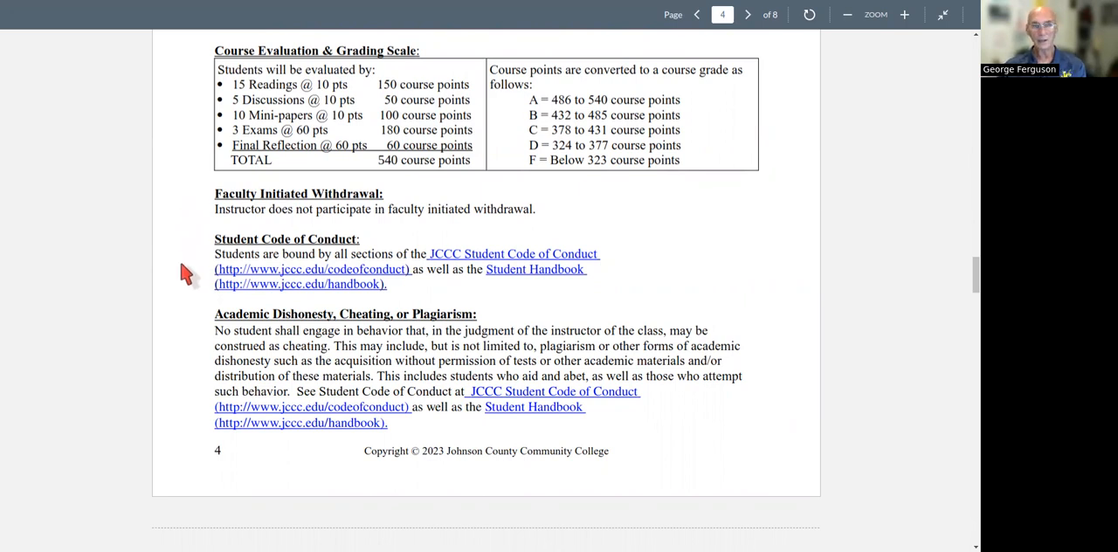
{"action": "scroll", "scroll_direction": "down", "scroll_amount": 3}
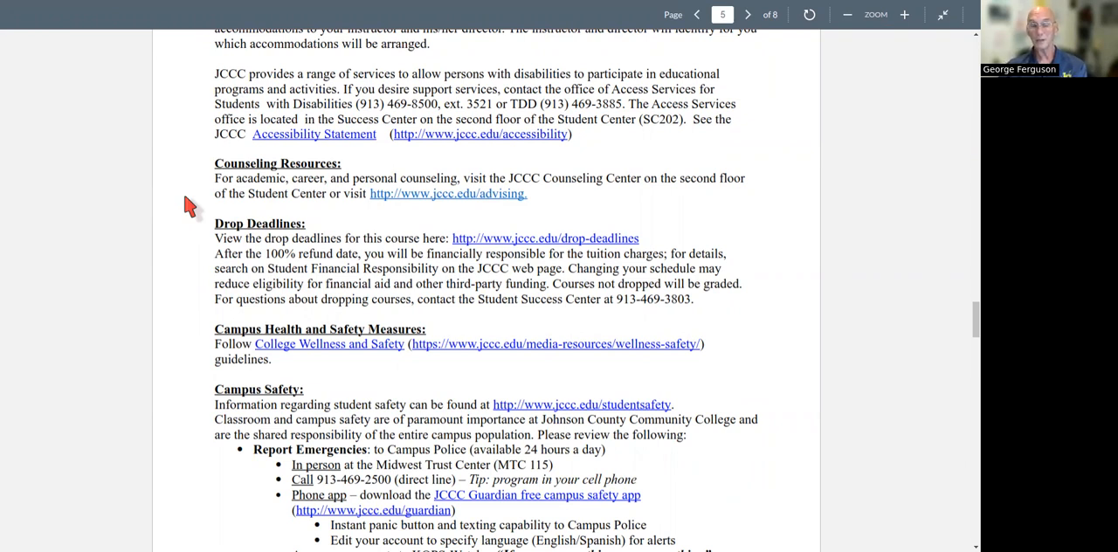
Scroll to page 6 showing emergency notification details and the Technical Requirements (Minimum) list.
{"action": "scroll", "scroll_direction": "down", "scroll_amount": 3}
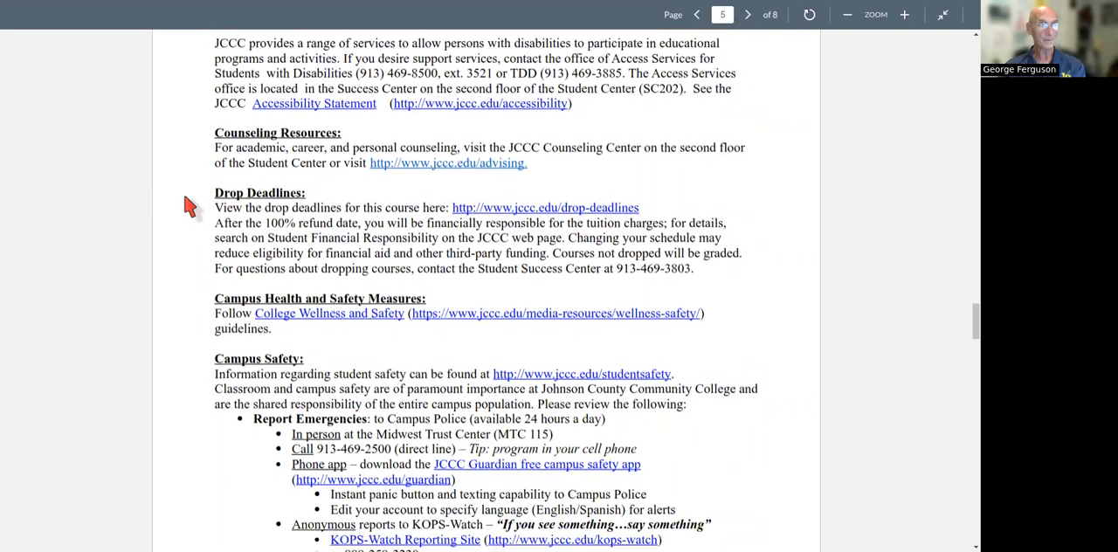
{"action": "scroll", "scroll_direction": "down", "scroll_amount": 3}
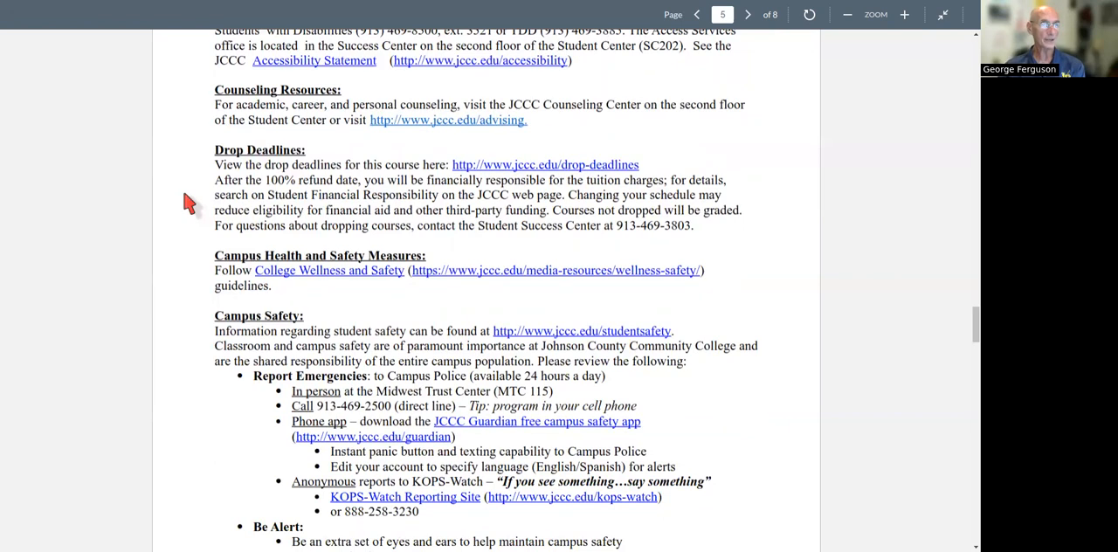
{"action": "scroll", "scroll_direction": "down", "scroll_amount": 3}
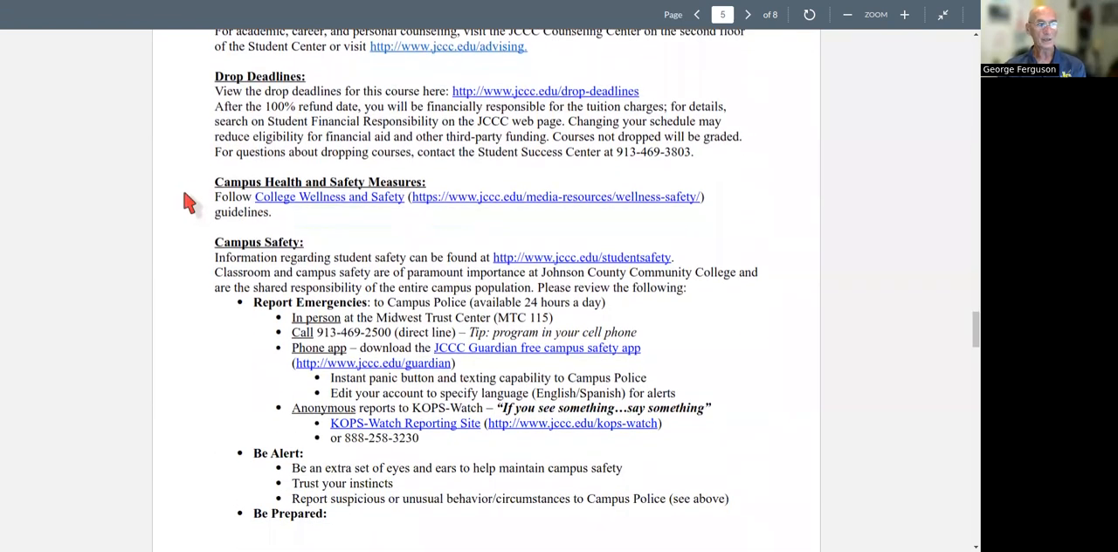
{"action": "scroll", "scroll_direction": "down", "scroll_amount": 3}
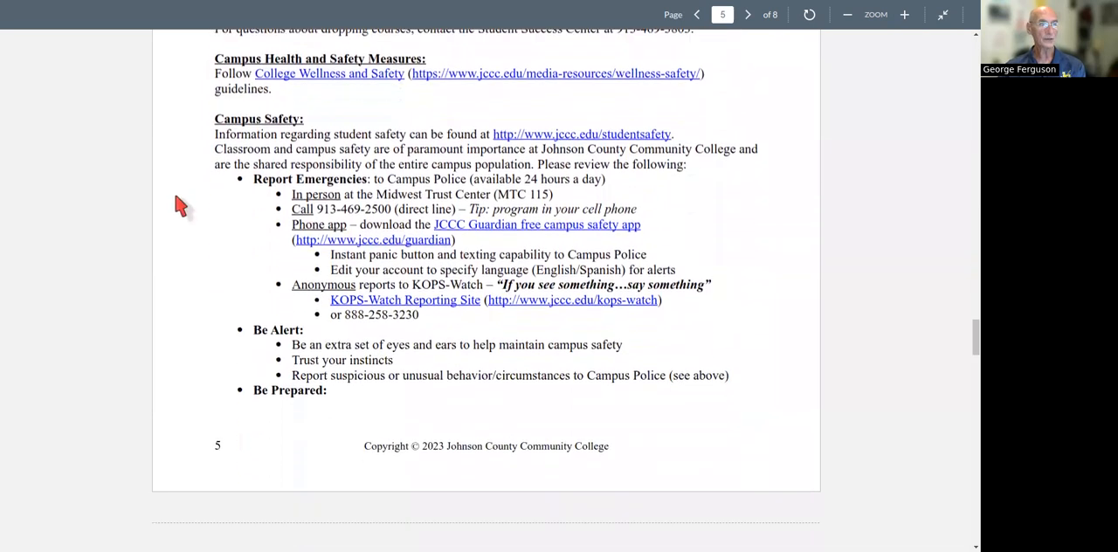
{"action": "scroll", "scroll_direction": "down", "scroll_amount": 3}
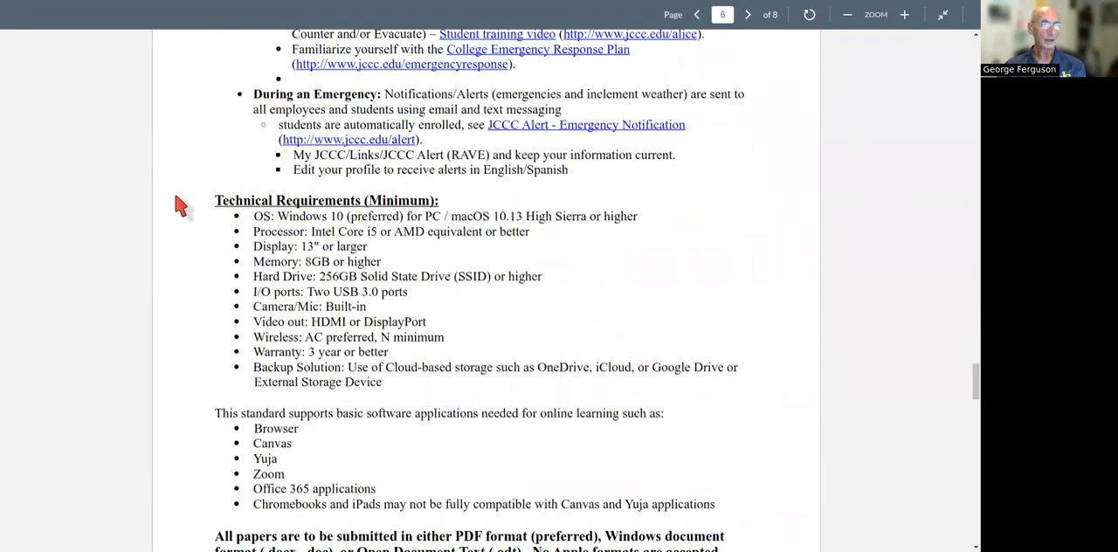
Scroll to the supported software list, accepted paper file formats and disclaimer on page 6.
{"action": "scroll", "scroll_direction": "down", "scroll_amount": 3}
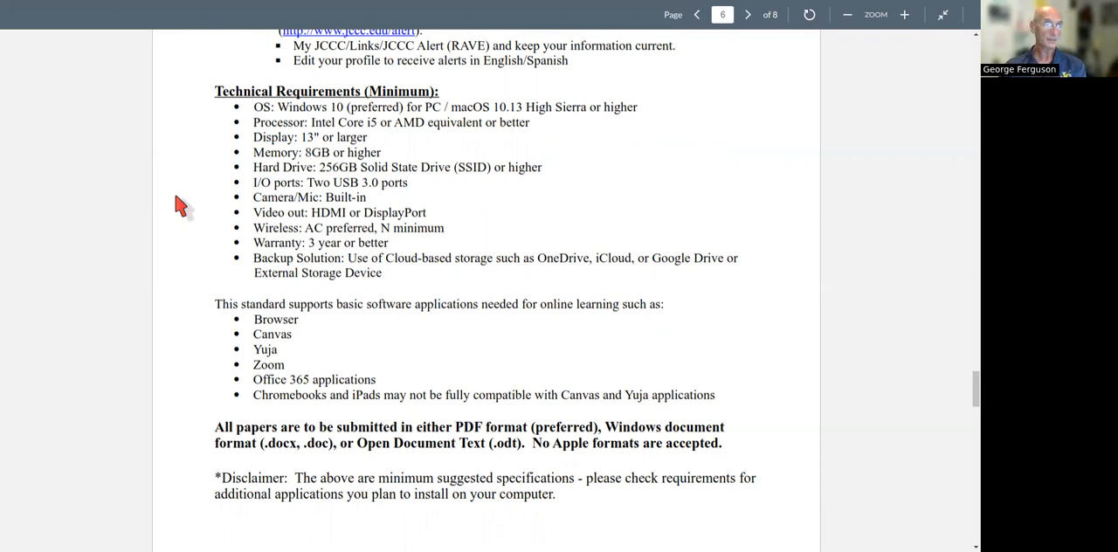
{"action": "mouse_move", "coordinate": [190, 440]}
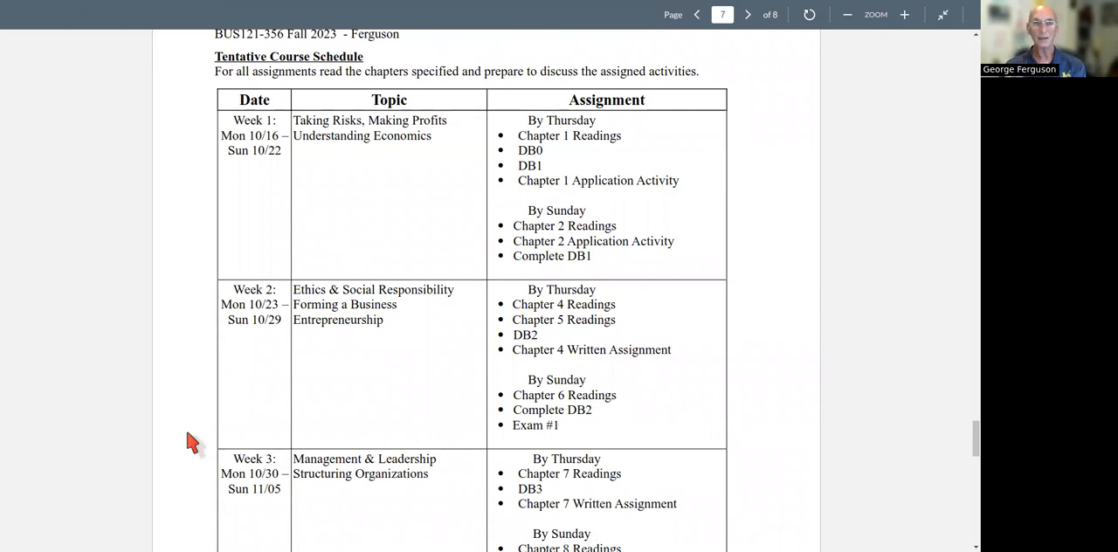
{"action": "mouse_move", "coordinate": [330, 168]}
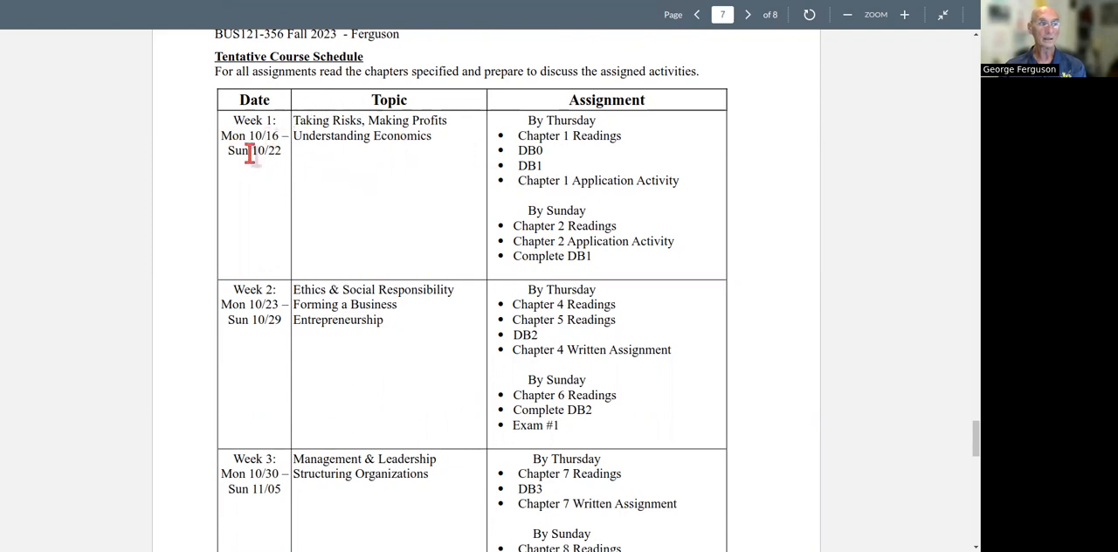
{"action": "mouse_move", "coordinate": [577, 206]}
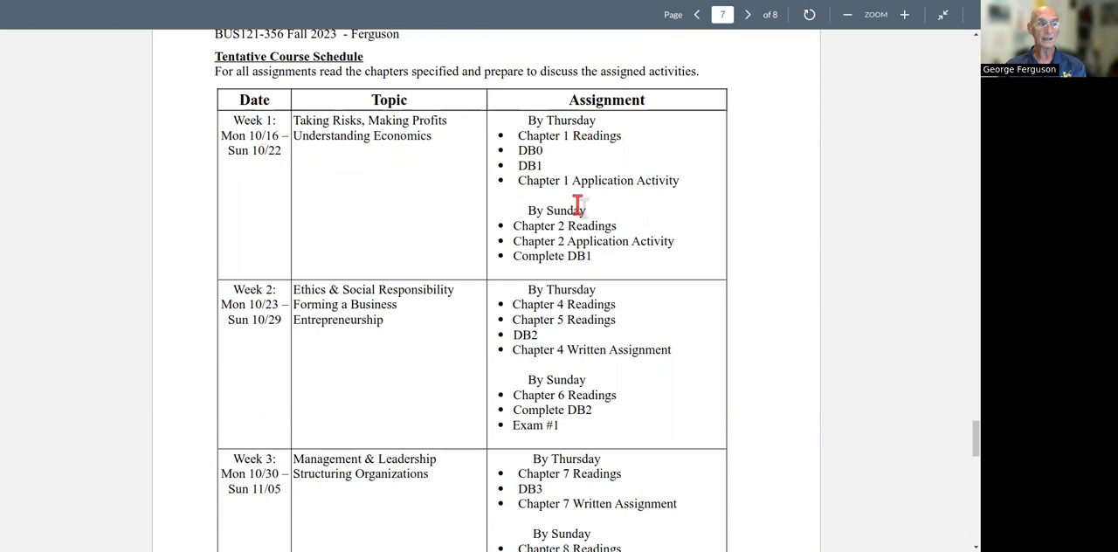
{"action": "mouse_move", "coordinate": [702, 203]}
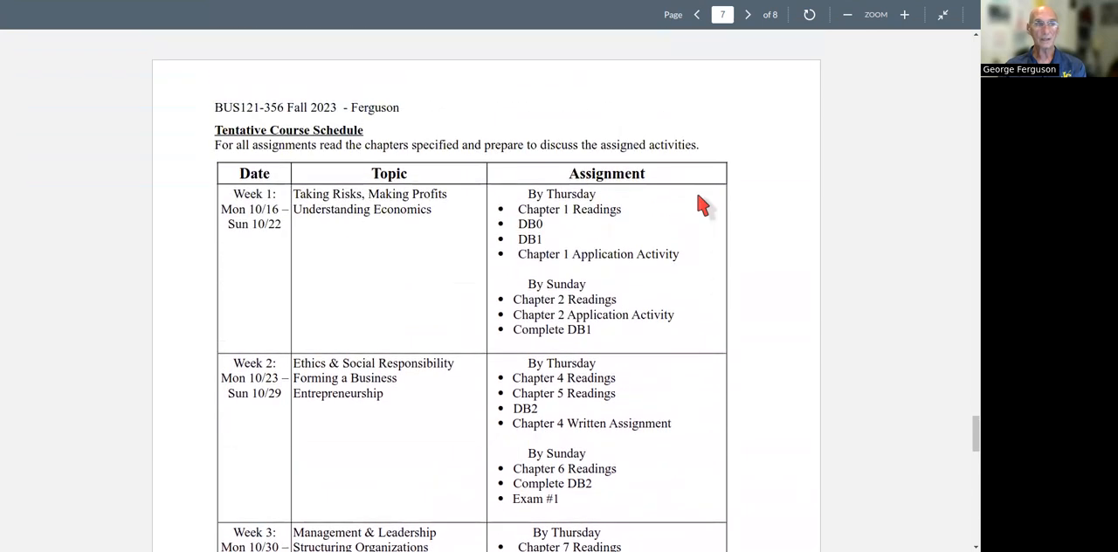
Exit the full-screen syllabus preview to return to the Course Syllabus page.
{"action": "left_click", "coordinate": [943, 14]}
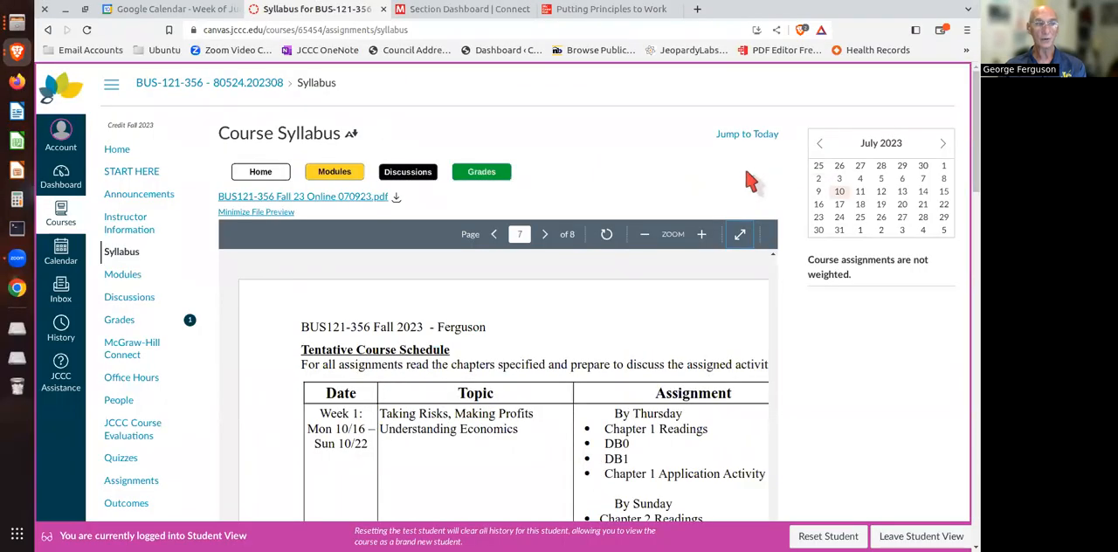
Return to the BUS121 home page, stopping briefly at Announcements, with the welcome instructions in view.
{"action": "left_click", "coordinate": [261, 171]}
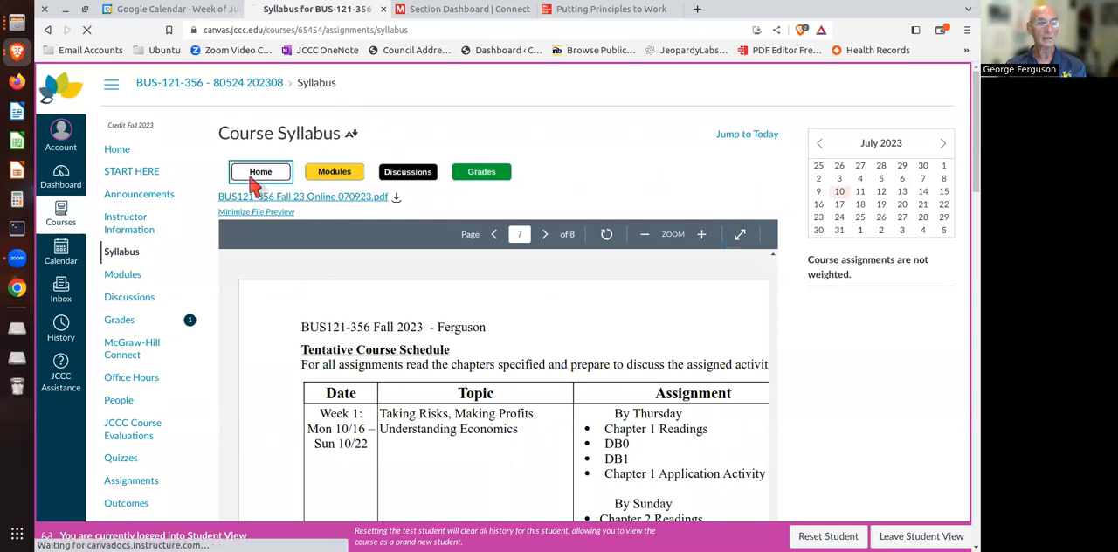
{"action": "left_click", "coordinate": [260, 171]}
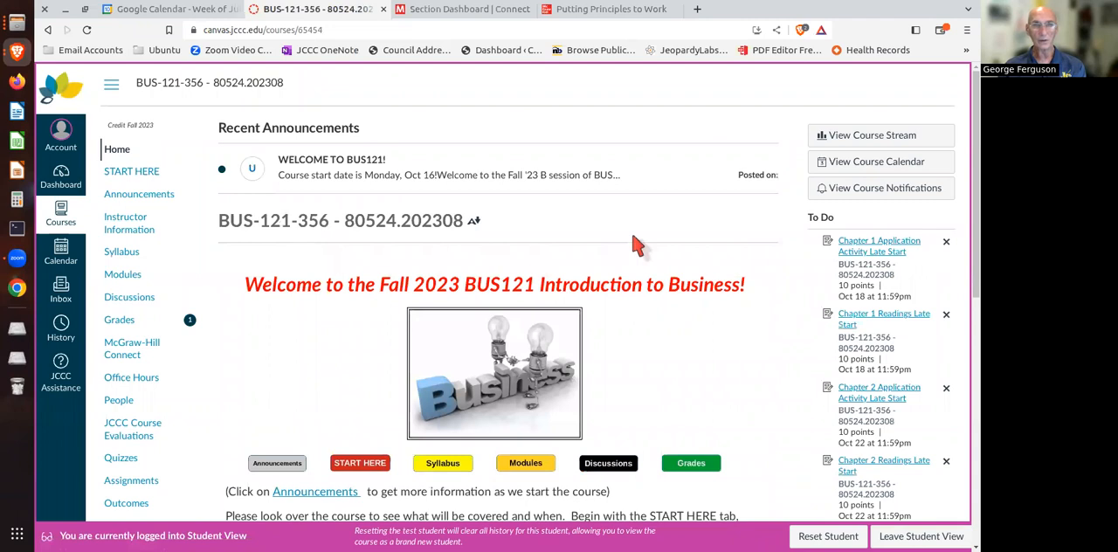
{"action": "scroll", "scroll_direction": "down", "scroll_amount": 3}
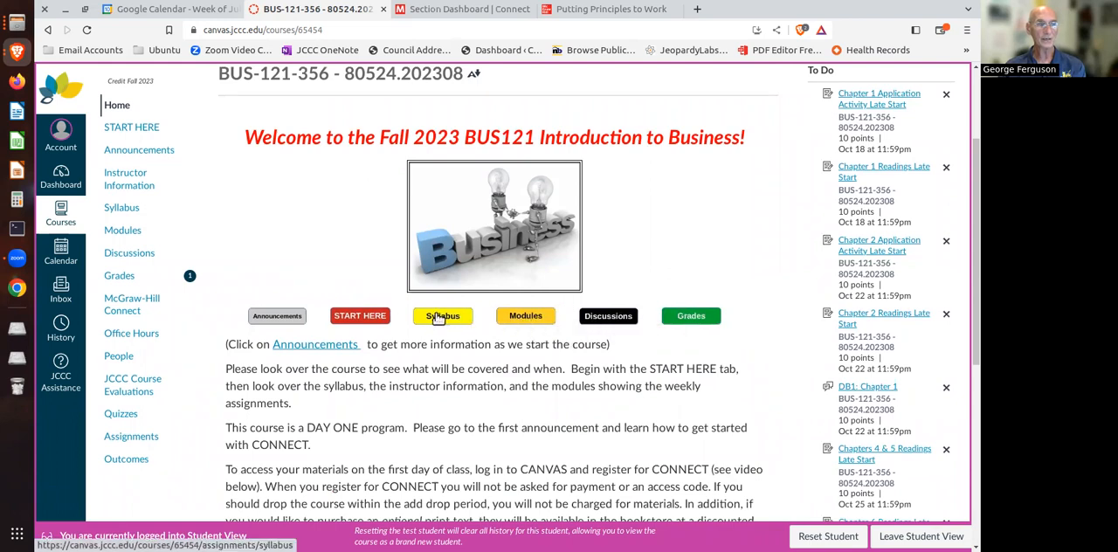
{"action": "mouse_move", "coordinate": [360, 316]}
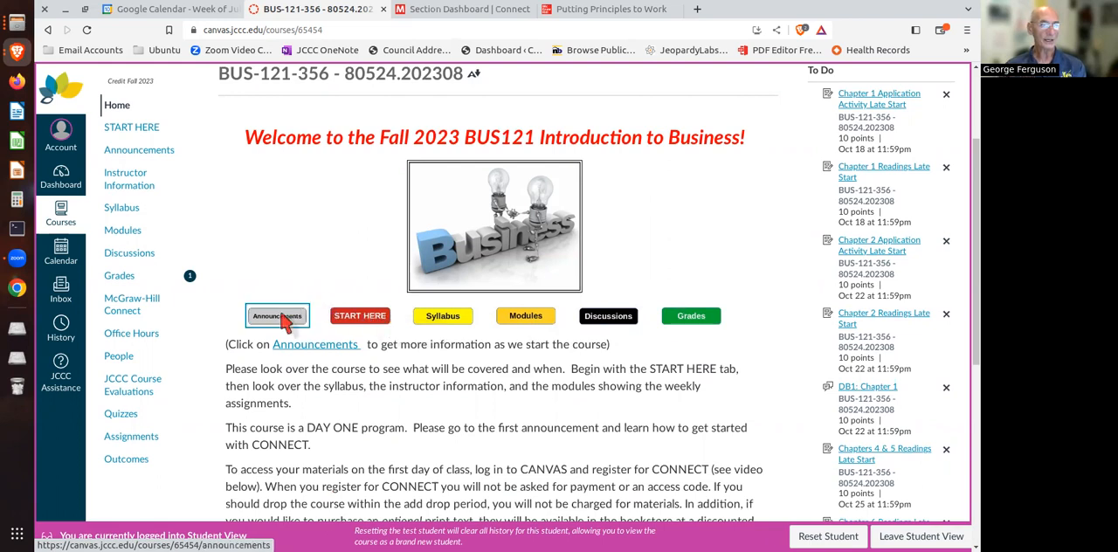
{"action": "left_click", "coordinate": [276, 316]}
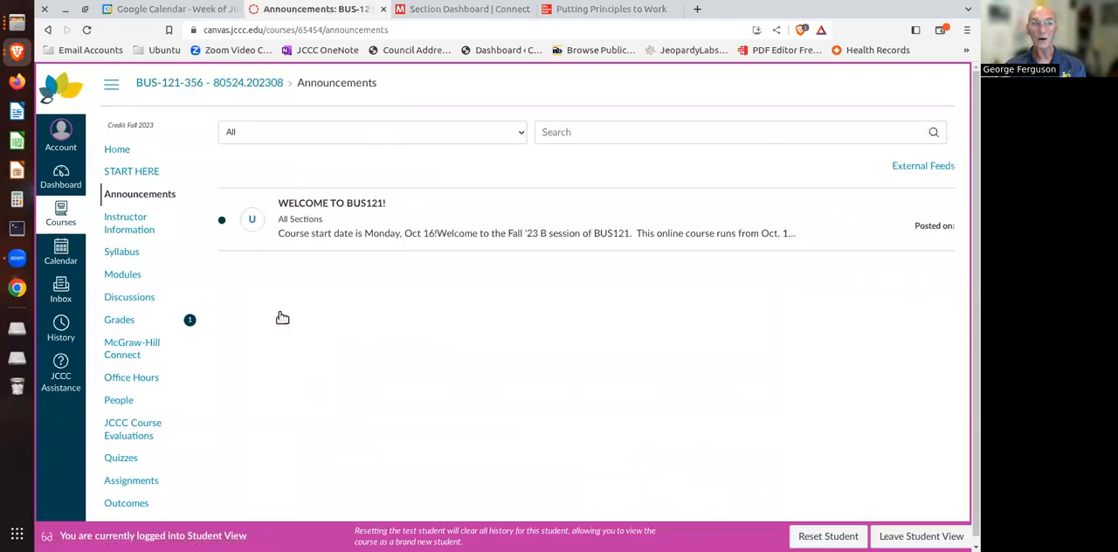
{"action": "mouse_move", "coordinate": [440, 335]}
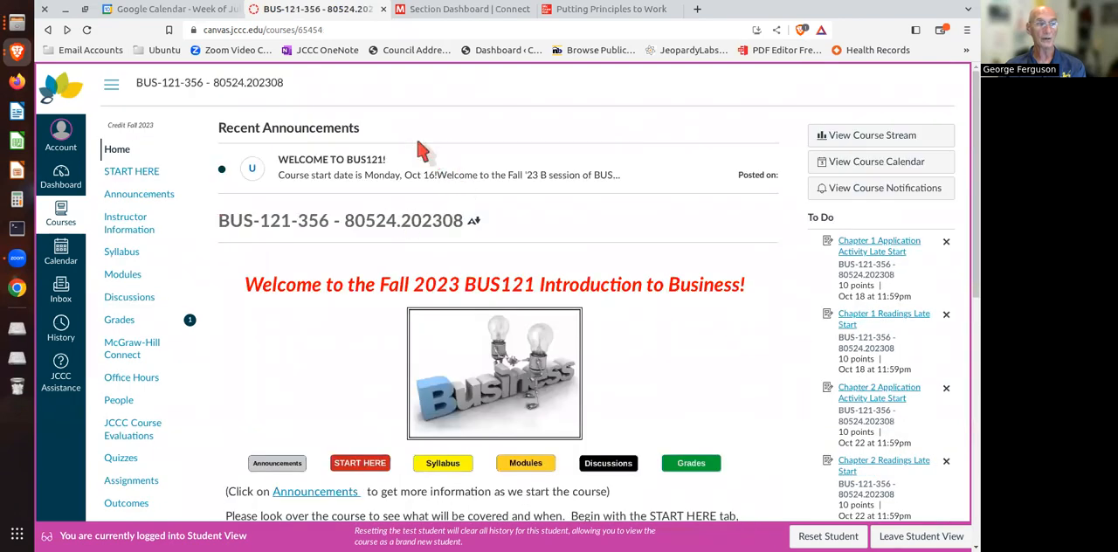
{"action": "scroll", "scroll_direction": "down", "scroll_amount": 3}
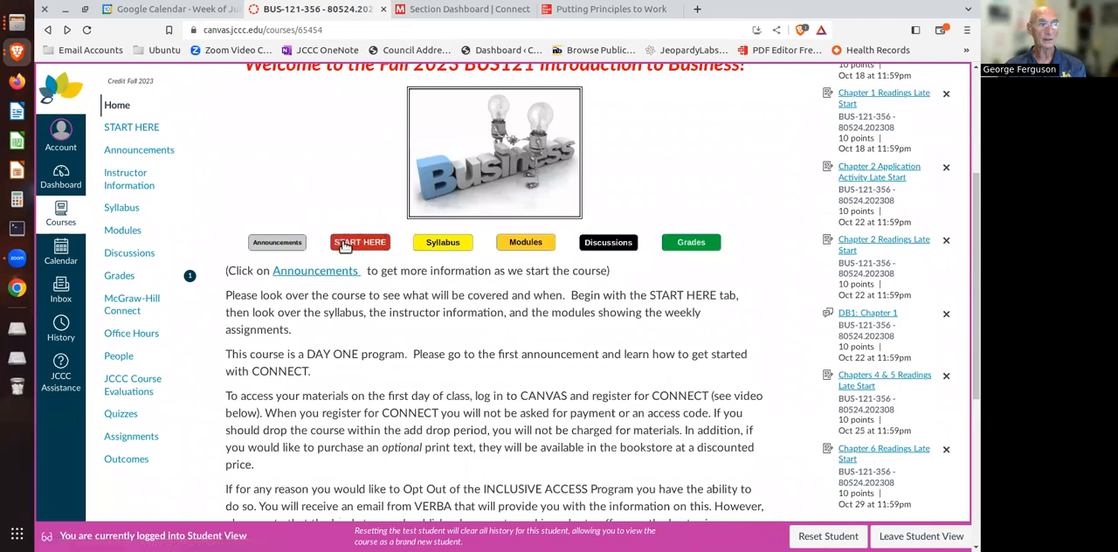
{"action": "left_click", "coordinate": [360, 241]}
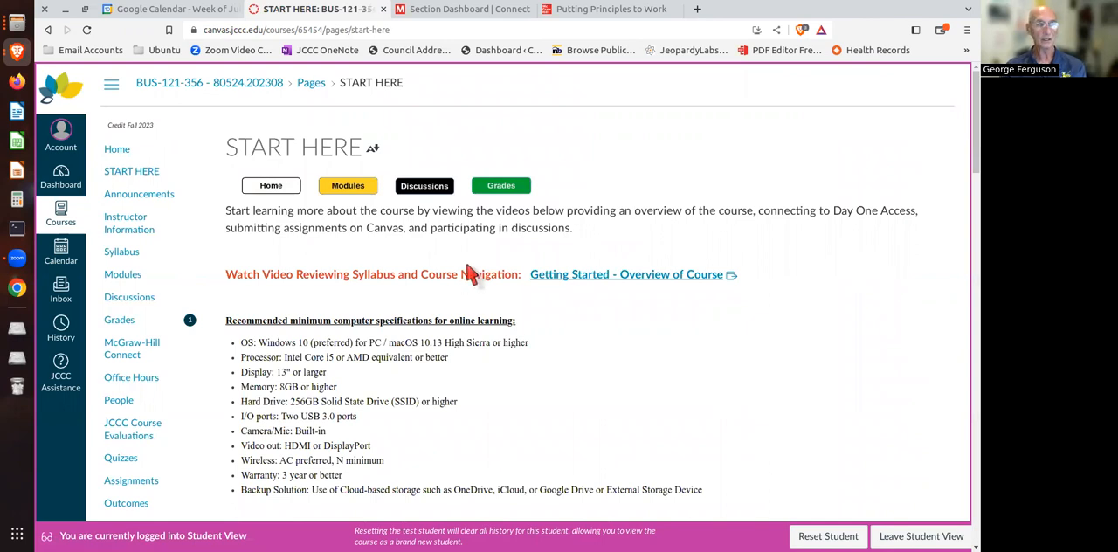
{"action": "scroll", "scroll_direction": "down", "scroll_amount": 3}
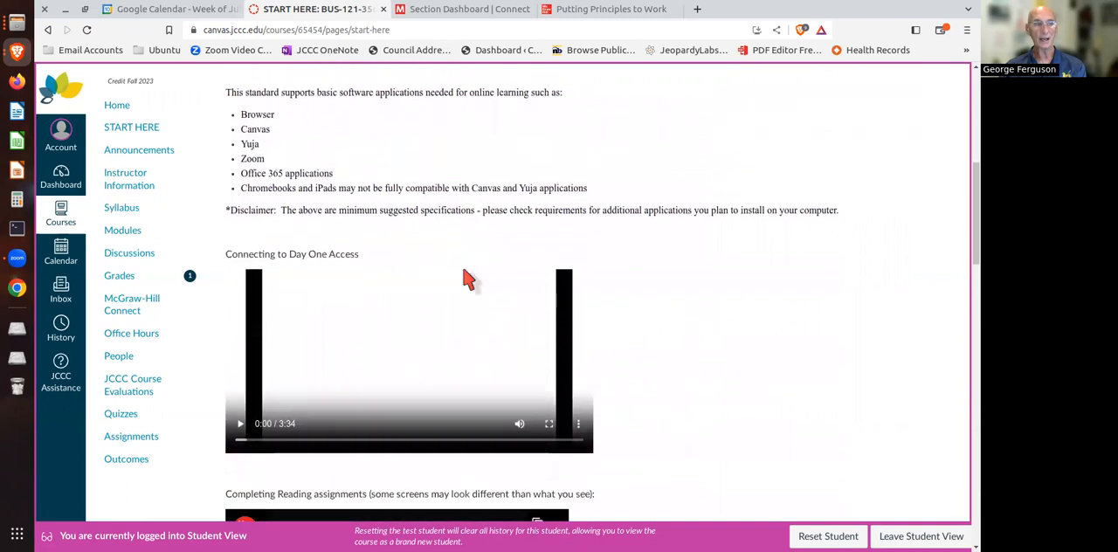
{"action": "mouse_move", "coordinate": [730, 311]}
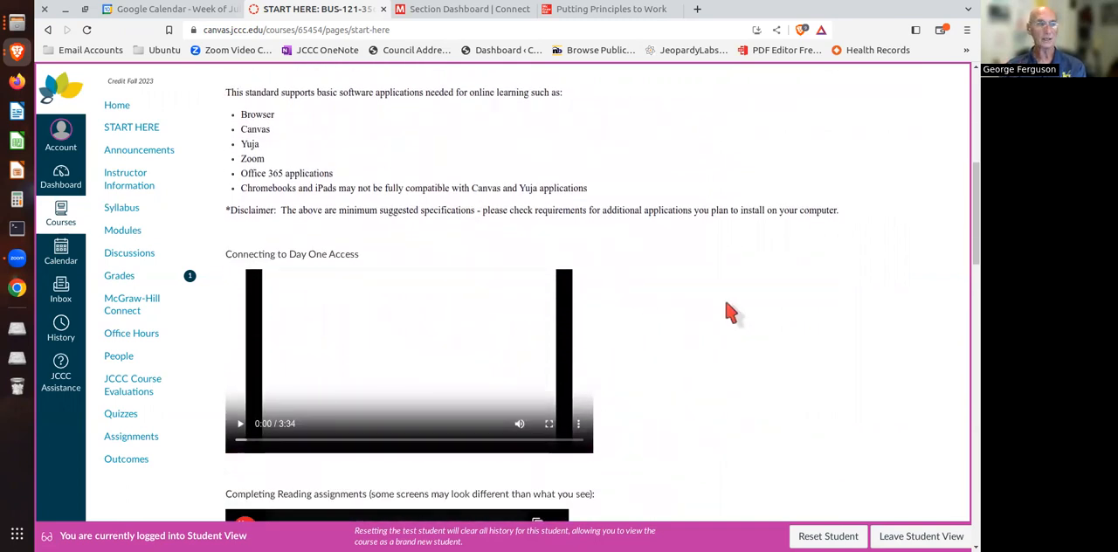
{"action": "scroll", "scroll_direction": "down", "scroll_amount": 3}
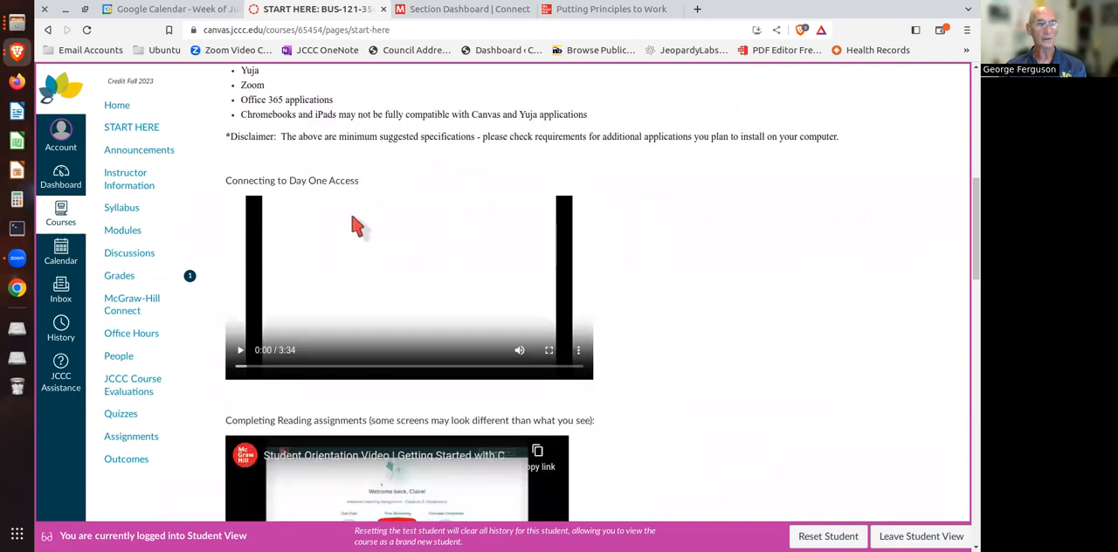
{"action": "scroll", "scroll_direction": "down", "scroll_amount": 3}
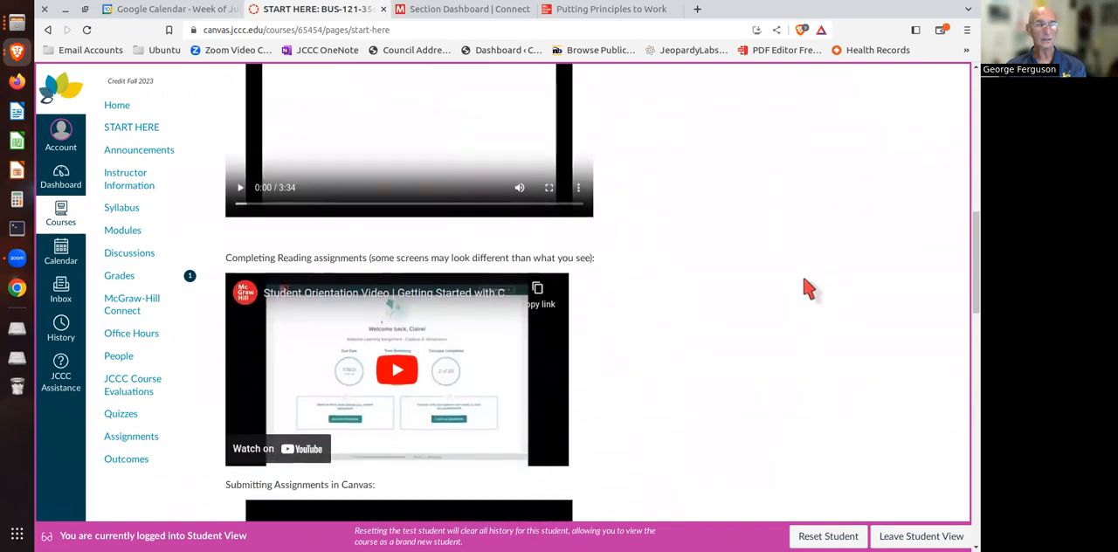
{"action": "scroll", "scroll_direction": "down", "scroll_amount": 3}
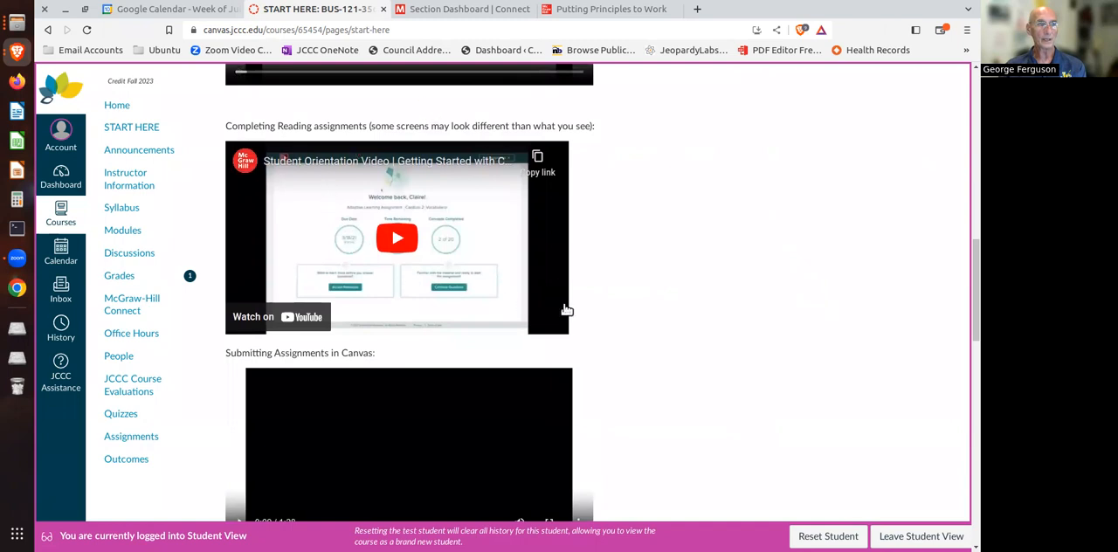
{"action": "mouse_move", "coordinate": [720, 251]}
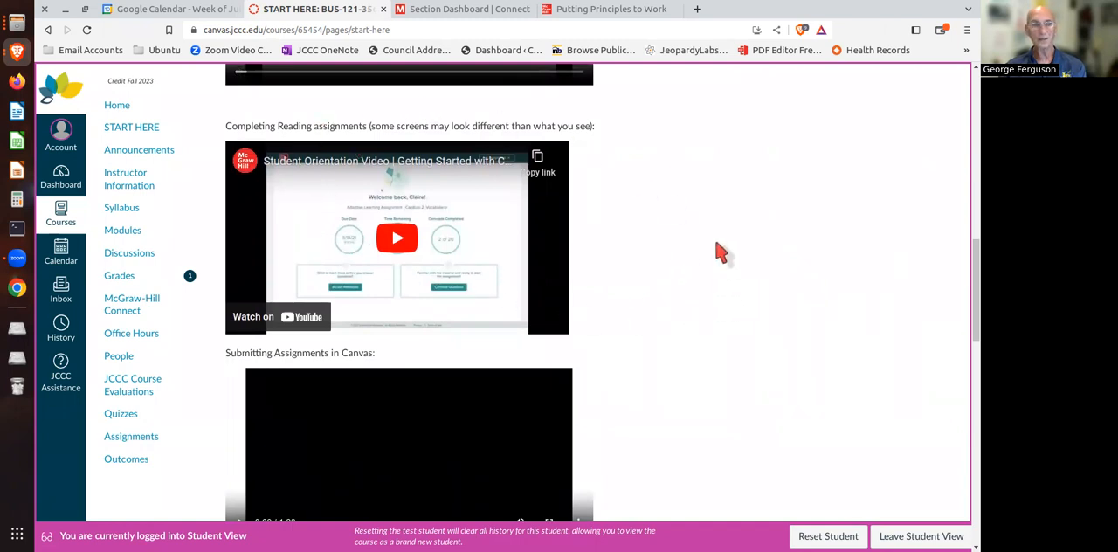
{"action": "scroll", "scroll_direction": "down", "scroll_amount": 3}
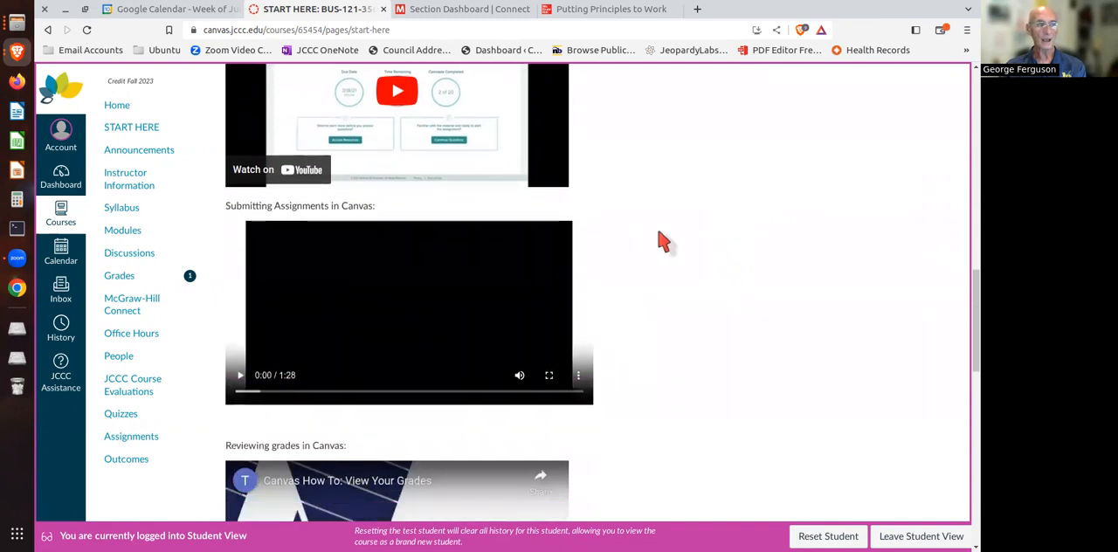
{"action": "mouse_move", "coordinate": [698, 316]}
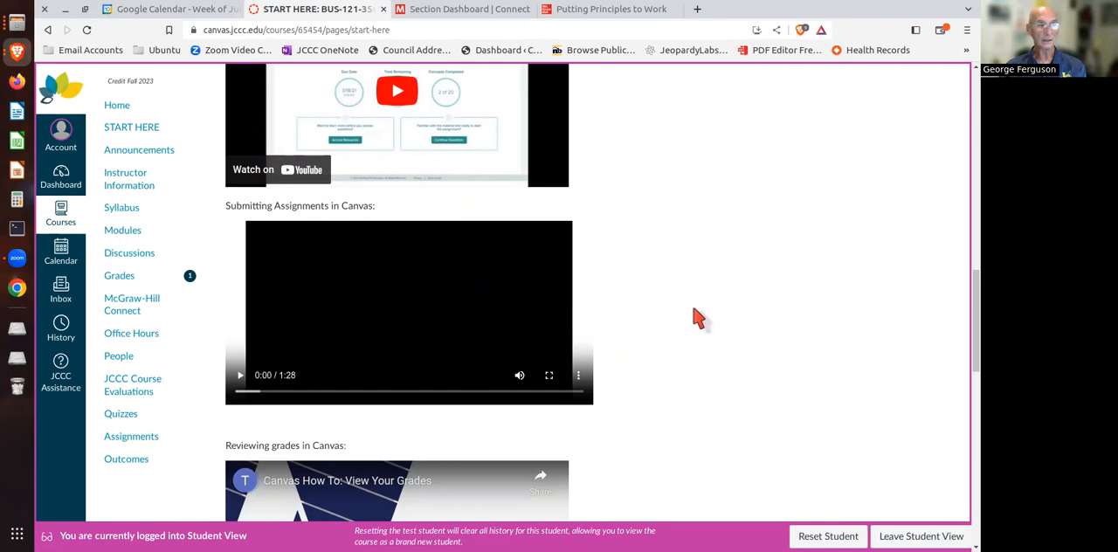
{"action": "scroll", "scroll_direction": "down", "scroll_amount": 3}
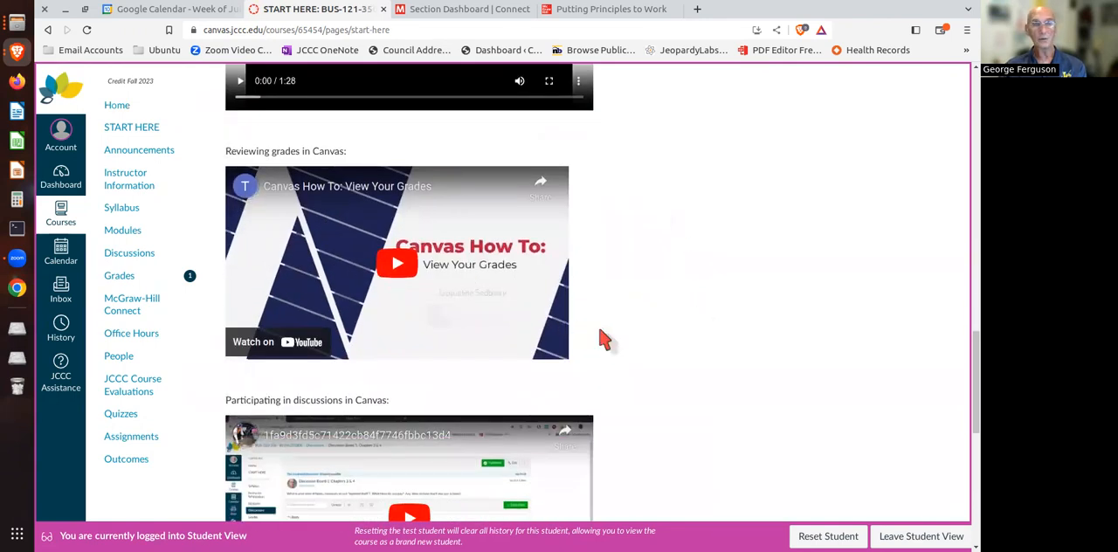
{"action": "mouse_move", "coordinate": [684, 294]}
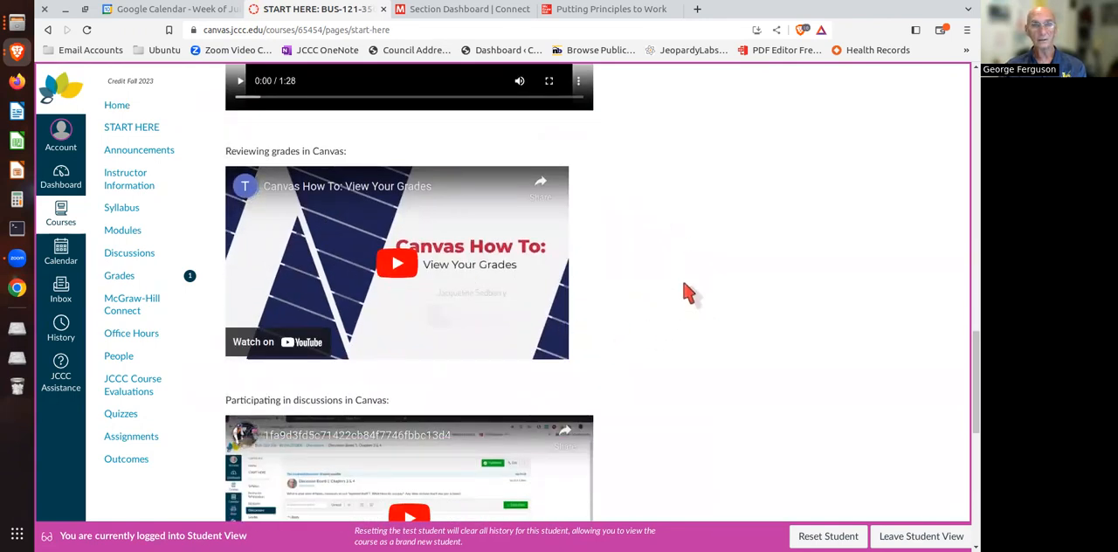
{"action": "scroll", "scroll_direction": "down", "scroll_amount": 3}
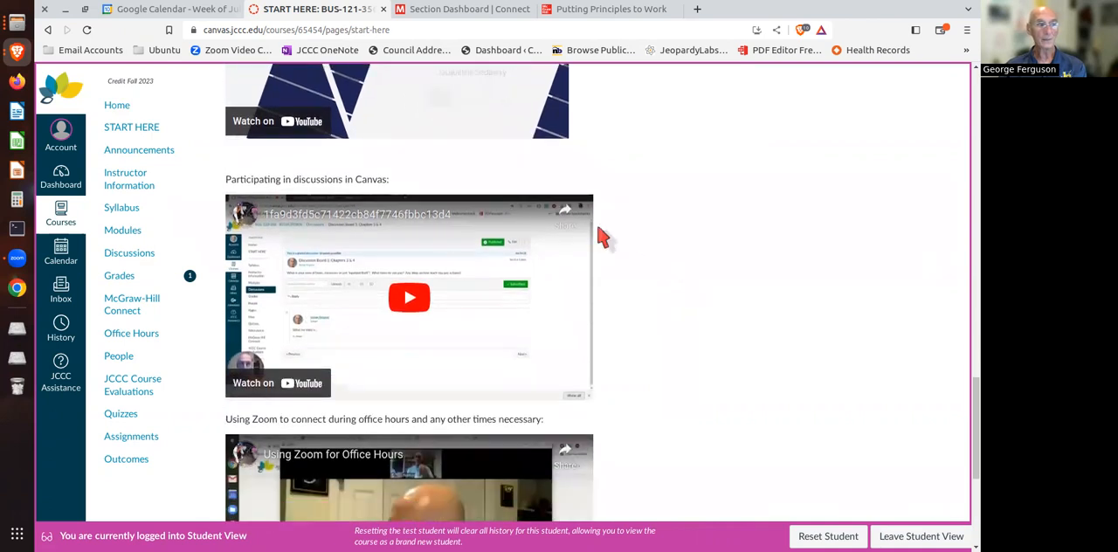
{"action": "mouse_move", "coordinate": [655, 300]}
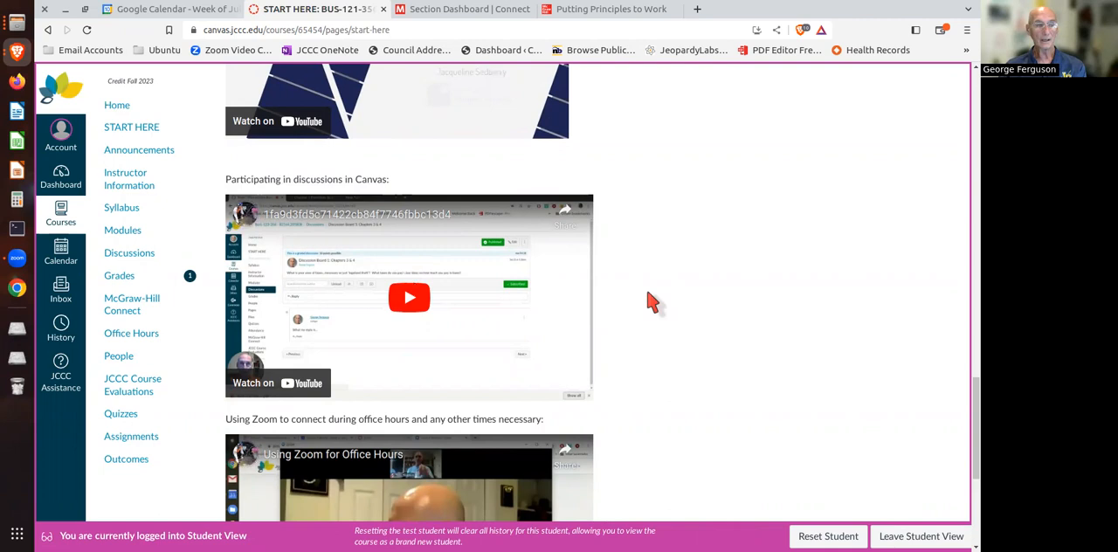
{"action": "scroll", "scroll_direction": "down", "scroll_amount": 3}
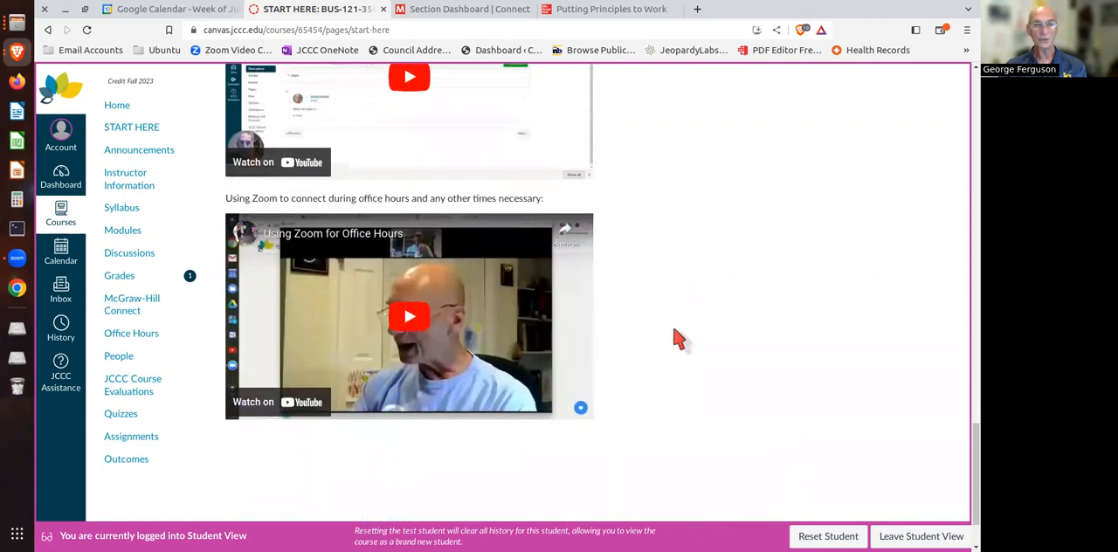
{"action": "scroll", "scroll_direction": "down", "scroll_amount": 3}
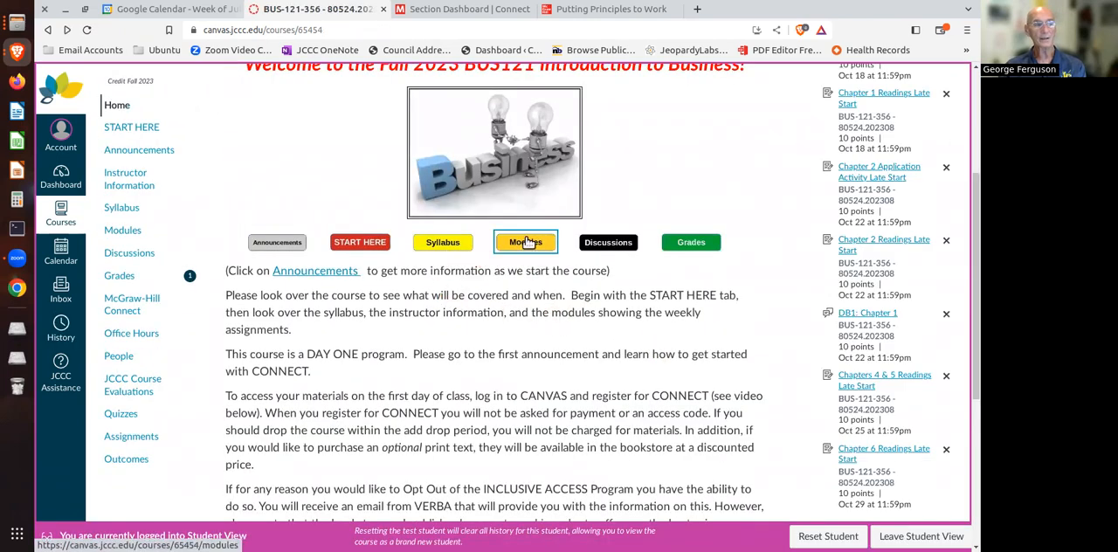
Collapse every module on the Modules page into the Week 1 through Week 7 headings list.
{"action": "left_click", "coordinate": [524, 241]}
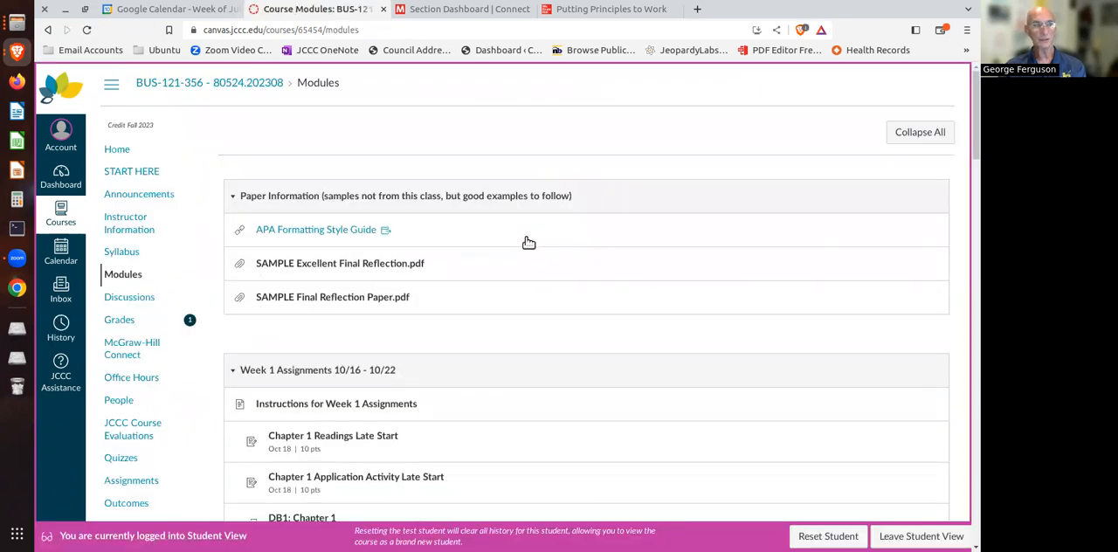
{"action": "left_click", "coordinate": [919, 133]}
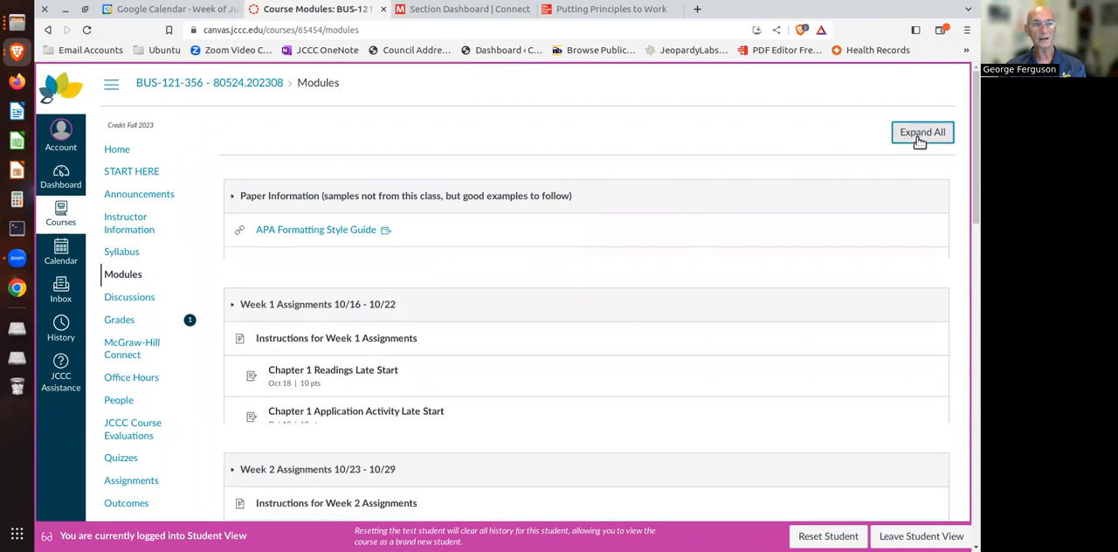
{"action": "left_click", "coordinate": [922, 132]}
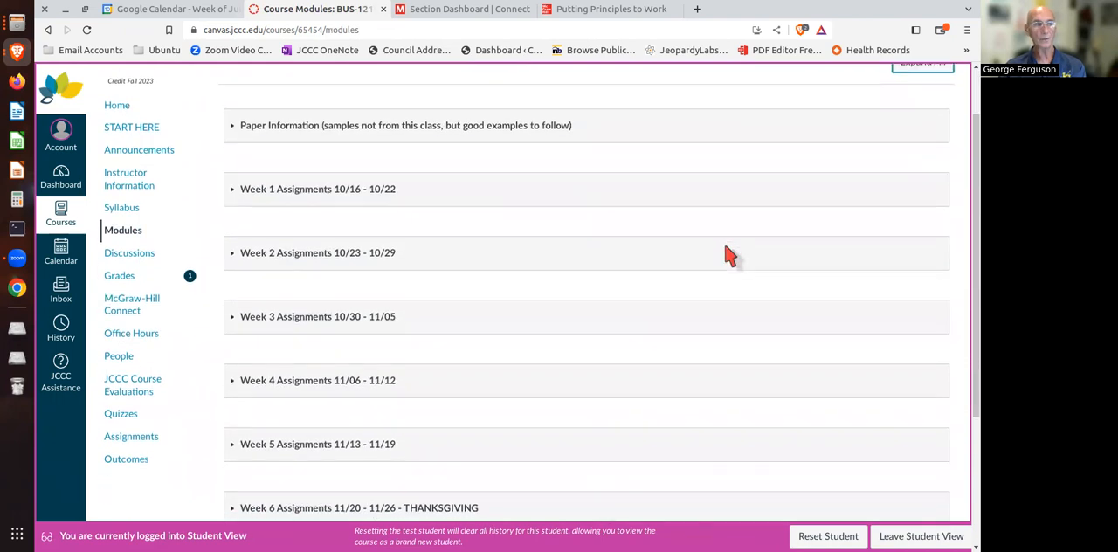
{"action": "scroll", "scroll_direction": "down", "scroll_amount": 3}
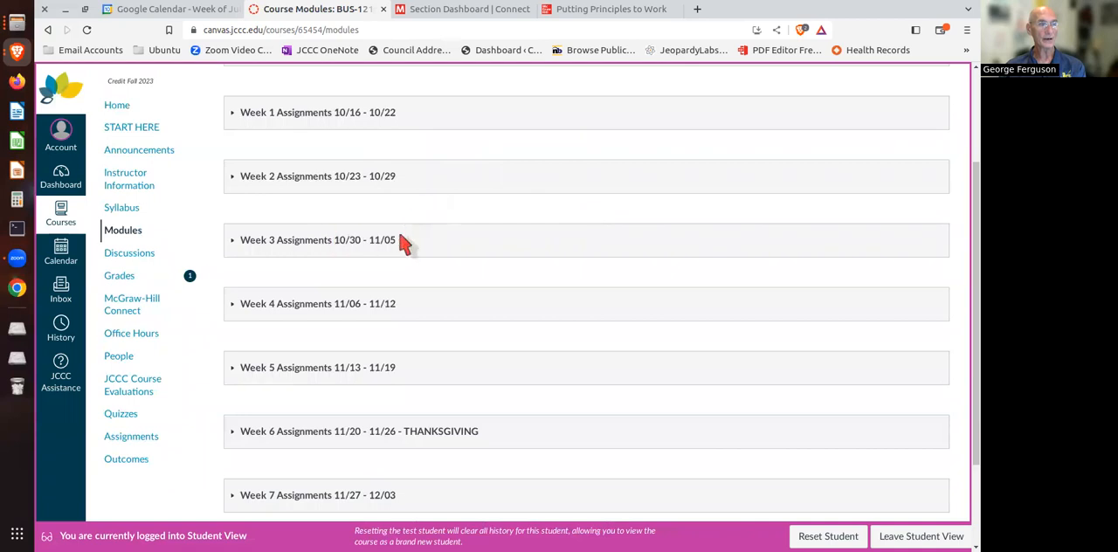
{"action": "mouse_move", "coordinate": [748, 272]}
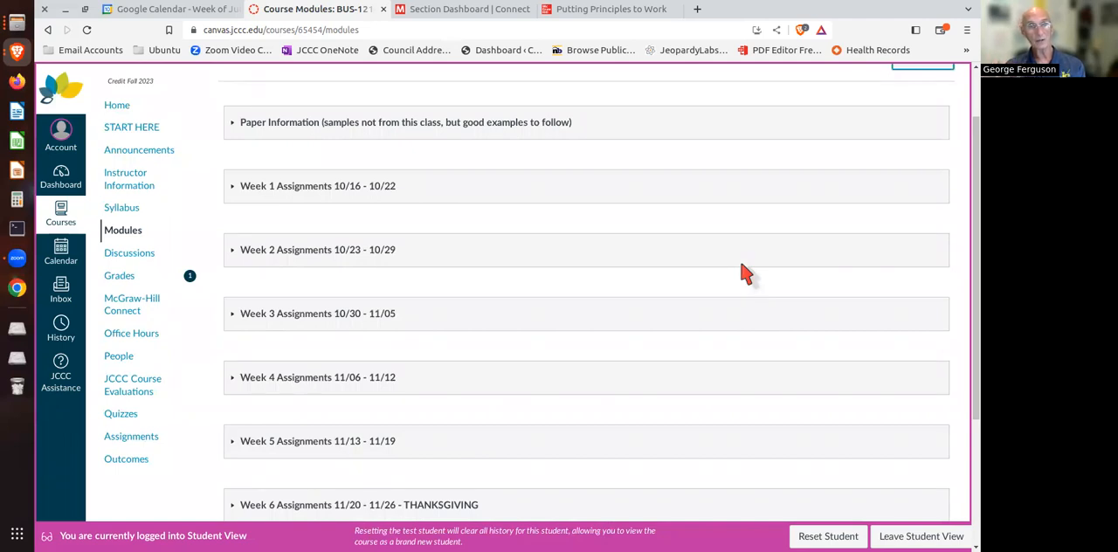
{"action": "mouse_move", "coordinate": [323, 171]}
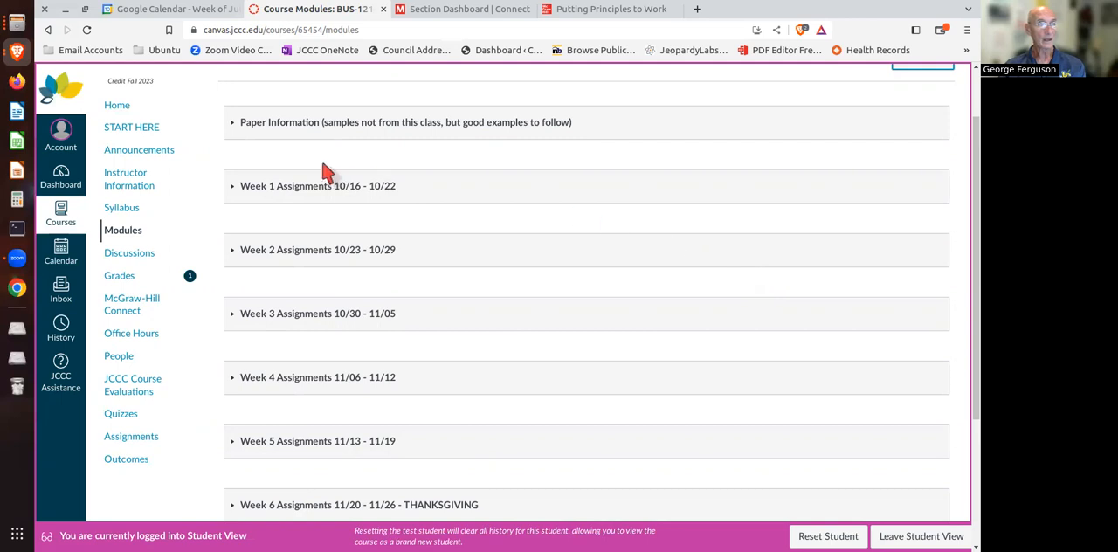
{"action": "mouse_move", "coordinate": [231, 126]}
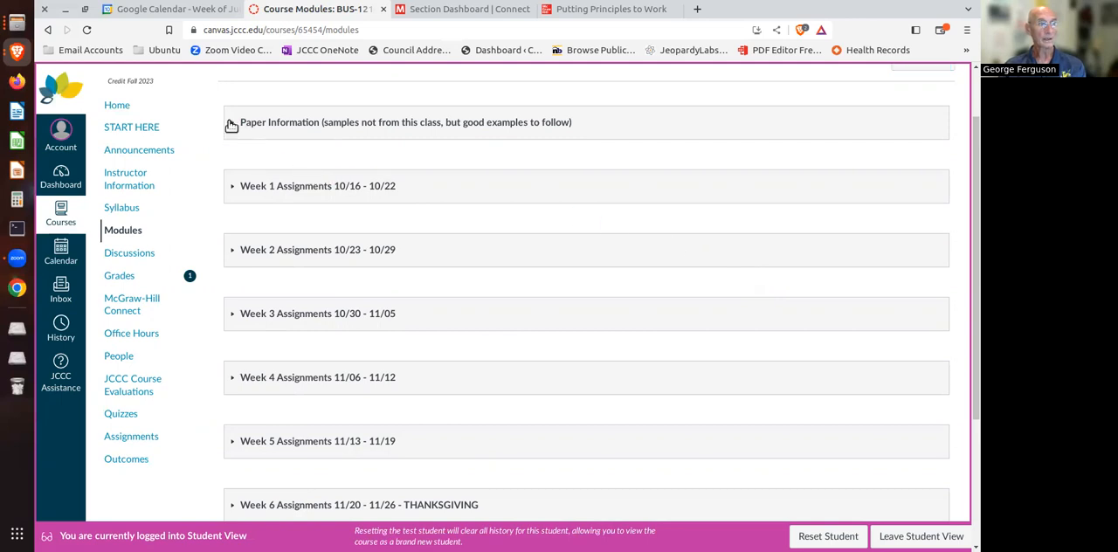
Peek into Paper Information, then expand Week 2 Assignments to list its readings, discussion and Exam #1.
{"action": "left_click", "coordinate": [233, 122]}
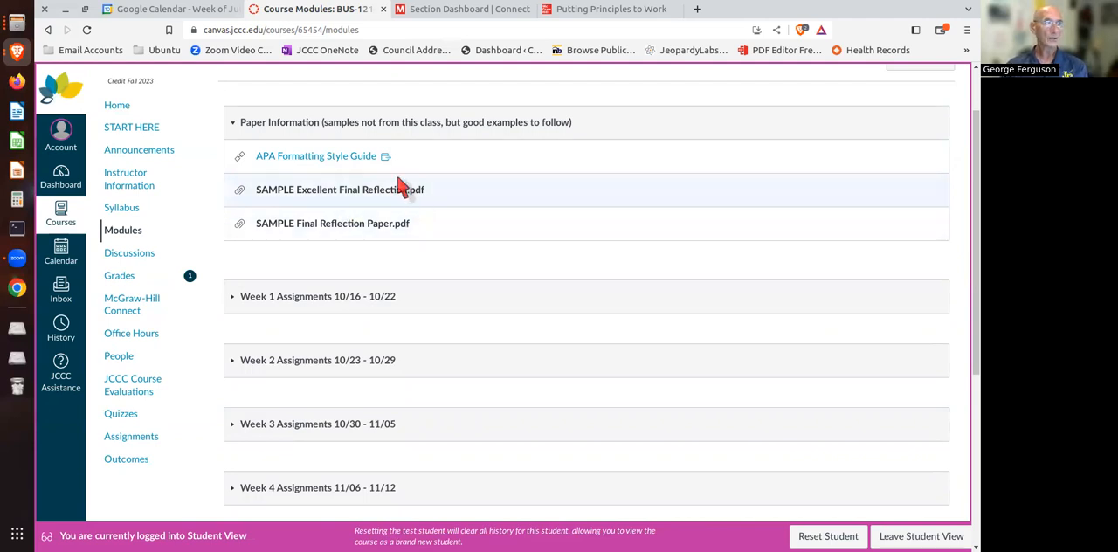
{"action": "mouse_move", "coordinate": [294, 148]}
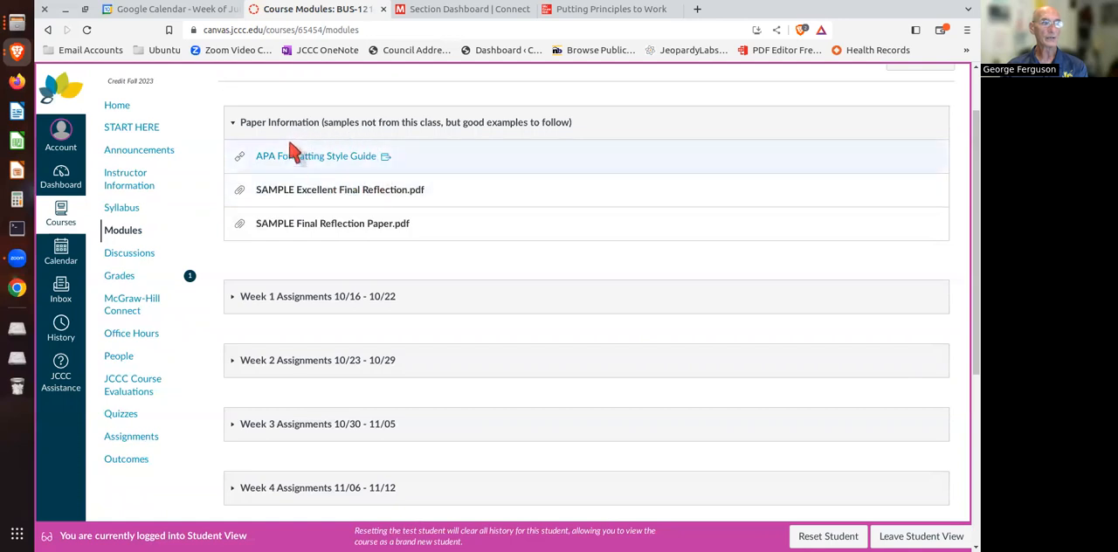
{"action": "mouse_move", "coordinate": [524, 206]}
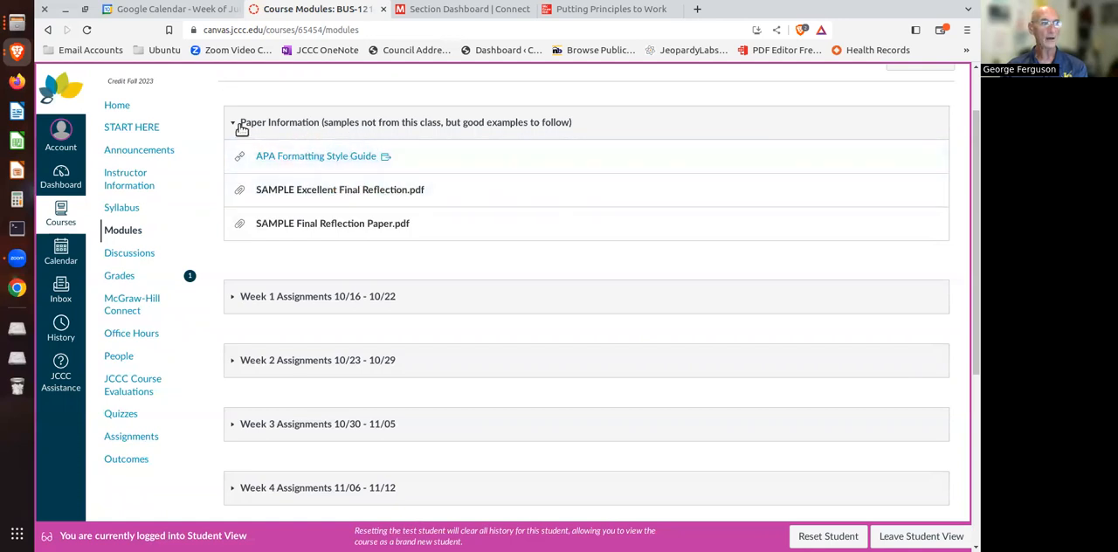
{"action": "left_click", "coordinate": [234, 123]}
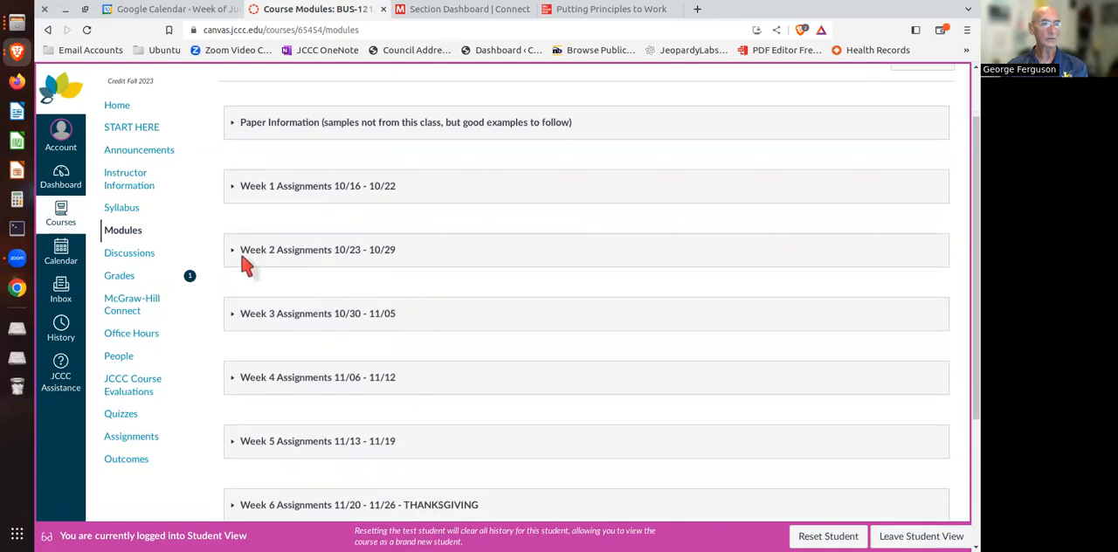
{"action": "left_click", "coordinate": [318, 248]}
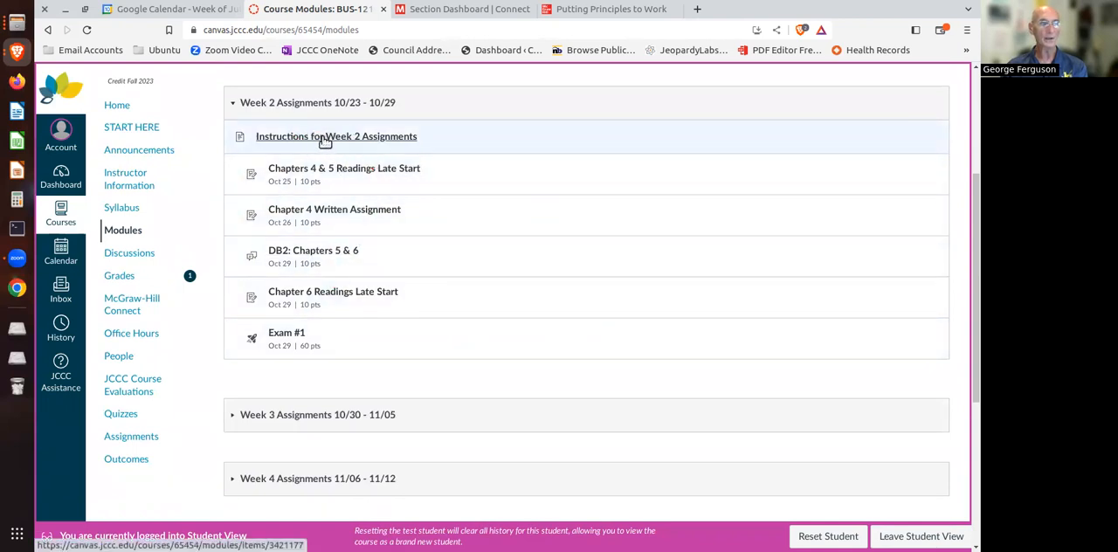
View the Instructions for Week 2 Assignments page with its video, objectives and day-by-day tasks.
{"action": "left_click", "coordinate": [336, 136]}
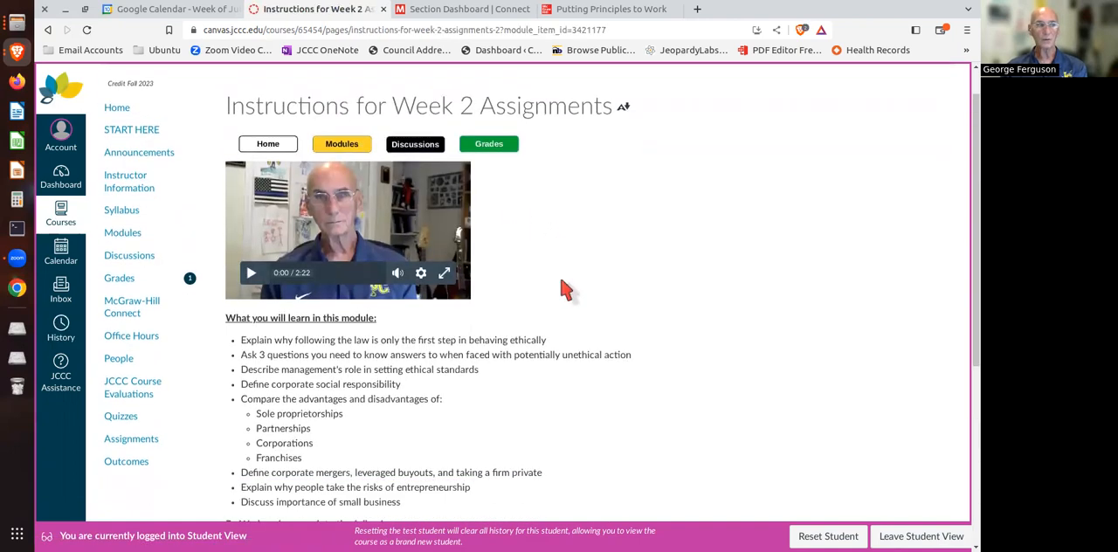
{"action": "scroll", "scroll_direction": "down", "scroll_amount": 3}
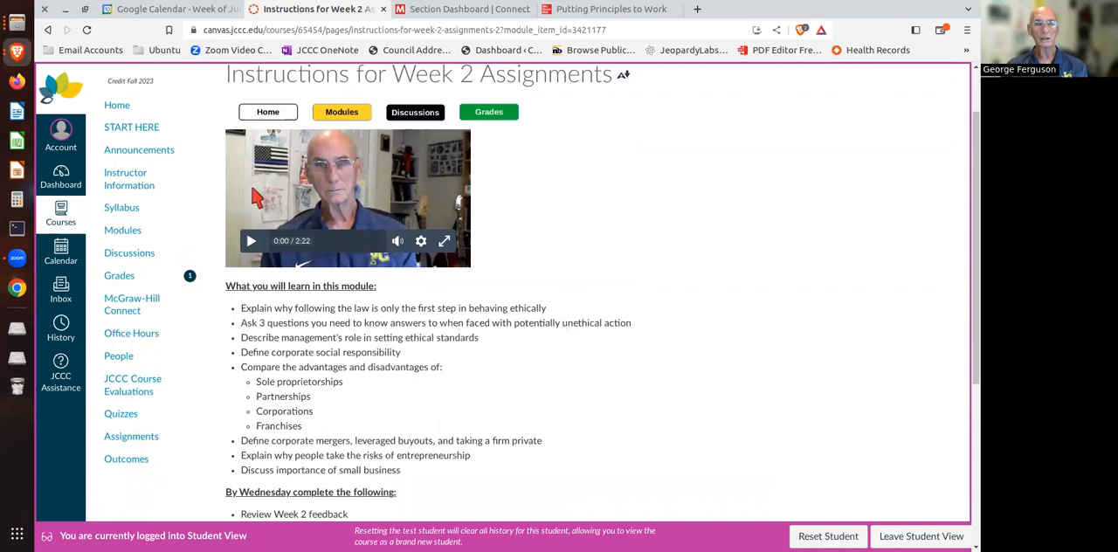
{"action": "mouse_move", "coordinate": [480, 236]}
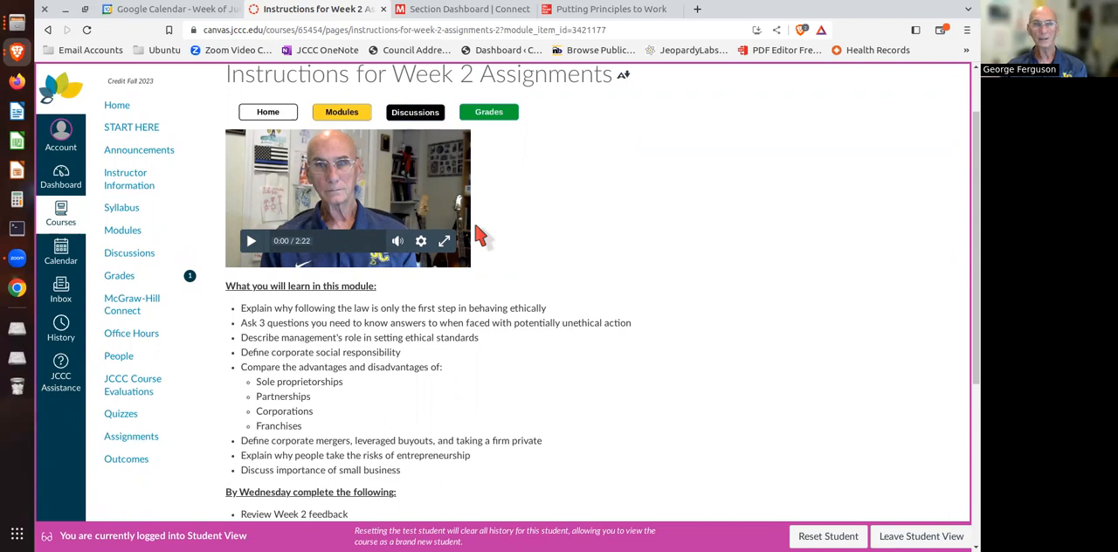
{"action": "mouse_move", "coordinate": [615, 276]}
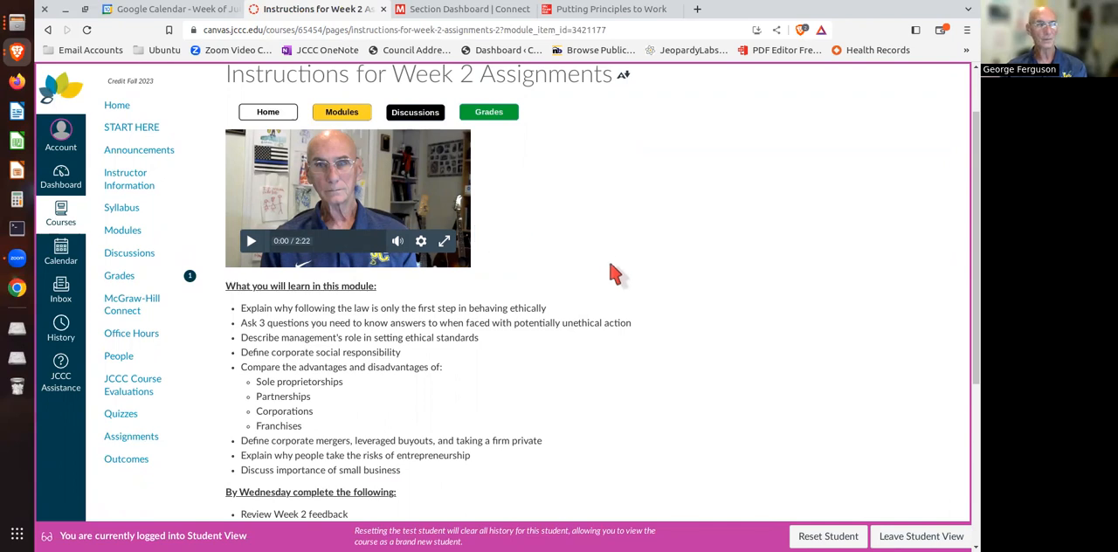
{"action": "scroll", "scroll_direction": "down", "scroll_amount": 3}
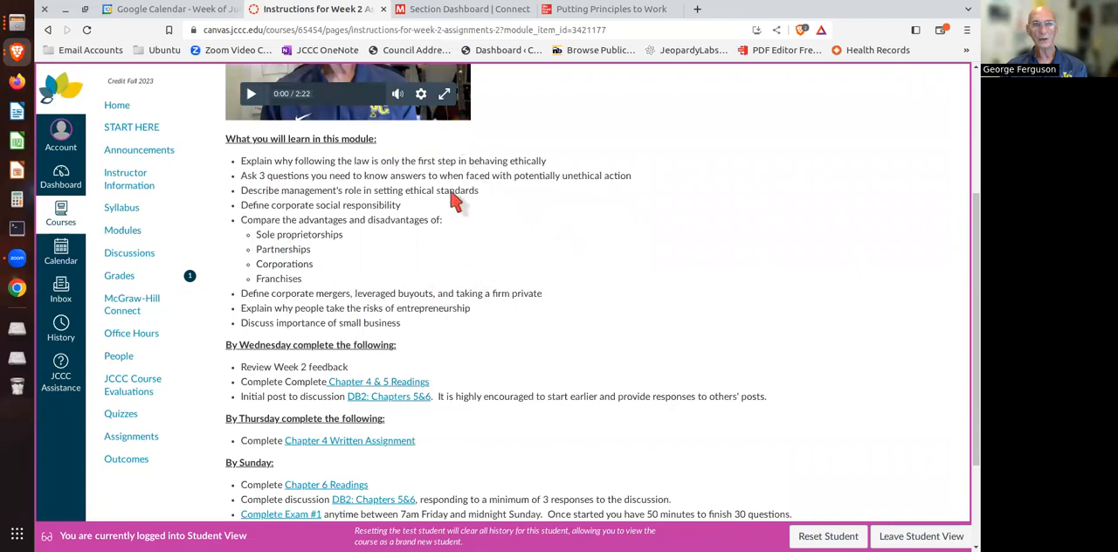
{"action": "mouse_move", "coordinate": [487, 286]}
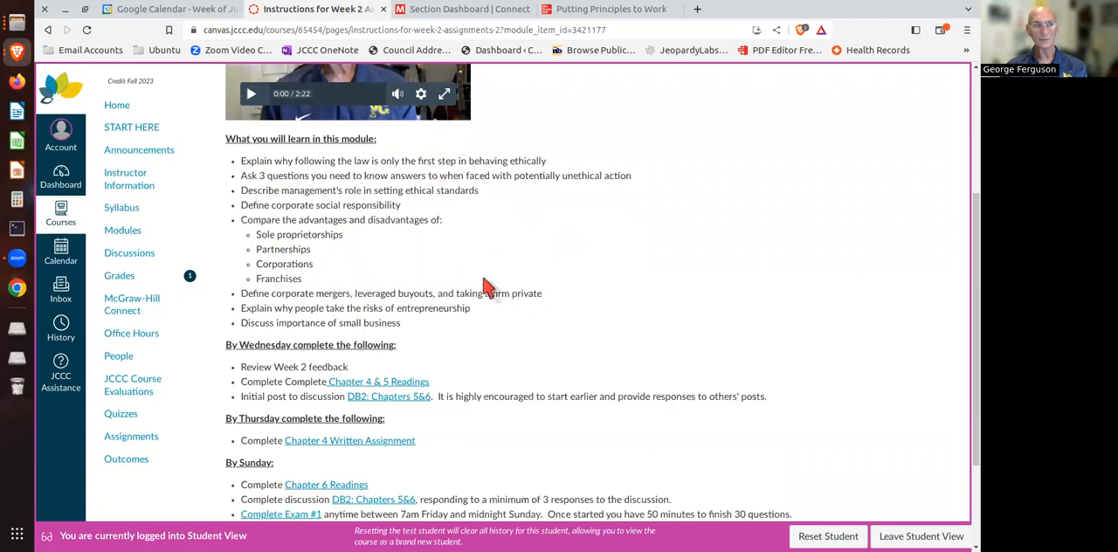
{"action": "scroll", "scroll_direction": "down", "scroll_amount": 3}
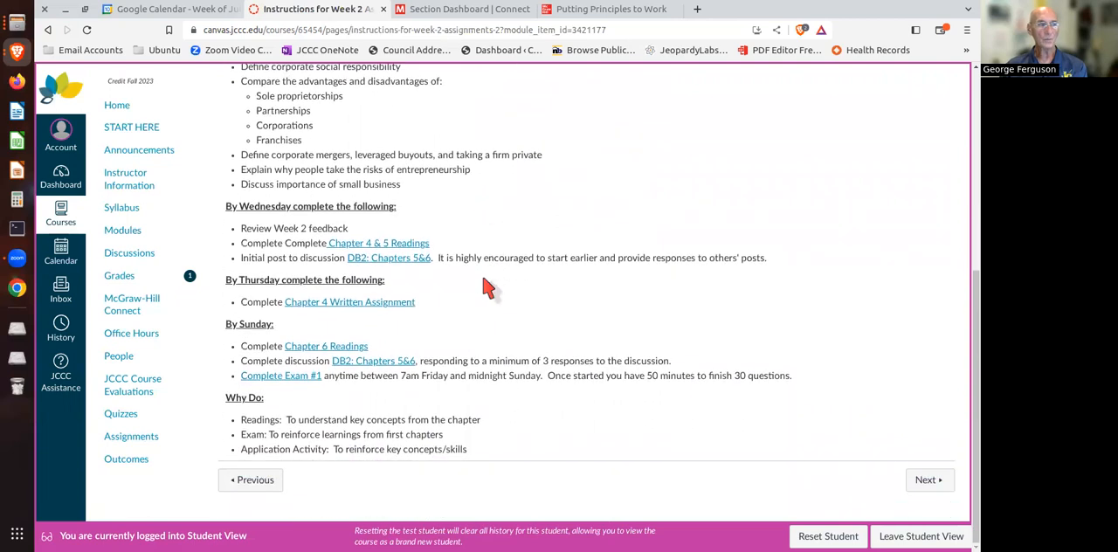
{"action": "mouse_move", "coordinate": [287, 293]}
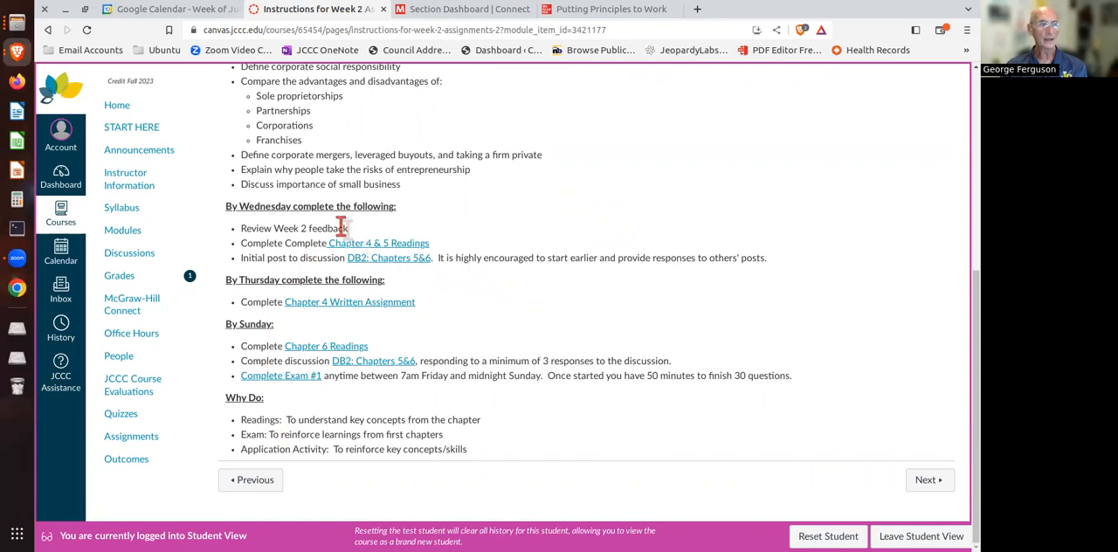
{"action": "mouse_move", "coordinate": [618, 255]}
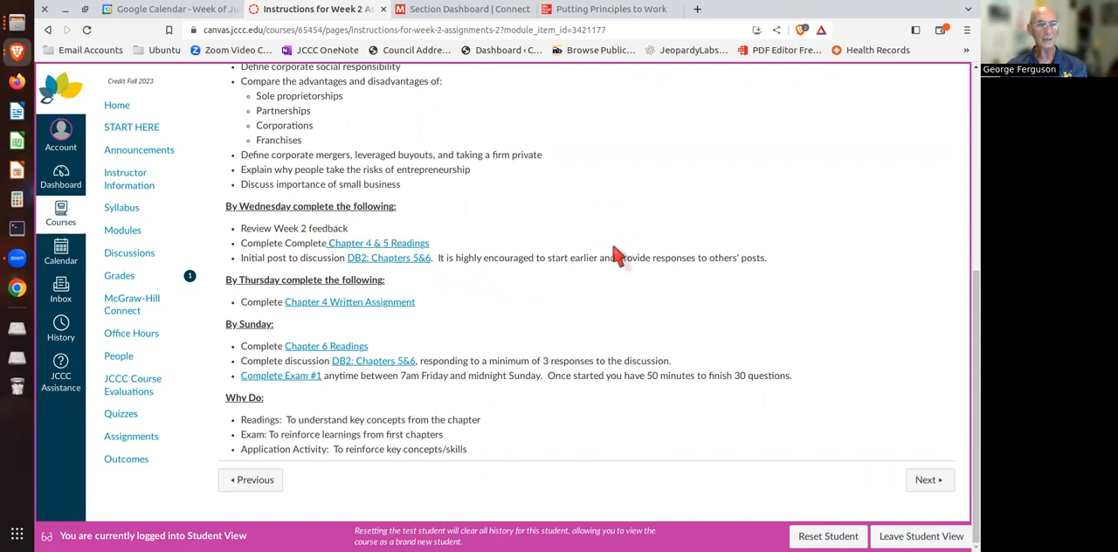
{"action": "mouse_move", "coordinate": [352, 243]}
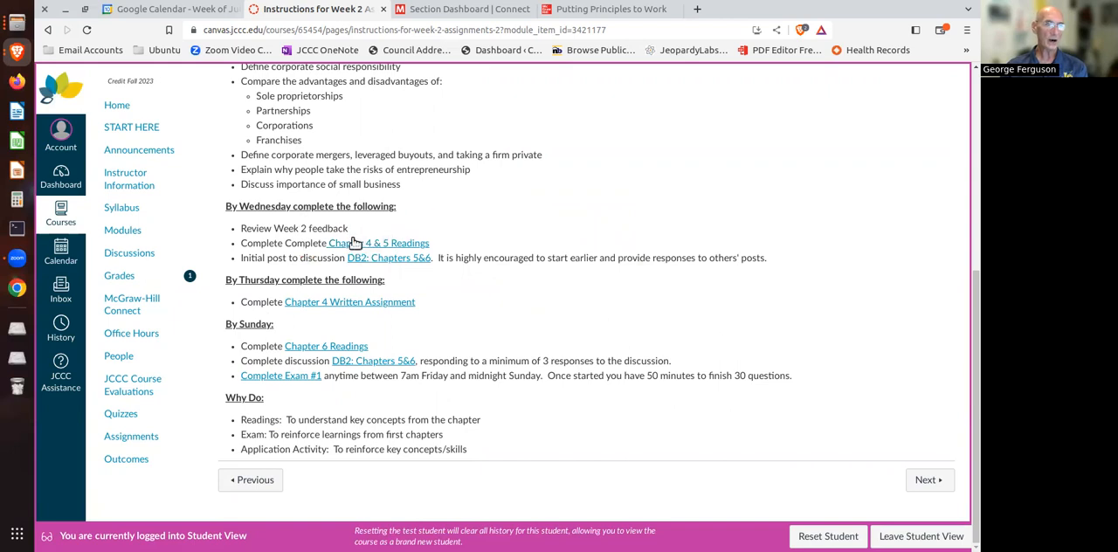
{"action": "mouse_move", "coordinate": [388, 259]}
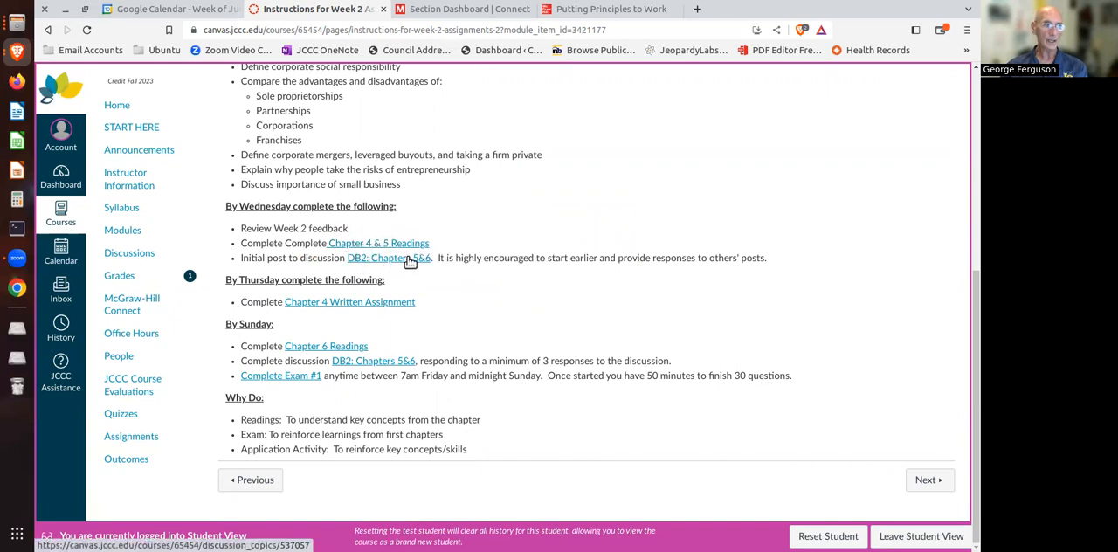
{"action": "mouse_move", "coordinate": [388, 258]}
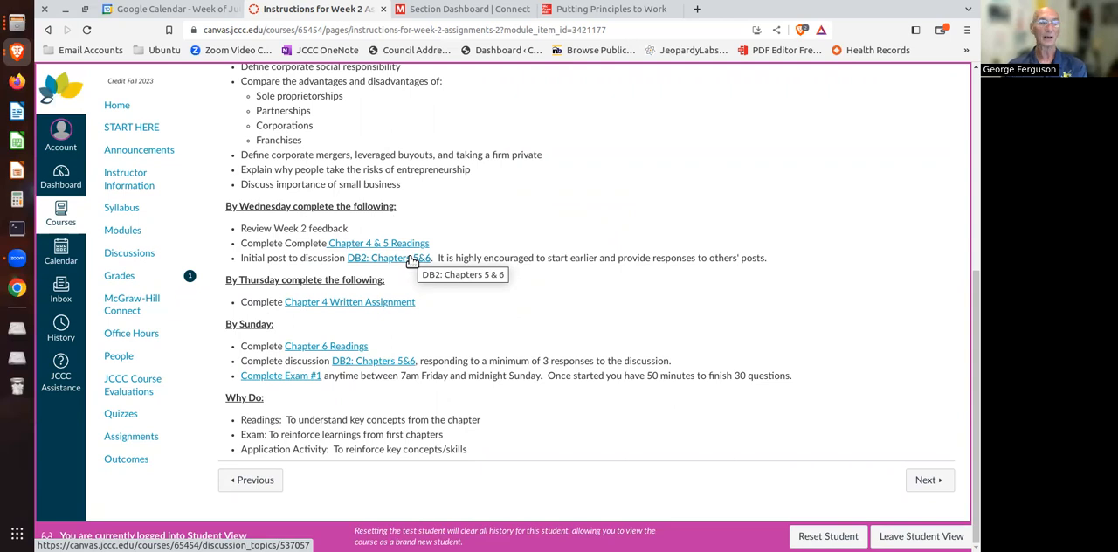
Read the Week 2 instructions down to the Sunday deadlines, then return to the Modules list.
{"action": "scroll", "scroll_direction": "up", "scroll_amount": 3}
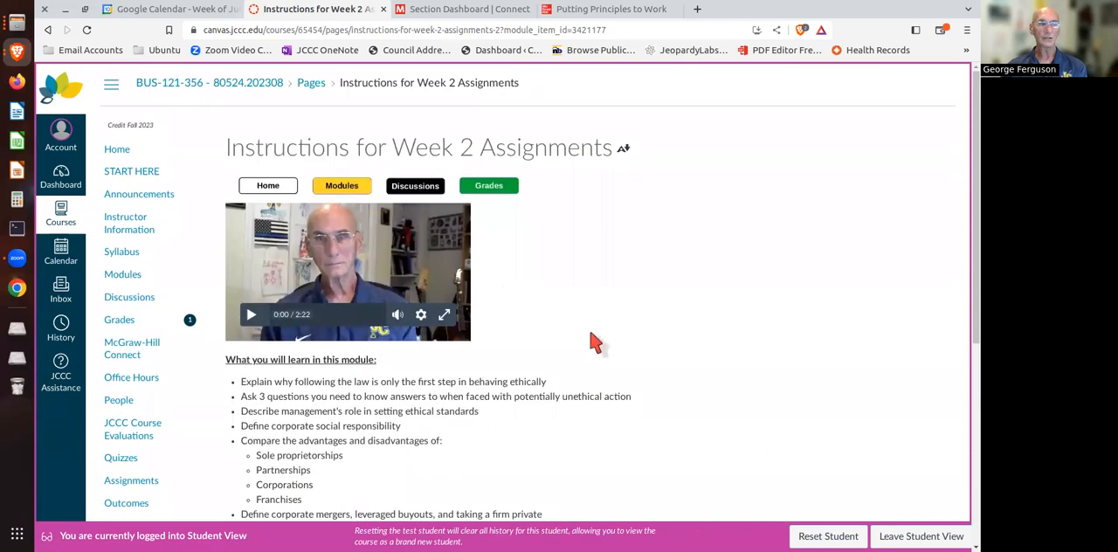
{"action": "scroll", "scroll_direction": "down", "scroll_amount": 3}
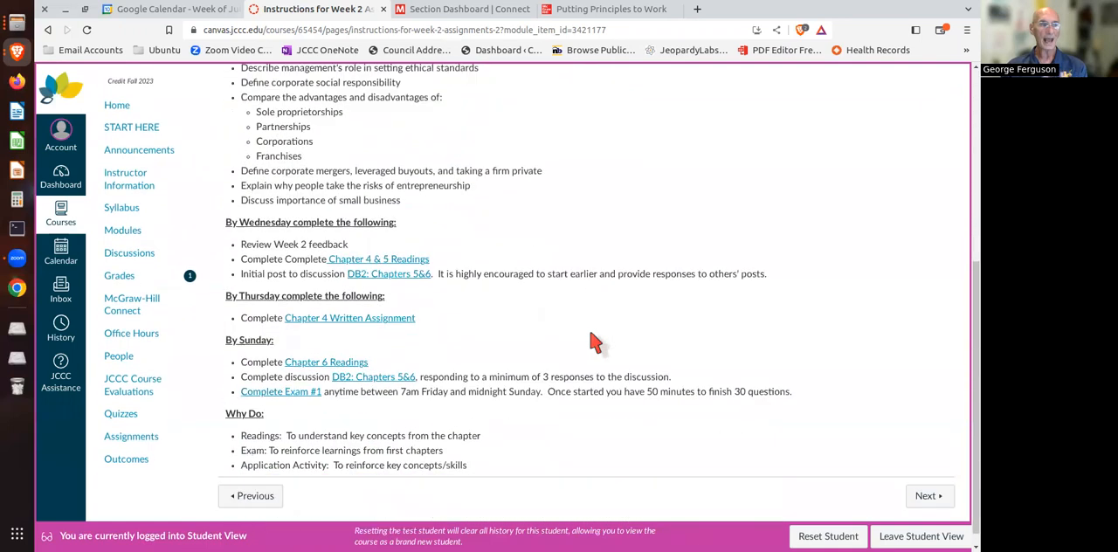
{"action": "scroll", "scroll_direction": "down", "scroll_amount": 3}
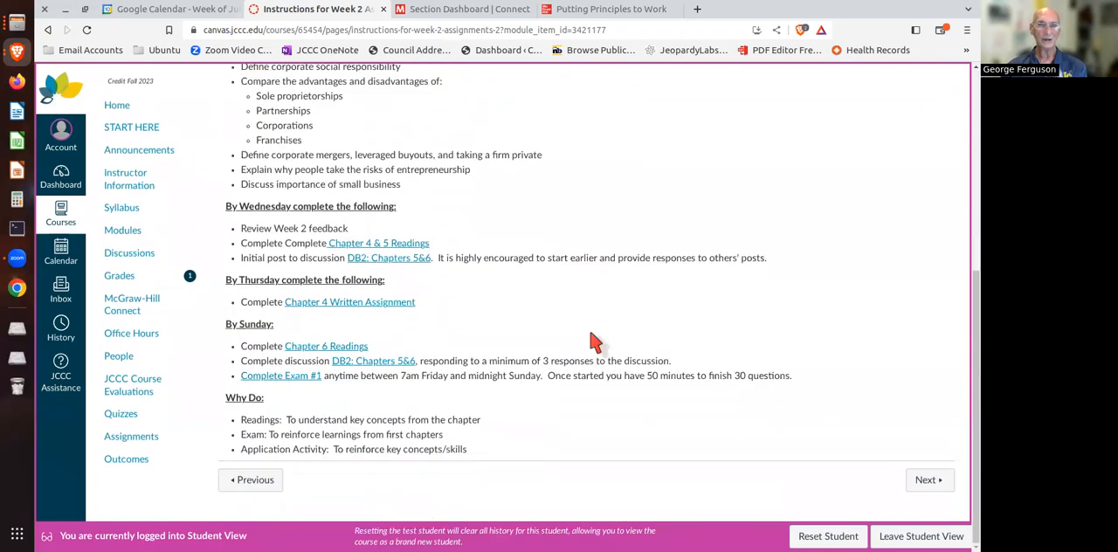
{"action": "mouse_move", "coordinate": [446, 252]}
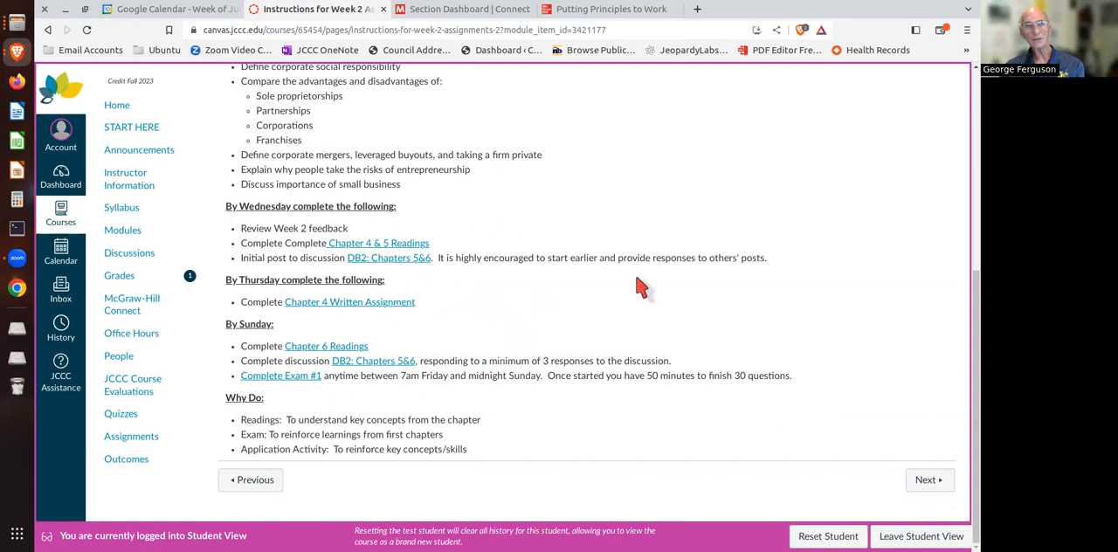
{"action": "mouse_move", "coordinate": [615, 293]}
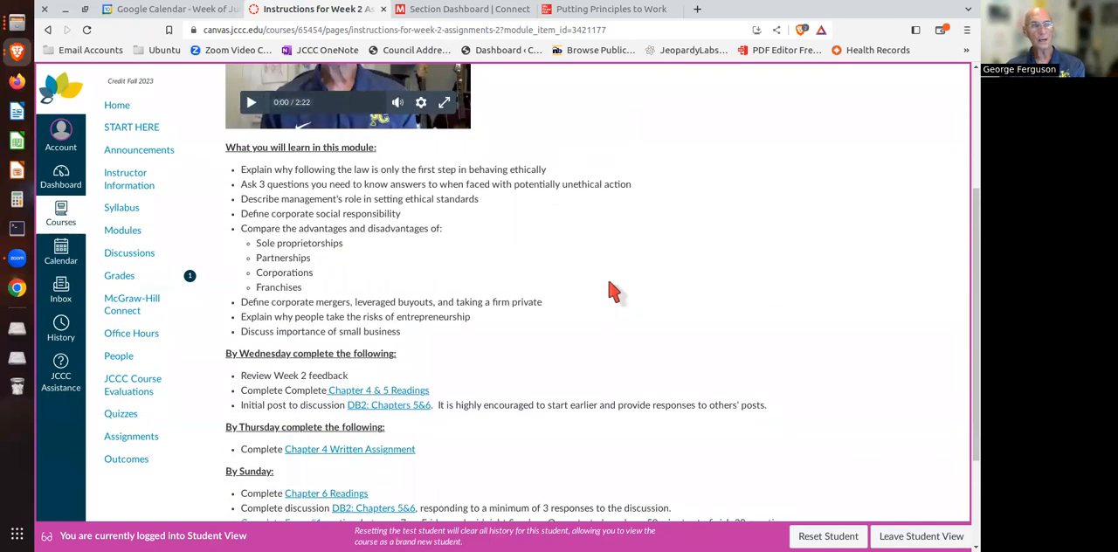
{"action": "scroll", "scroll_direction": "down", "scroll_amount": 3}
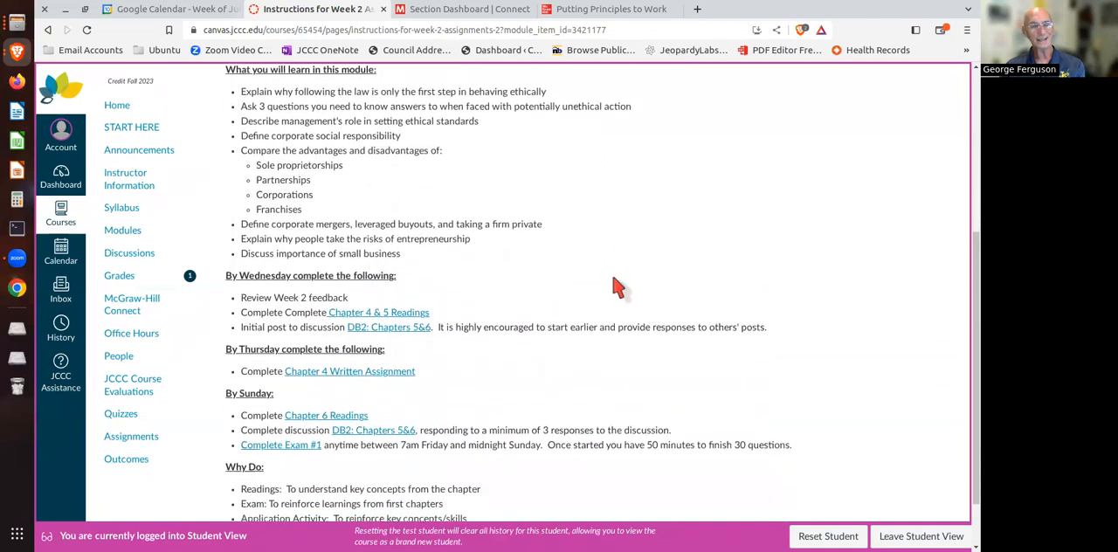
{"action": "scroll", "scroll_direction": "down", "scroll_amount": 3}
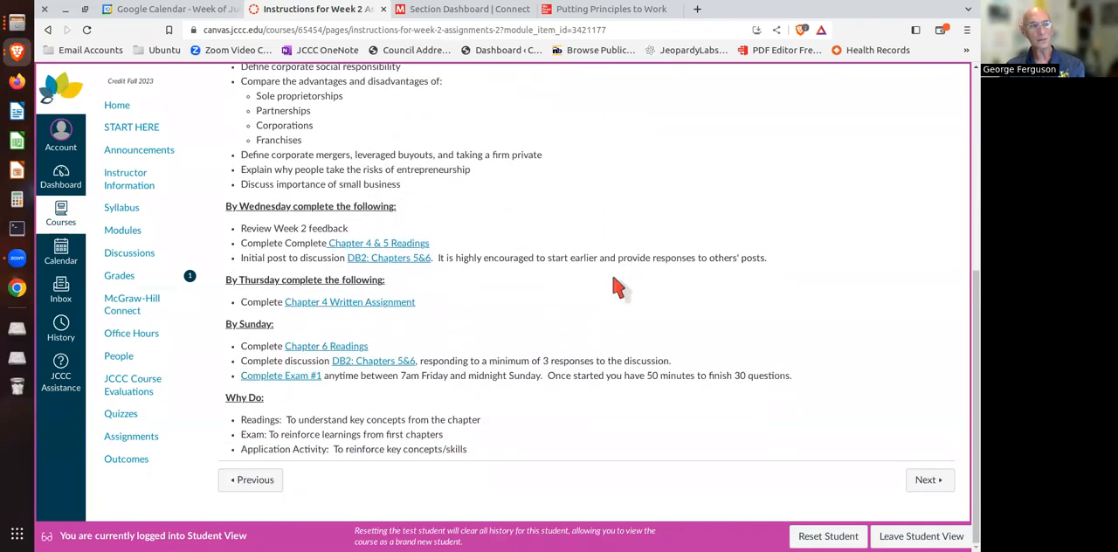
{"action": "left_click", "coordinate": [122, 231]}
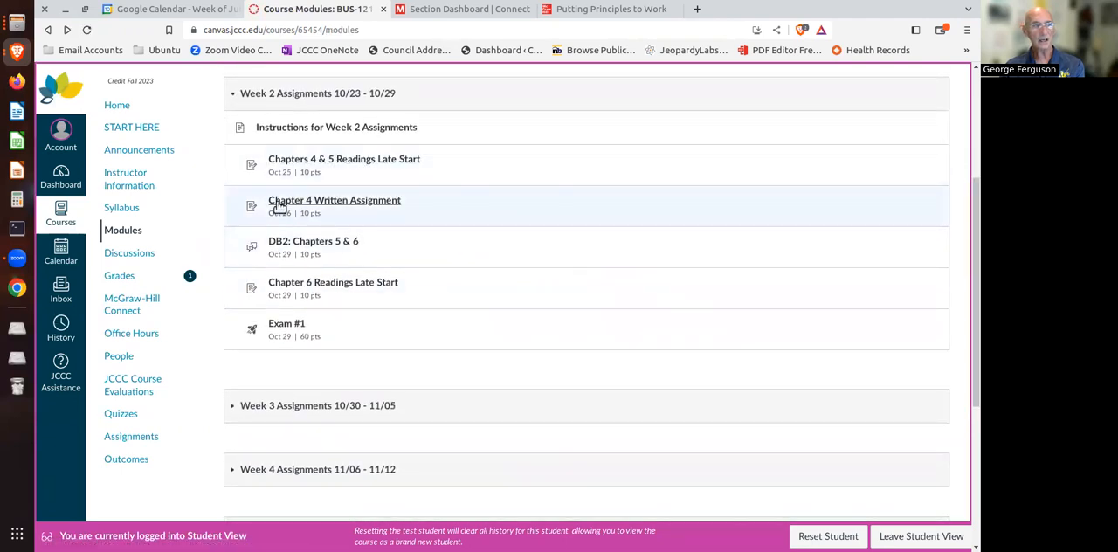
{"action": "mouse_move", "coordinate": [414, 297]}
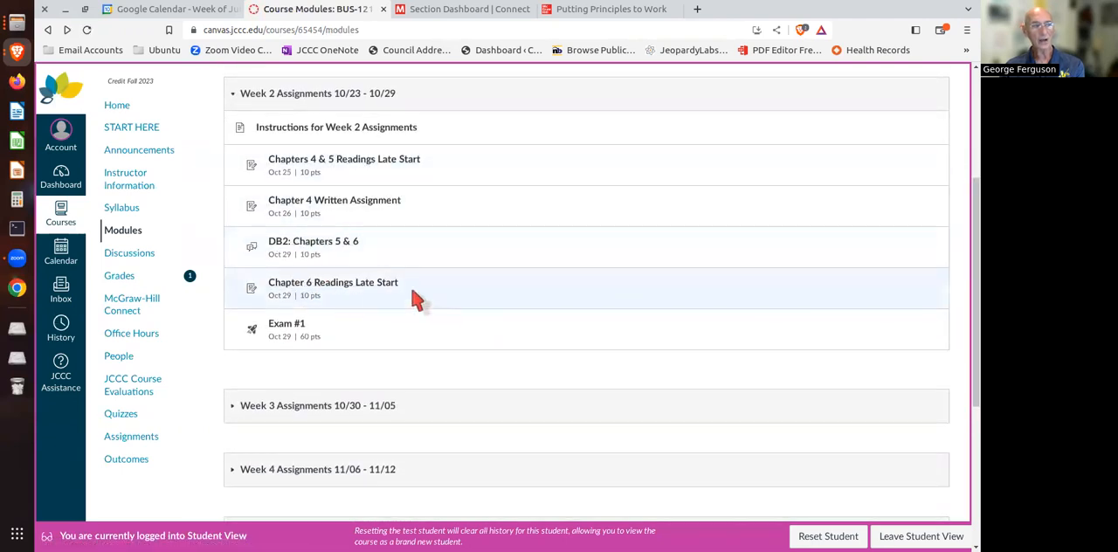
{"action": "mouse_move", "coordinate": [463, 330]}
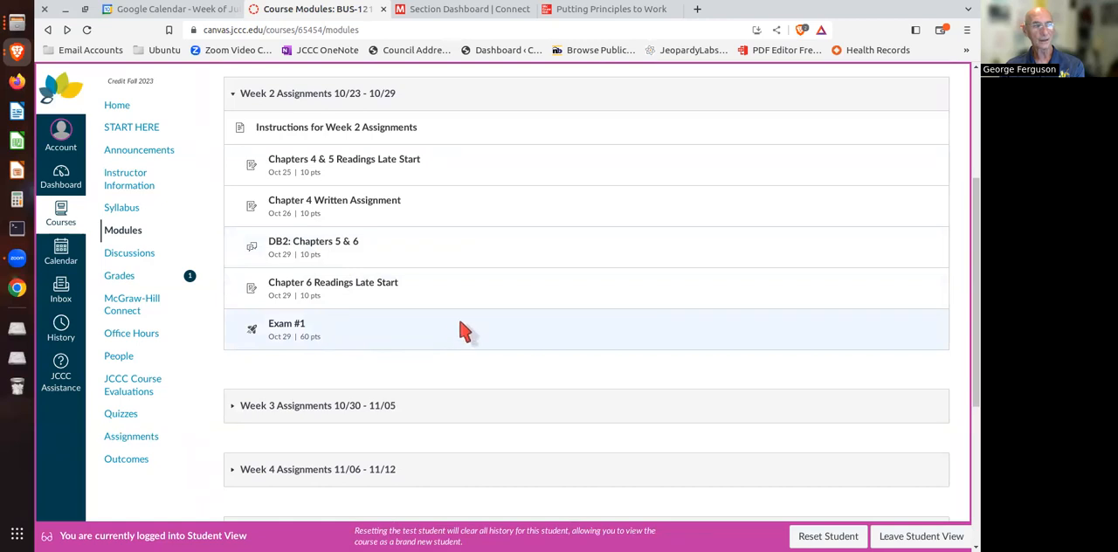
{"action": "mouse_move", "coordinate": [312, 241]}
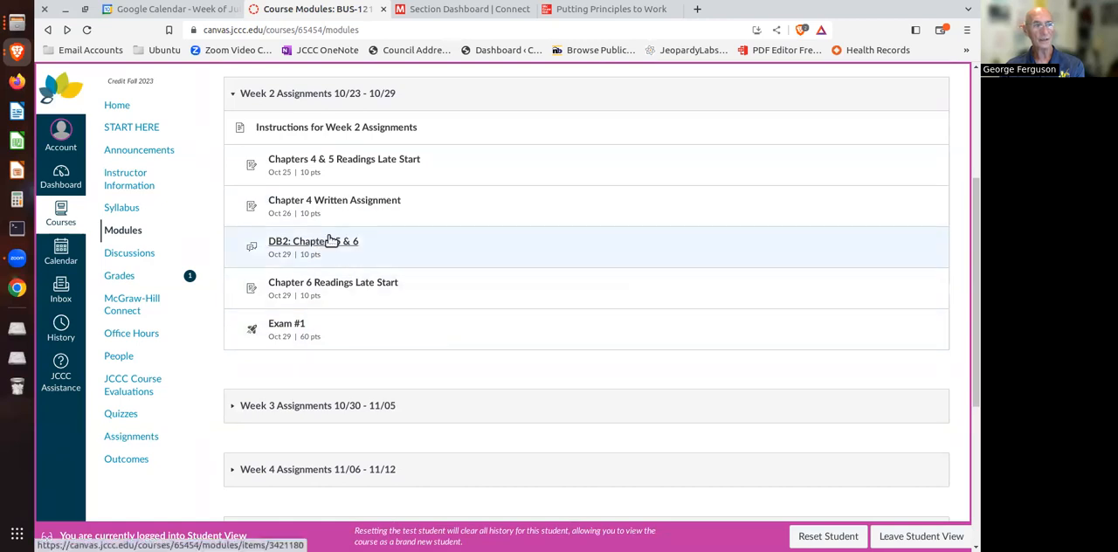
Open the DB2: Chapters 5 & 6 graded discussion from the Week 2 Assignments module.
{"action": "left_click", "coordinate": [311, 241]}
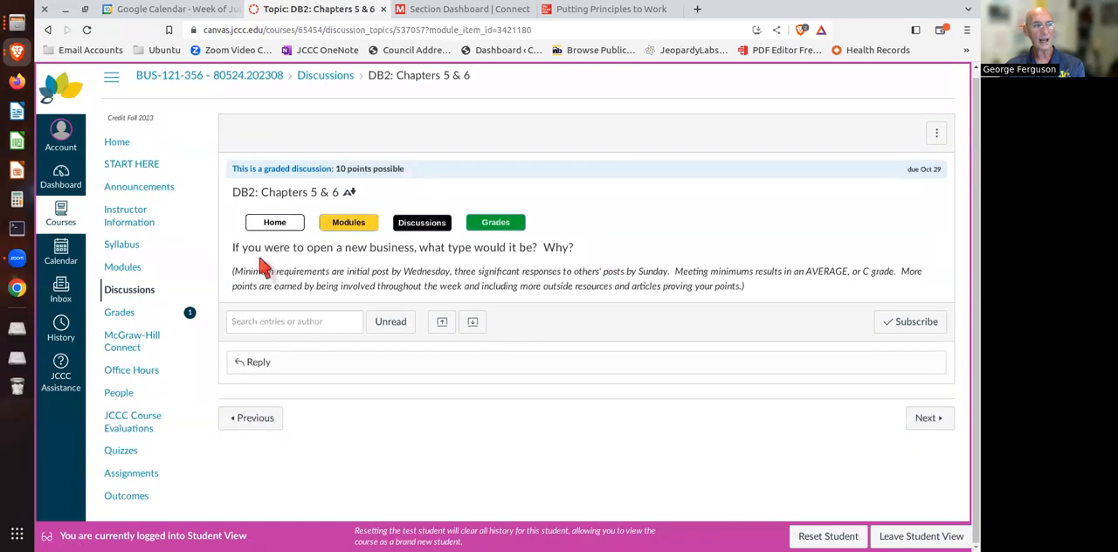
{"action": "mouse_move", "coordinate": [638, 273]}
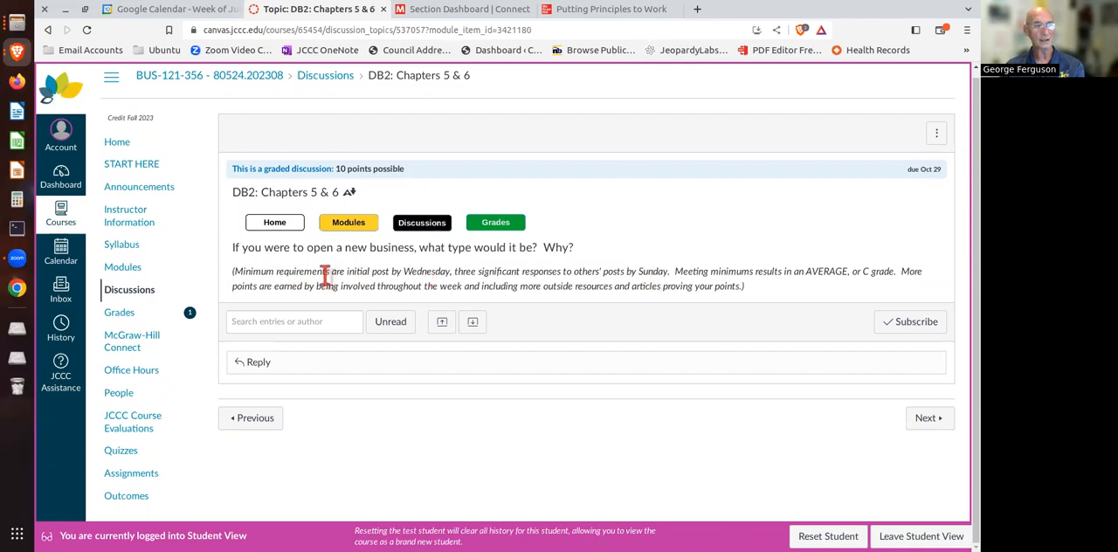
{"action": "mouse_move", "coordinate": [524, 289]}
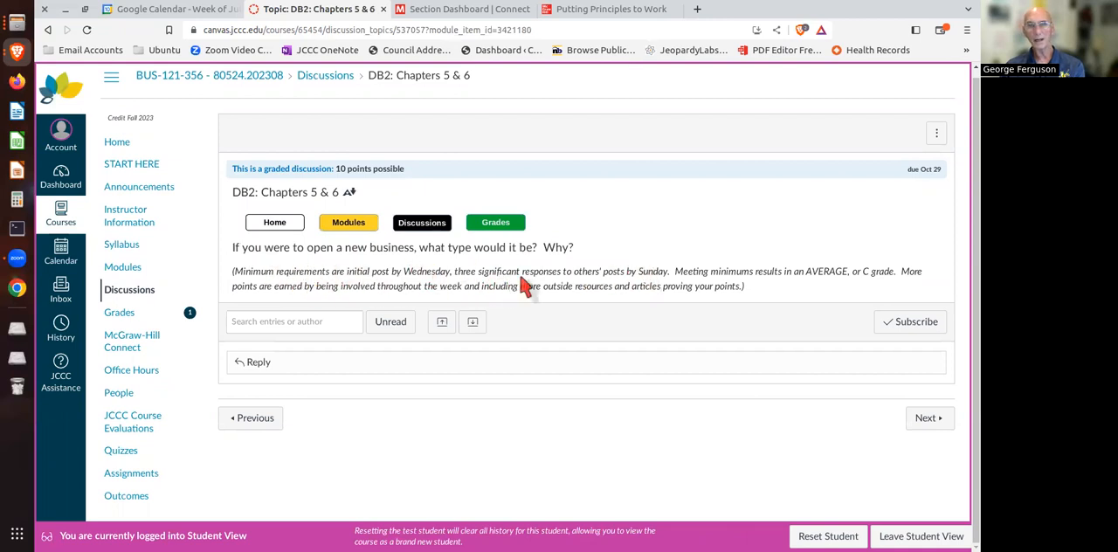
{"action": "mouse_move", "coordinate": [593, 272]}
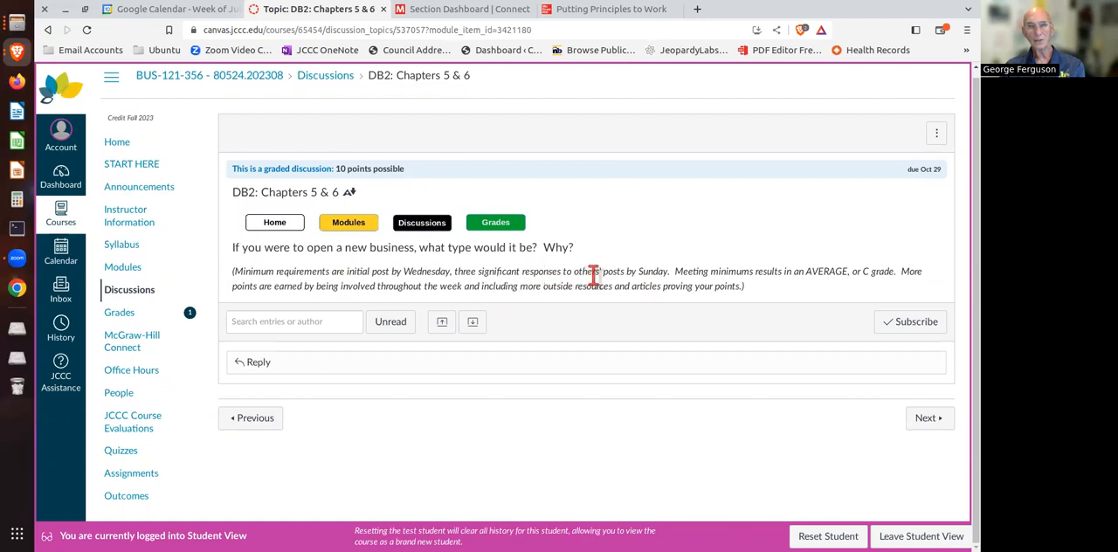
{"action": "mouse_move", "coordinate": [797, 270]}
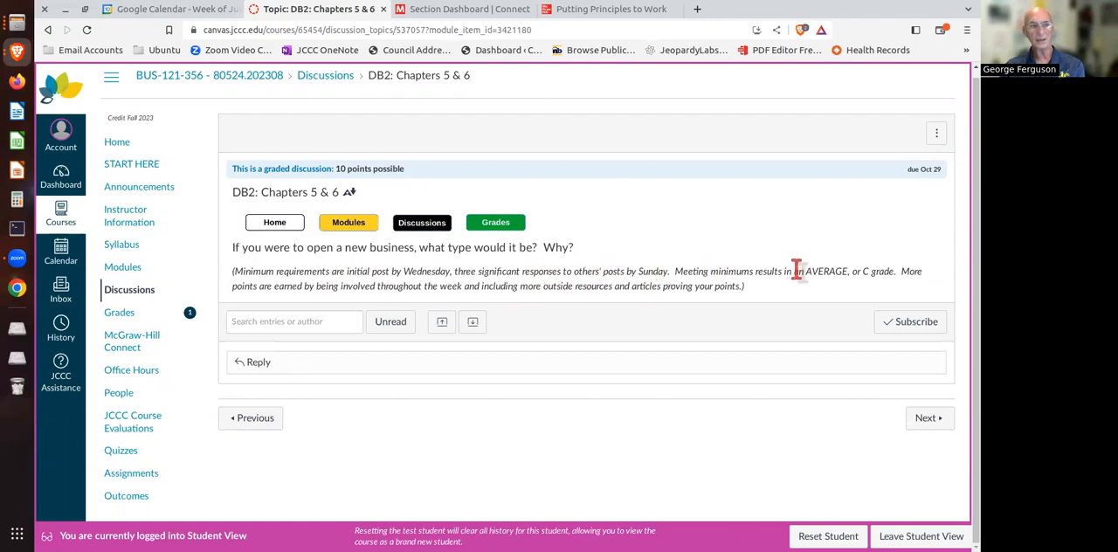
{"action": "mouse_move", "coordinate": [786, 283]}
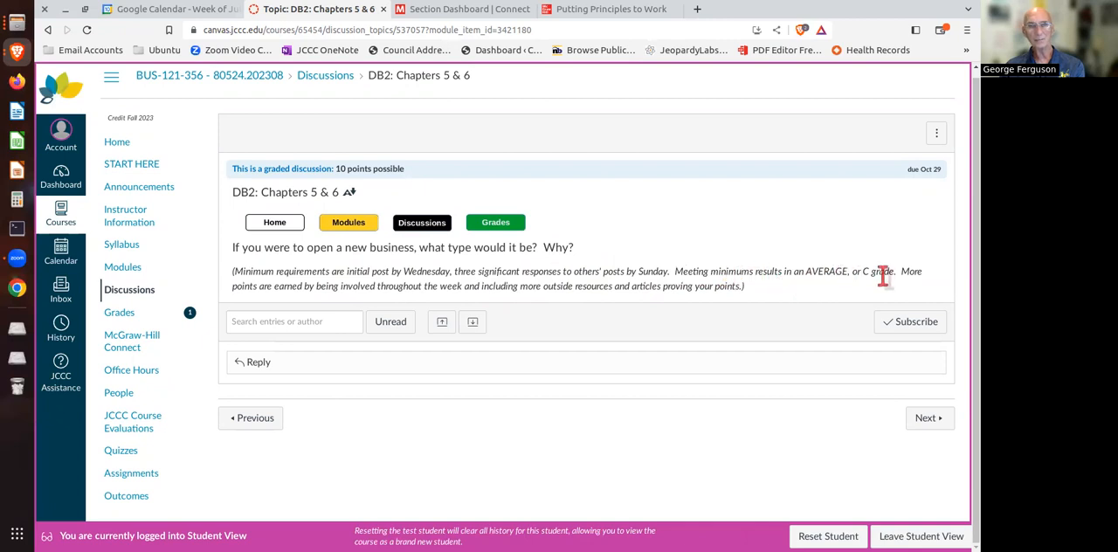
{"action": "mouse_move", "coordinate": [758, 237]}
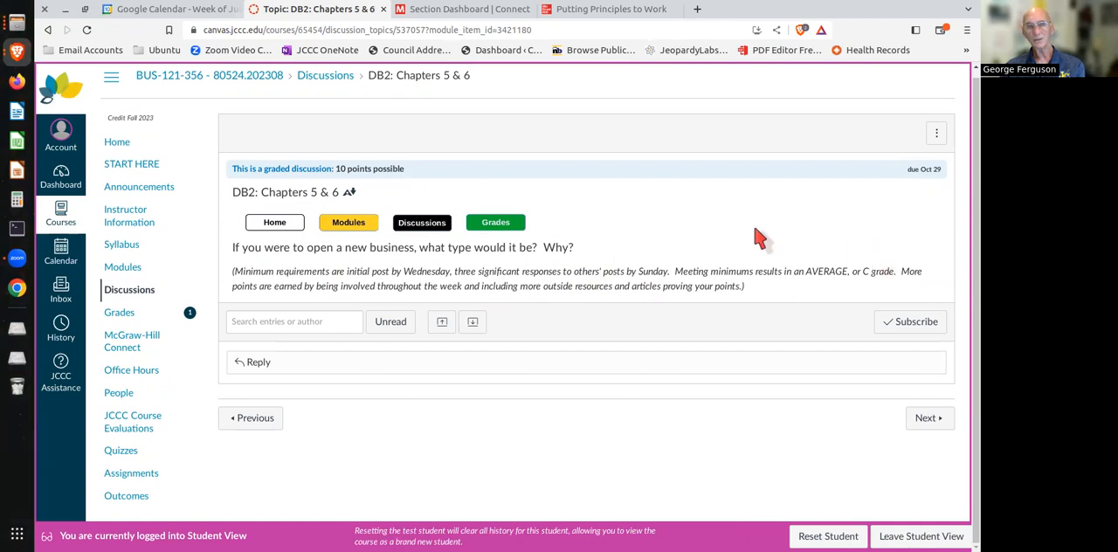
{"action": "mouse_move", "coordinate": [559, 321]}
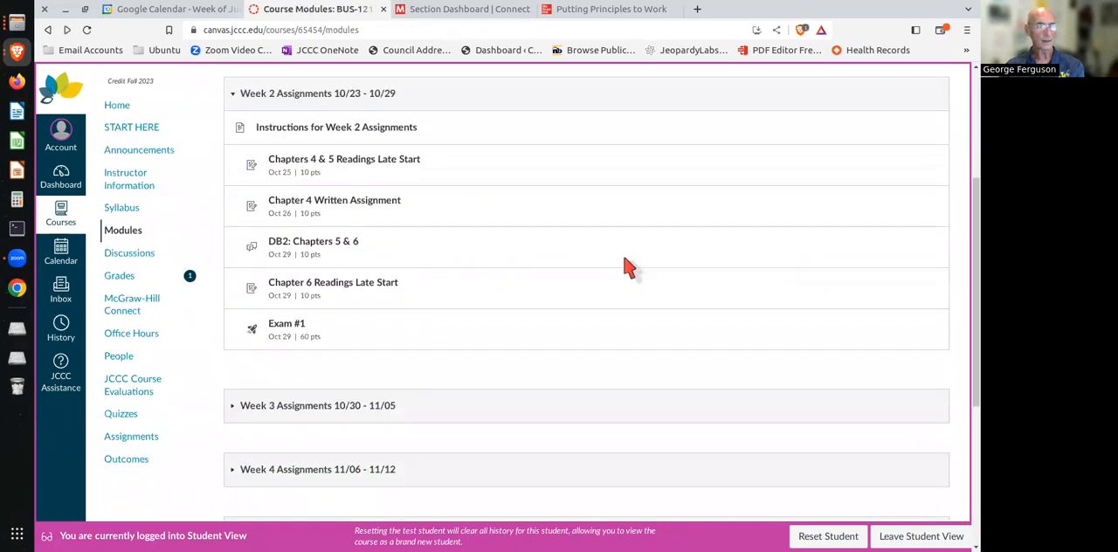
{"action": "scroll", "scroll_direction": "down", "scroll_amount": 3}
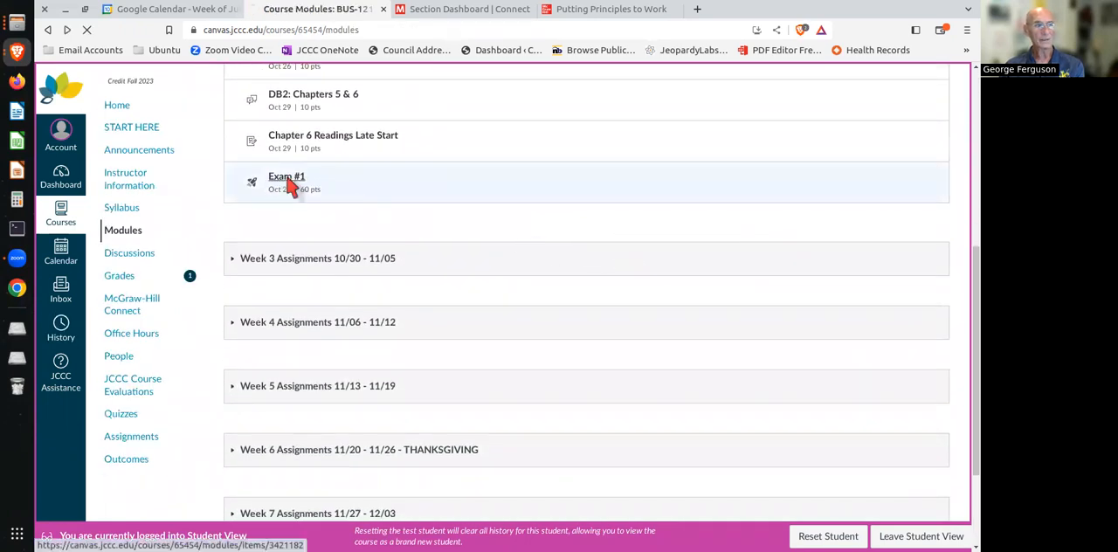
{"action": "left_click", "coordinate": [287, 176]}
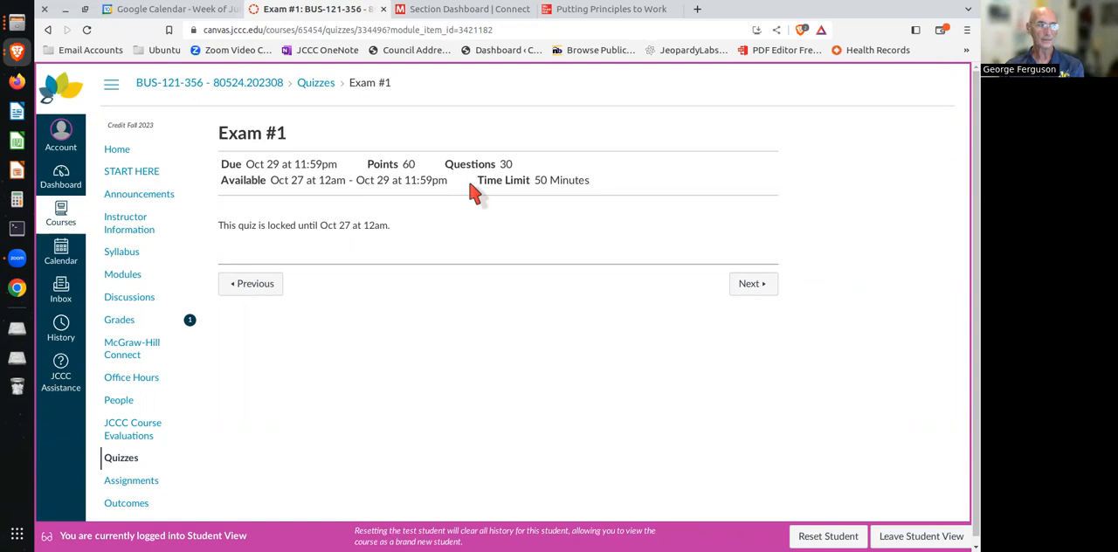
{"action": "left_click", "coordinate": [122, 272]}
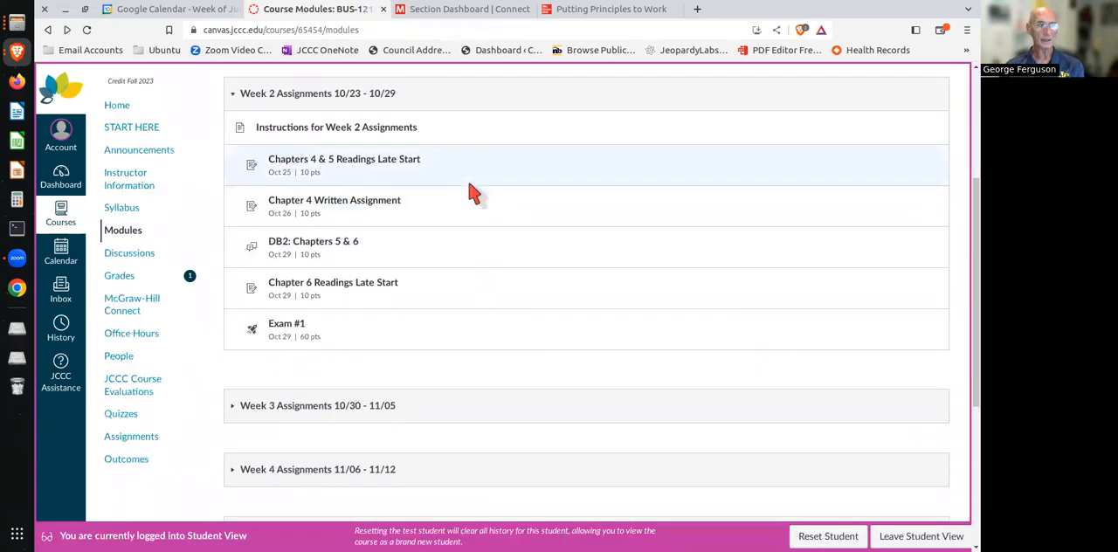
View the Week 8 Final Reflection & Action Paper (due Dec 8, 60 points) and its rubric.
{"action": "scroll", "scroll_direction": "down", "scroll_amount": 3}
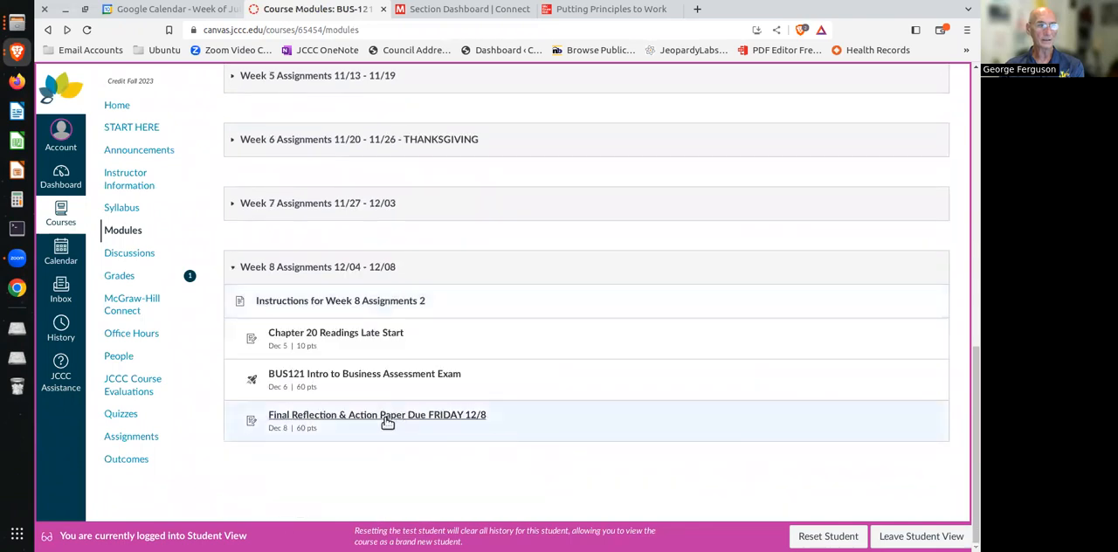
{"action": "left_click", "coordinate": [378, 414]}
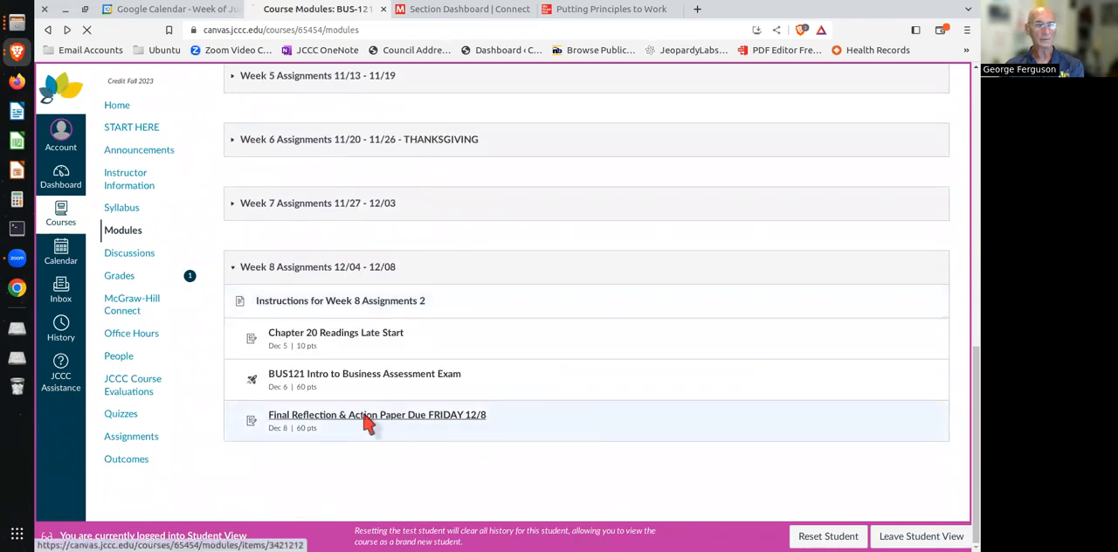
{"action": "left_click", "coordinate": [378, 414]}
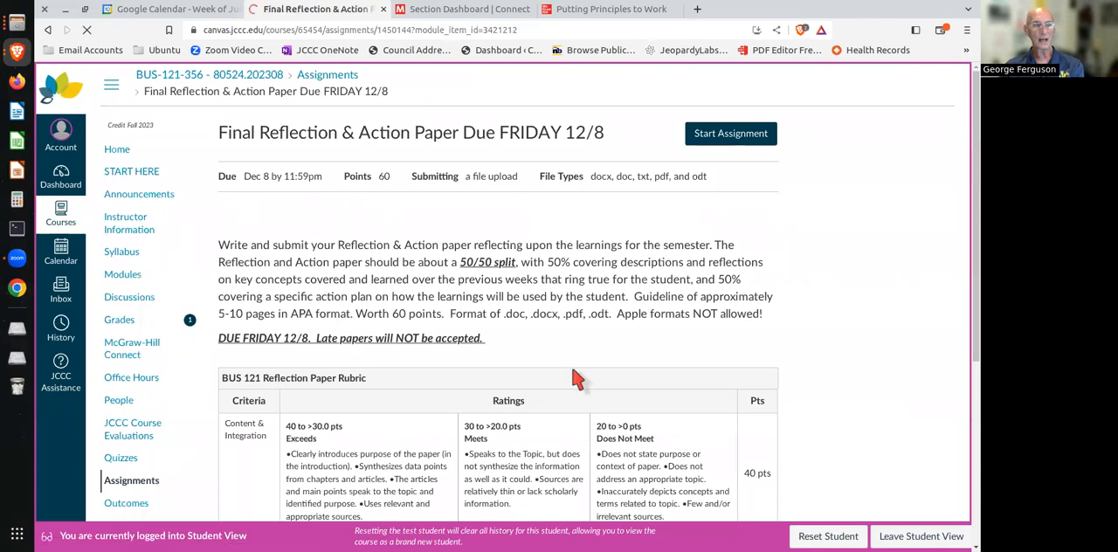
{"action": "scroll", "scroll_direction": "down", "scroll_amount": 3}
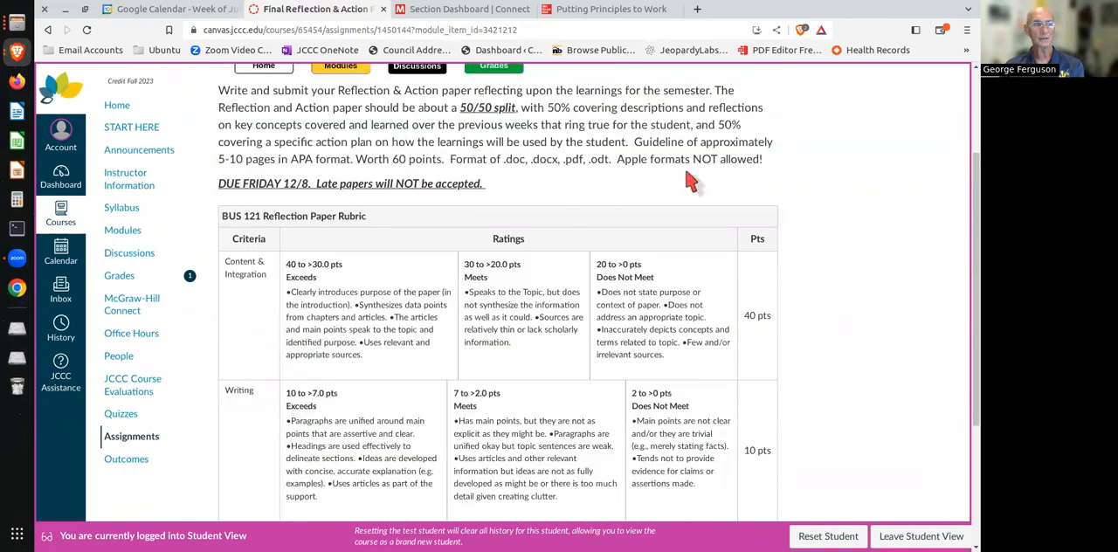
{"action": "mouse_move", "coordinate": [541, 123]}
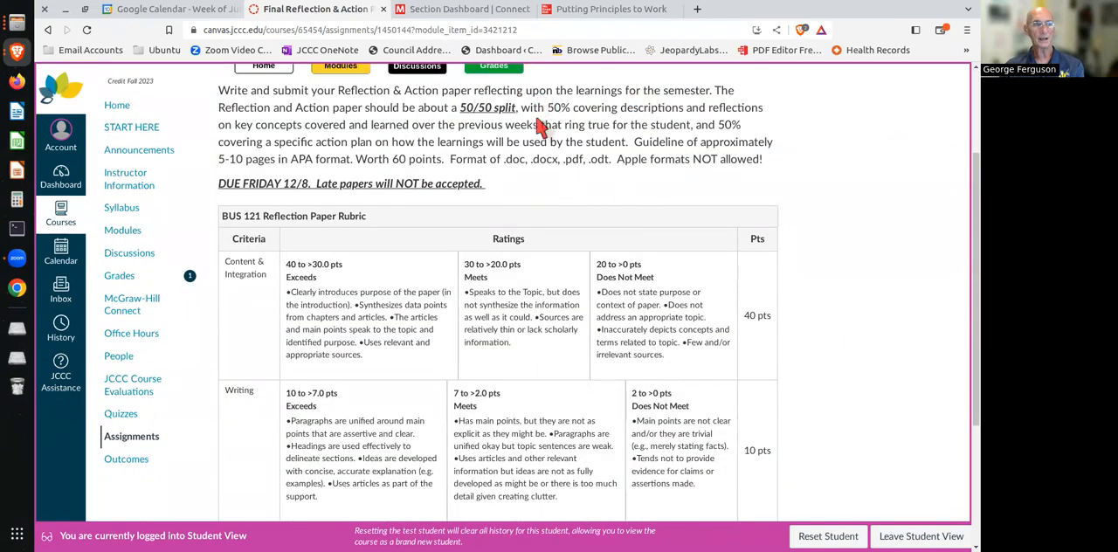
{"action": "mouse_move", "coordinate": [590, 410]}
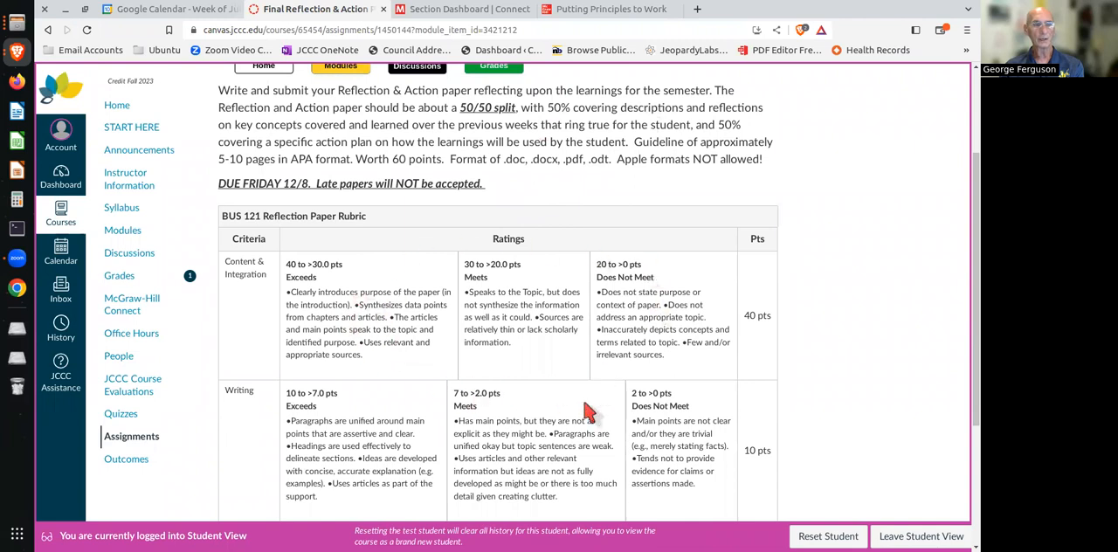
{"action": "scroll", "scroll_direction": "down", "scroll_amount": 3}
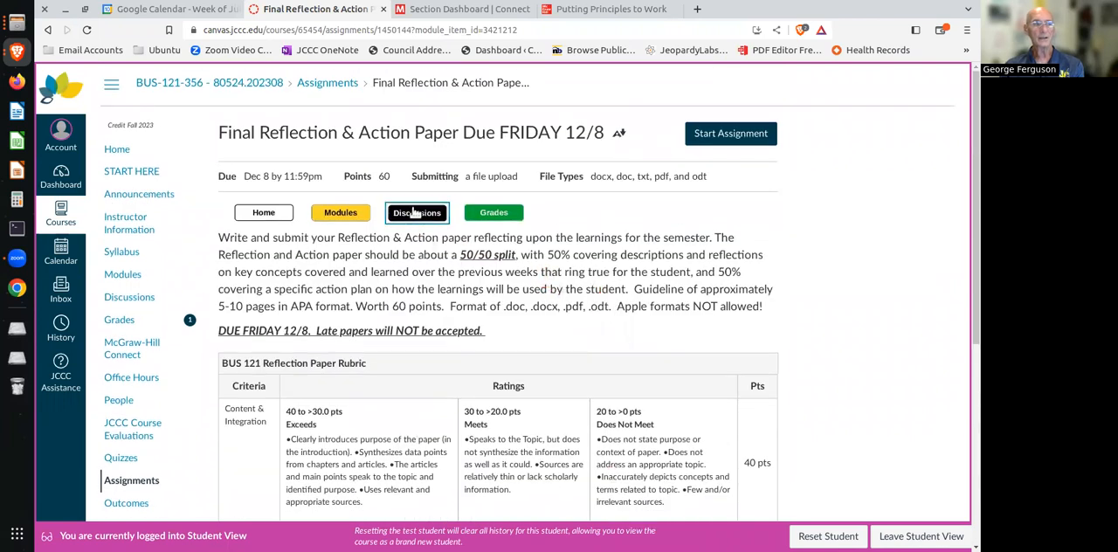
Reach DB2: Chapters 5 & 6 via the Discussions list and bring up its options menu.
{"action": "left_click", "coordinate": [416, 213]}
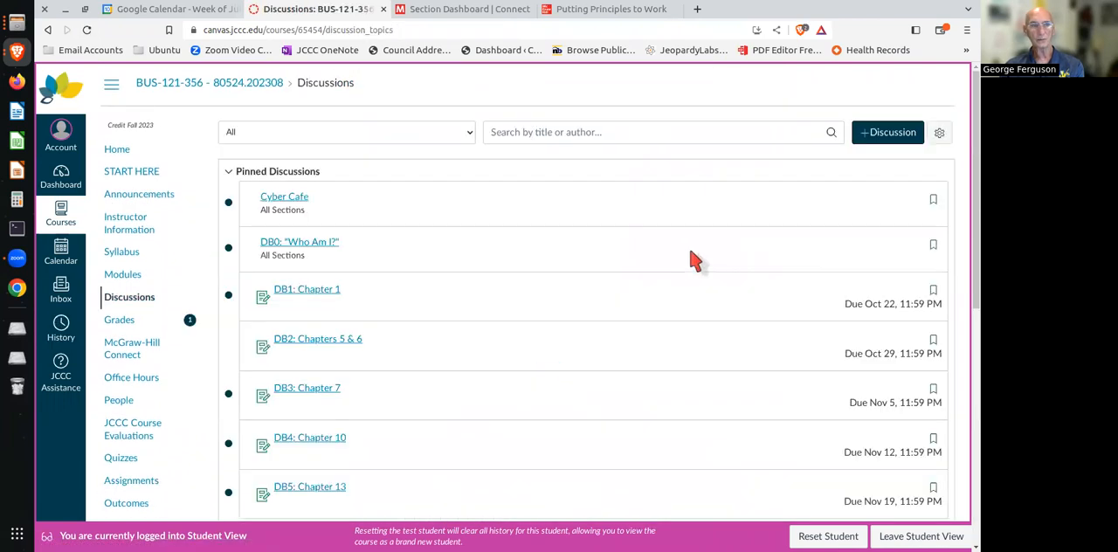
{"action": "mouse_move", "coordinate": [324, 351]}
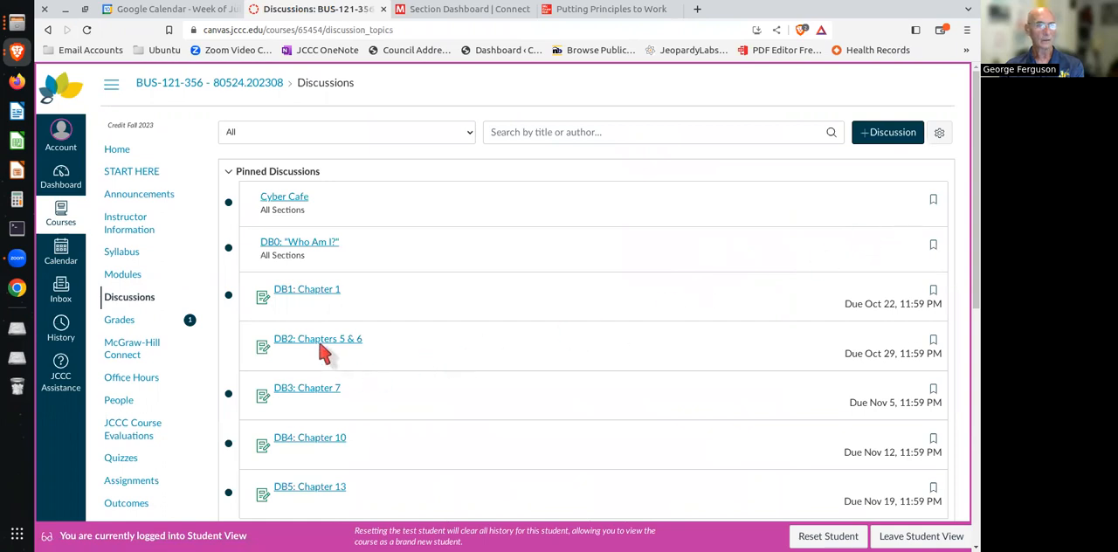
{"action": "left_click", "coordinate": [318, 339]}
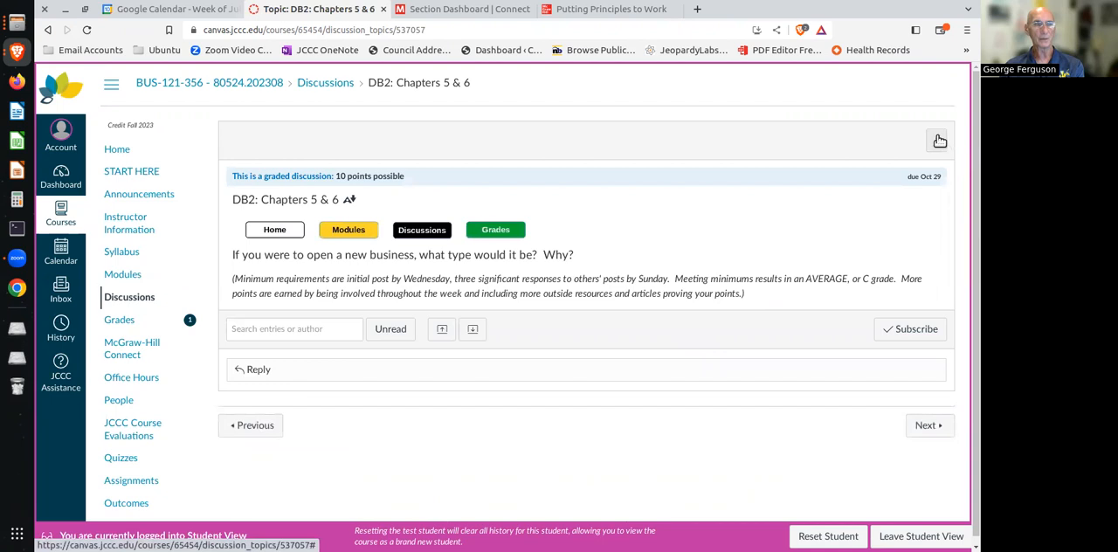
{"action": "left_click", "coordinate": [936, 142]}
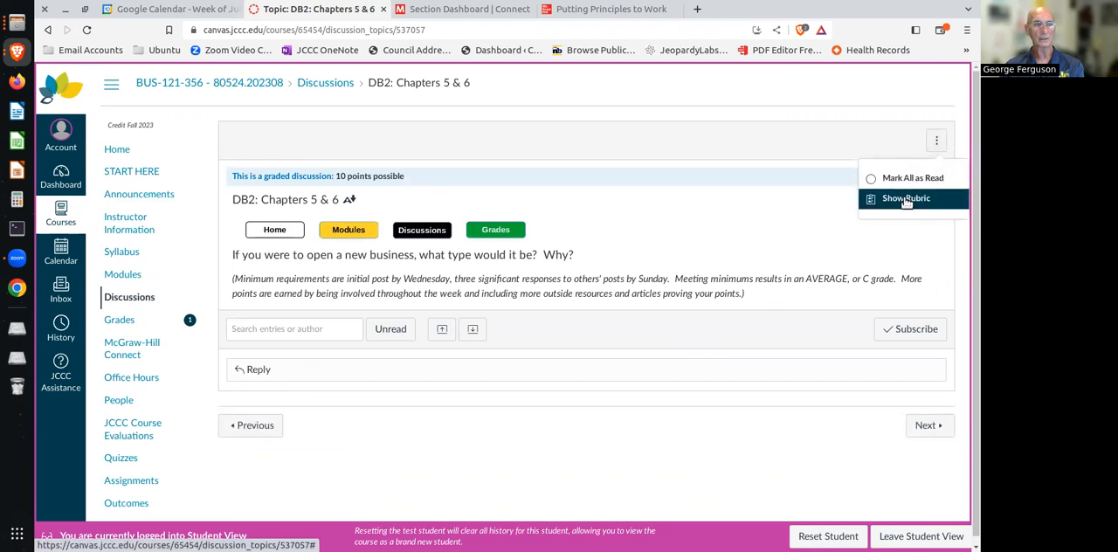
Show the BUS121 Discussion Board Rubric: Timeliness, Writing, Relevance and Quality of Responses.
{"action": "left_click", "coordinate": [905, 199]}
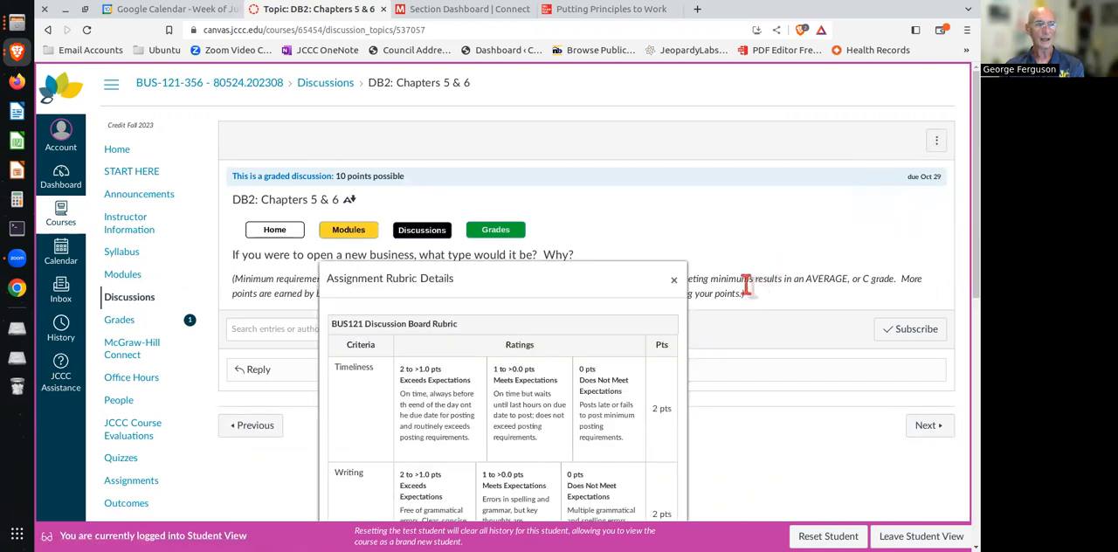
{"action": "scroll", "scroll_direction": "down", "scroll_amount": 3}
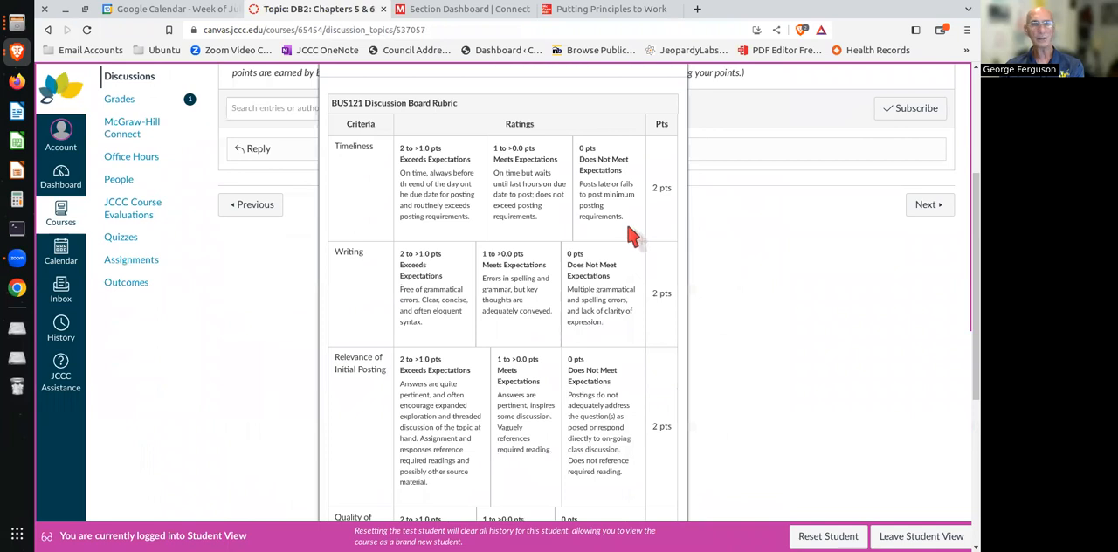
{"action": "mouse_move", "coordinate": [377, 172]}
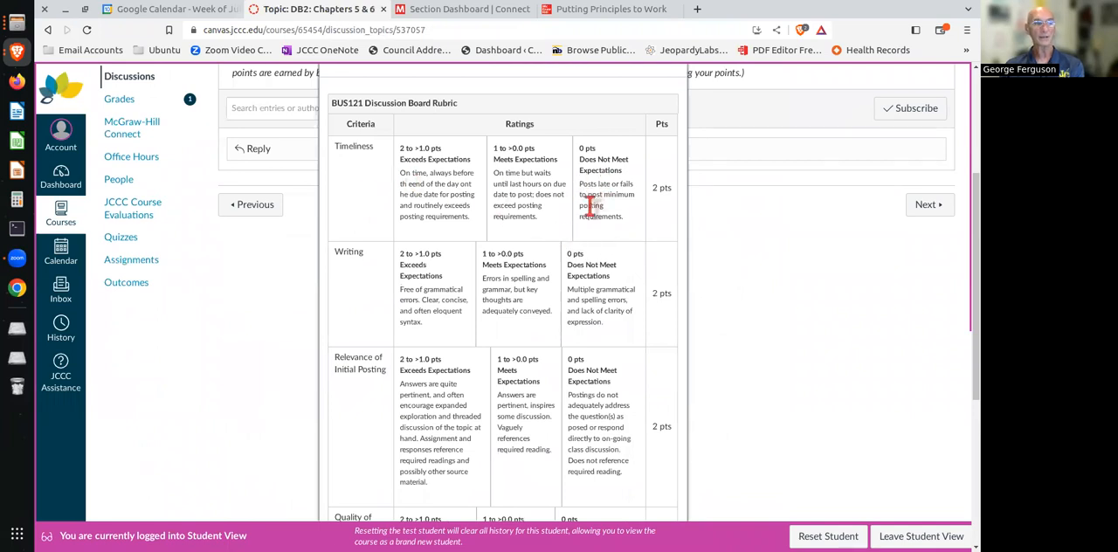
{"action": "mouse_move", "coordinate": [614, 230]}
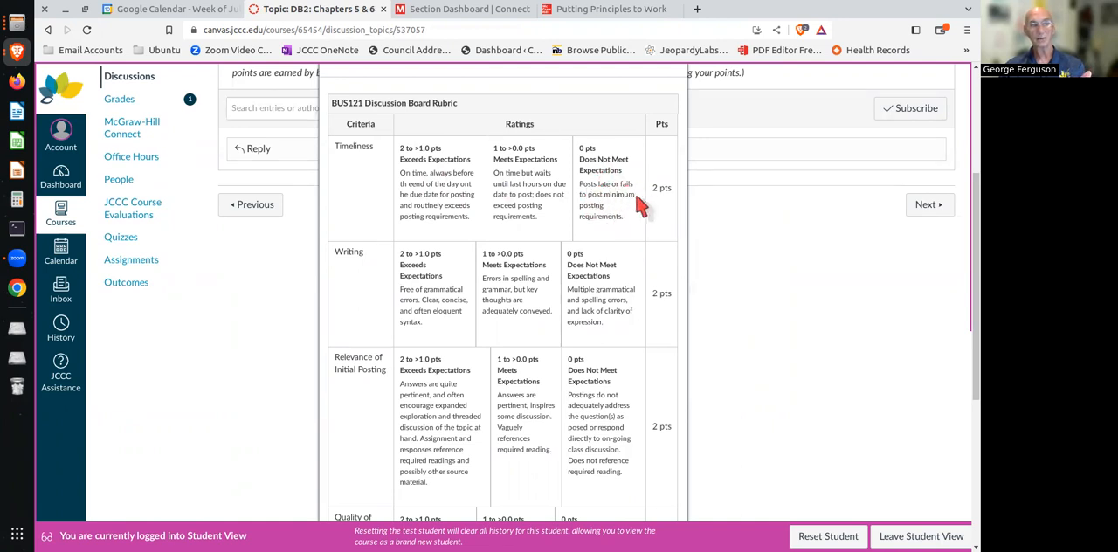
{"action": "mouse_move", "coordinate": [363, 271]}
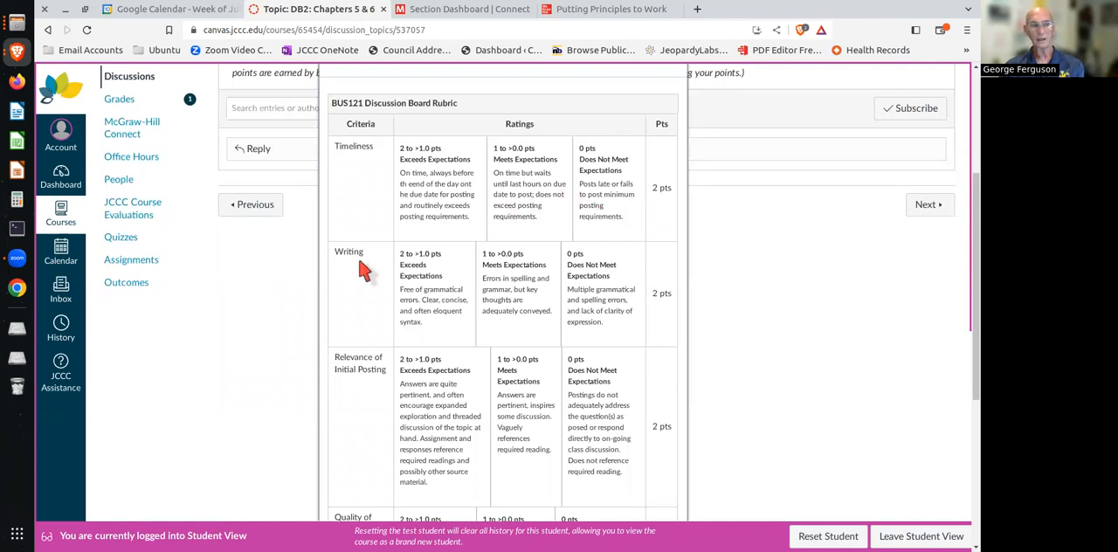
{"action": "mouse_move", "coordinate": [496, 278]}
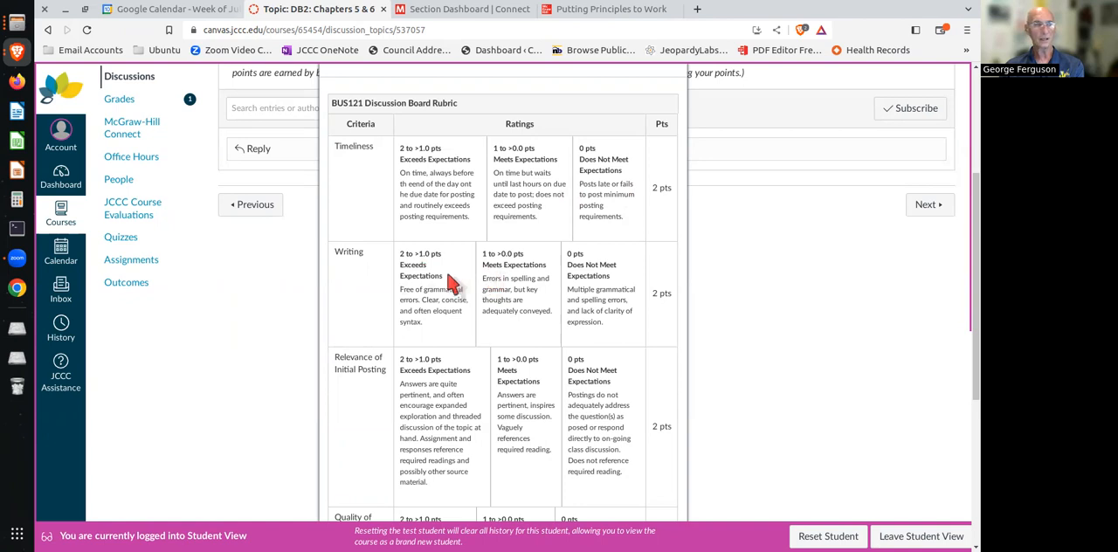
{"action": "scroll", "scroll_direction": "down", "scroll_amount": 3}
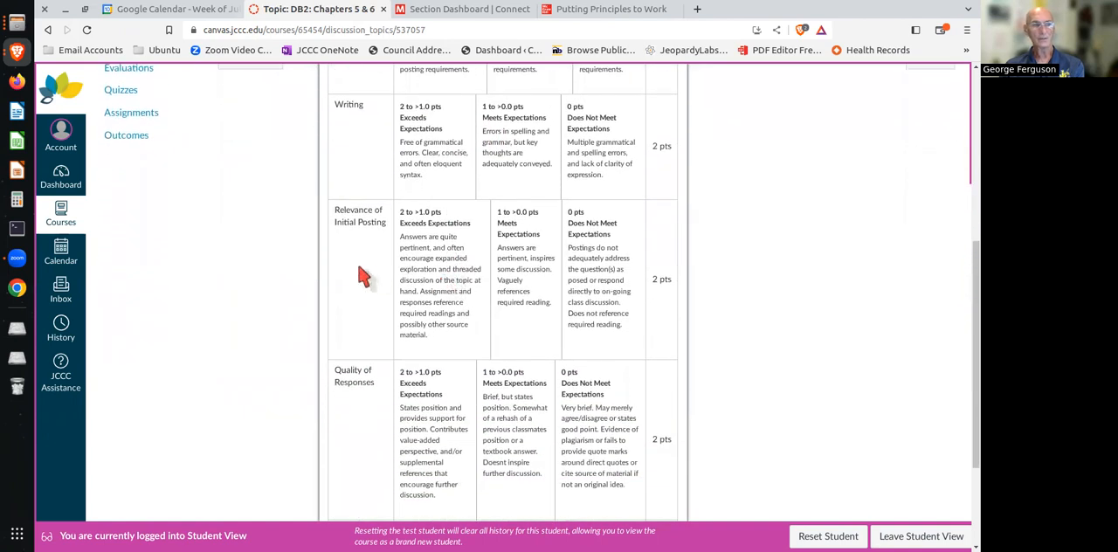
{"action": "mouse_move", "coordinate": [411, 293]}
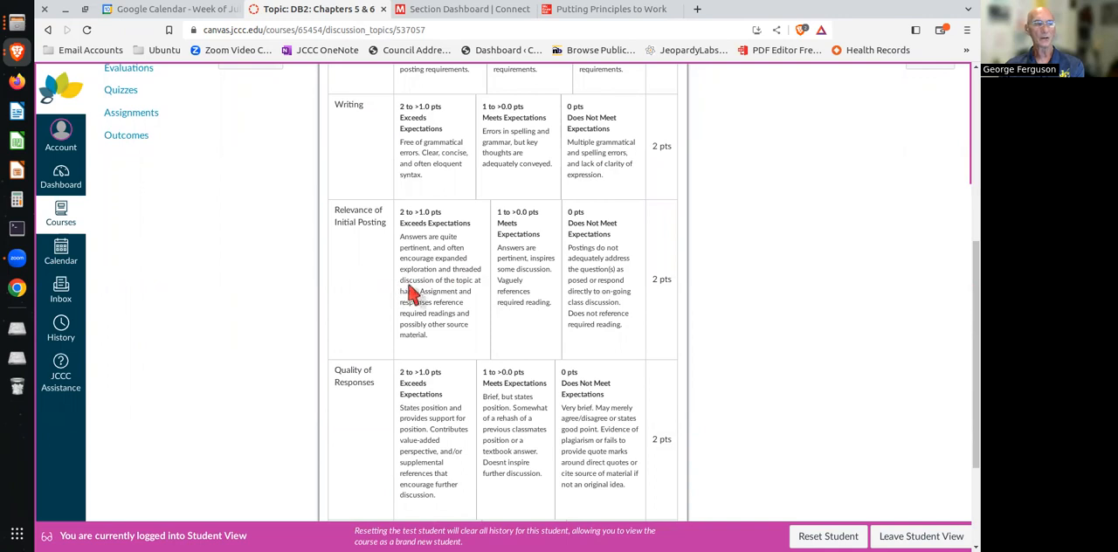
{"action": "mouse_move", "coordinate": [437, 270]}
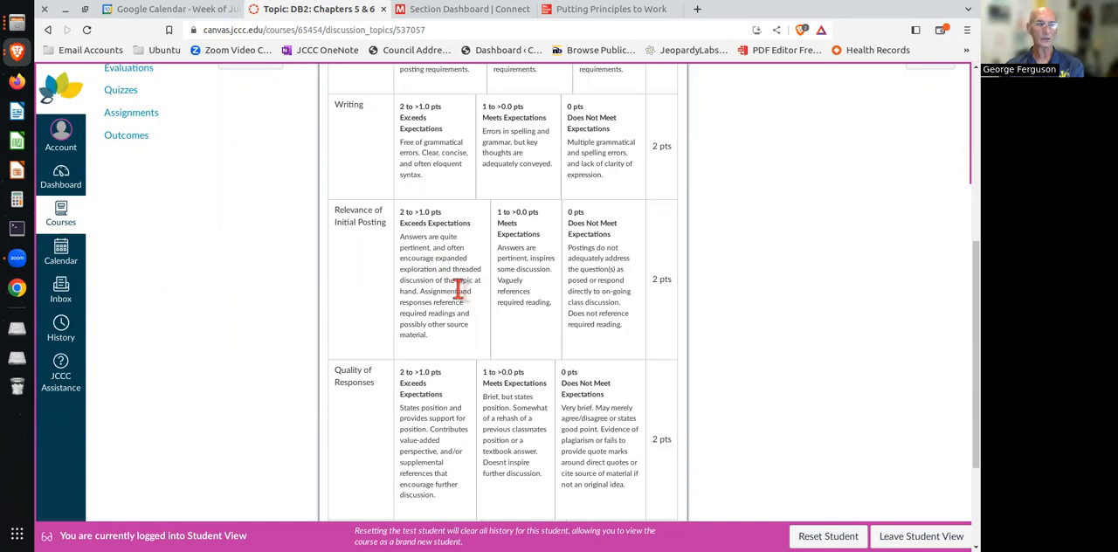
{"action": "mouse_move", "coordinate": [566, 307]}
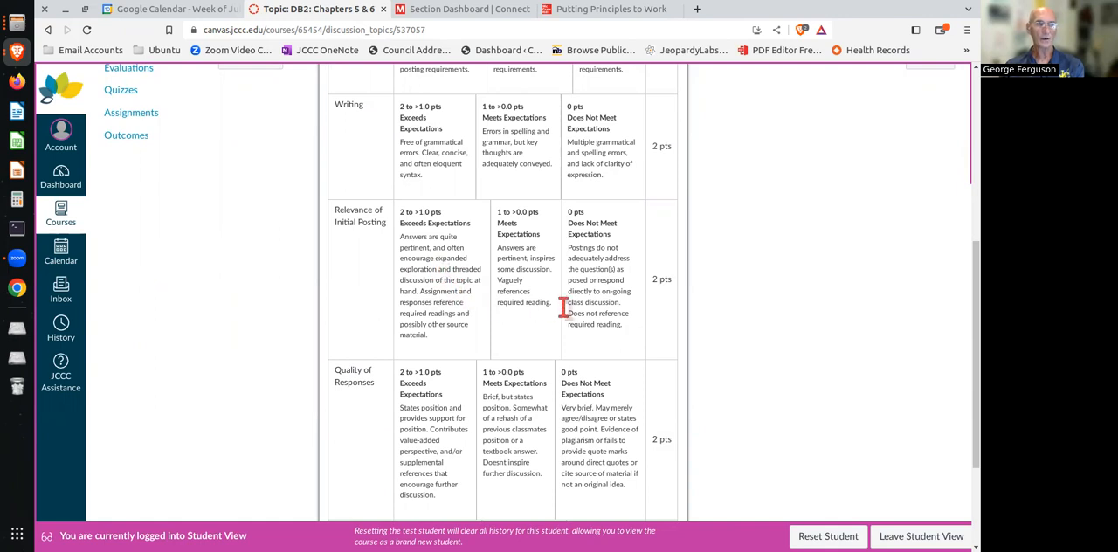
{"action": "mouse_move", "coordinate": [636, 339]}
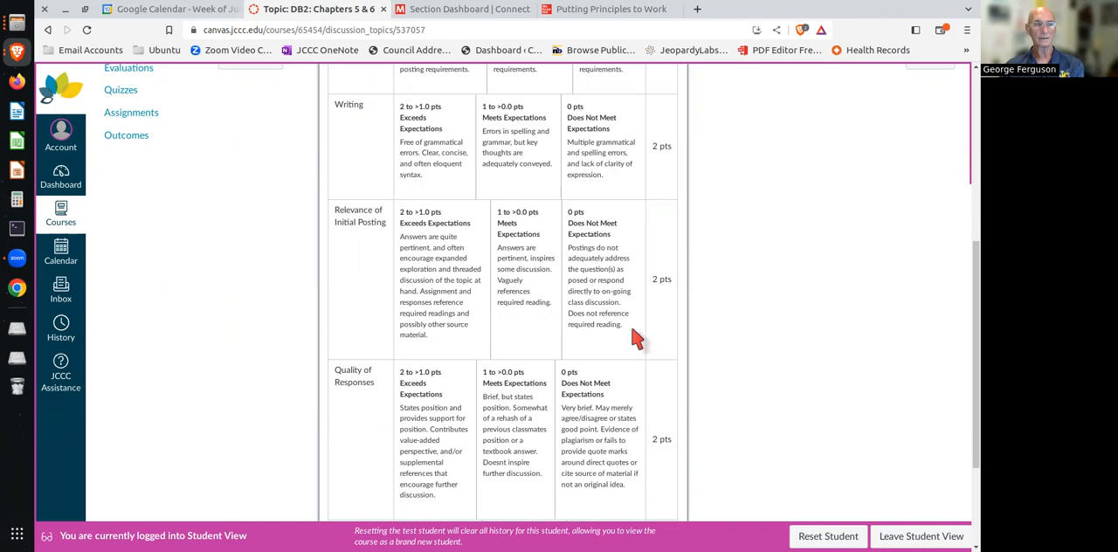
{"action": "scroll", "scroll_direction": "down", "scroll_amount": 3}
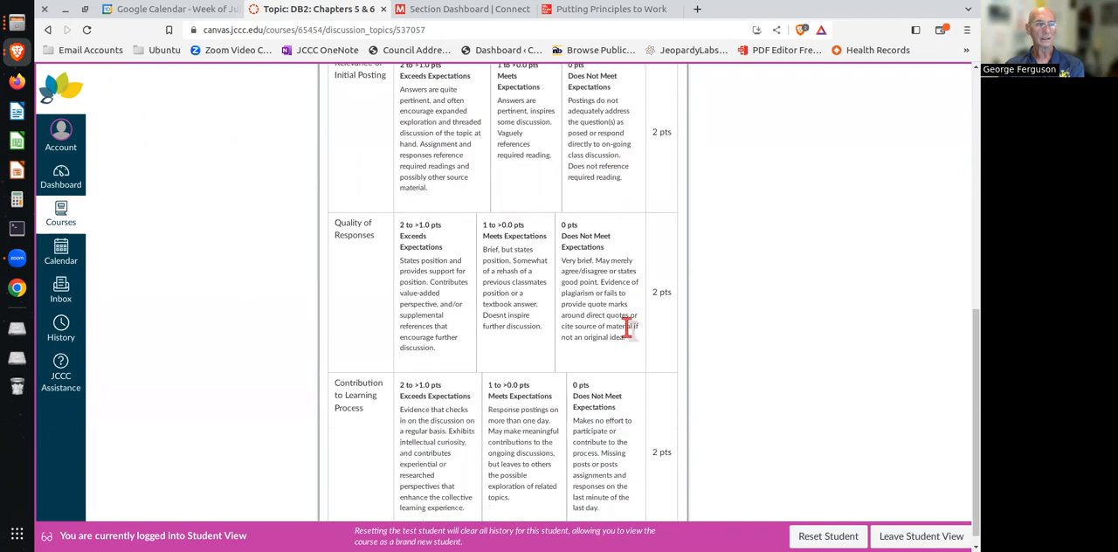
{"action": "mouse_move", "coordinate": [434, 281]}
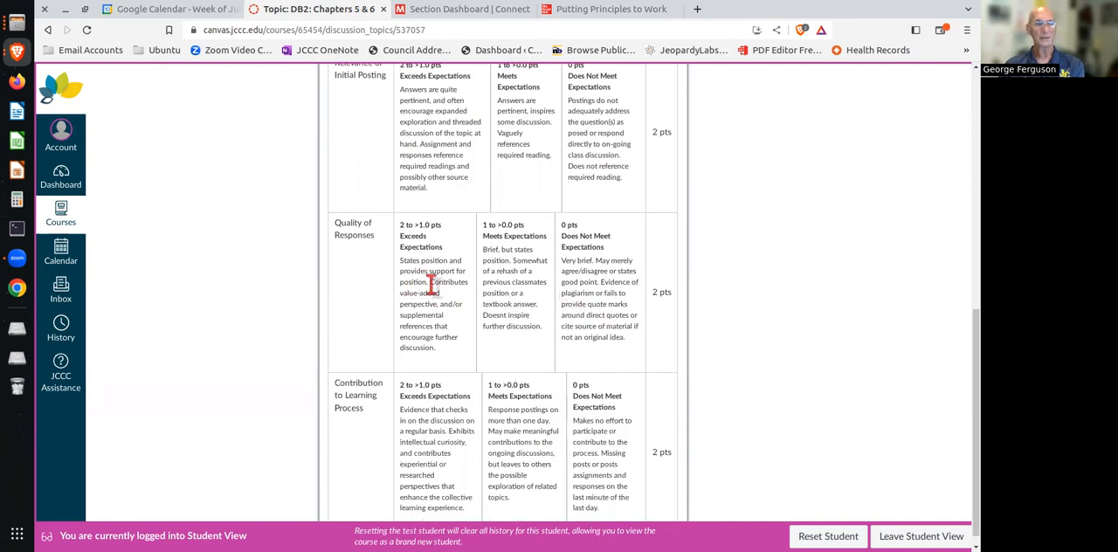
{"action": "mouse_move", "coordinate": [604, 301]}
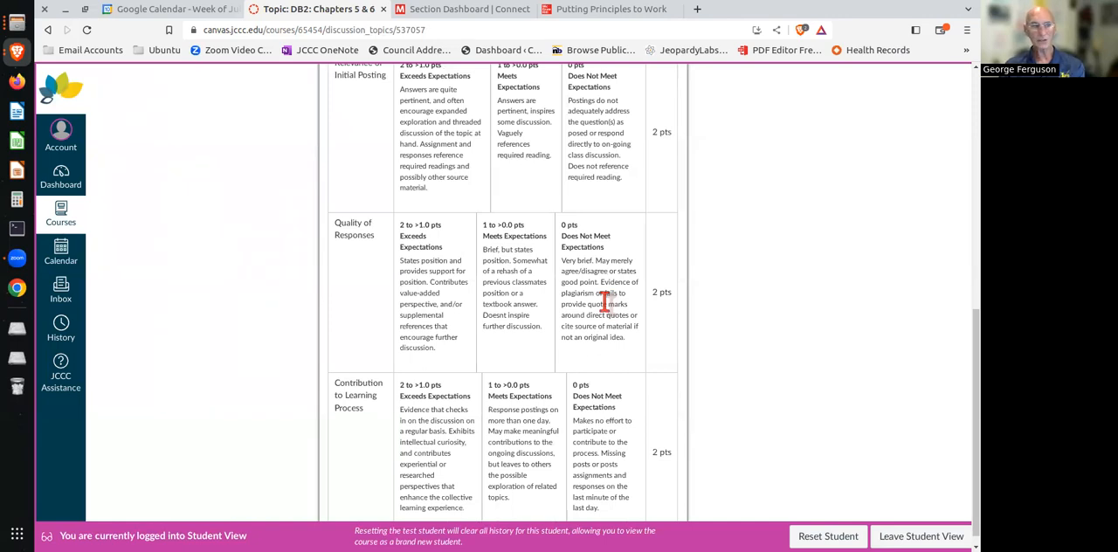
{"action": "mouse_move", "coordinate": [454, 329]}
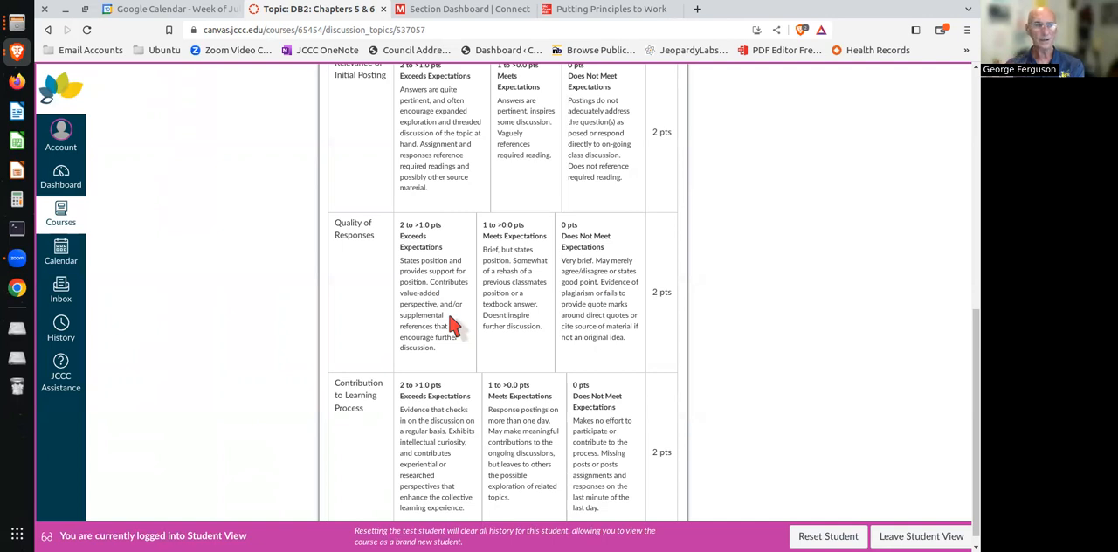
{"action": "scroll", "scroll_direction": "down", "scroll_amount": 3}
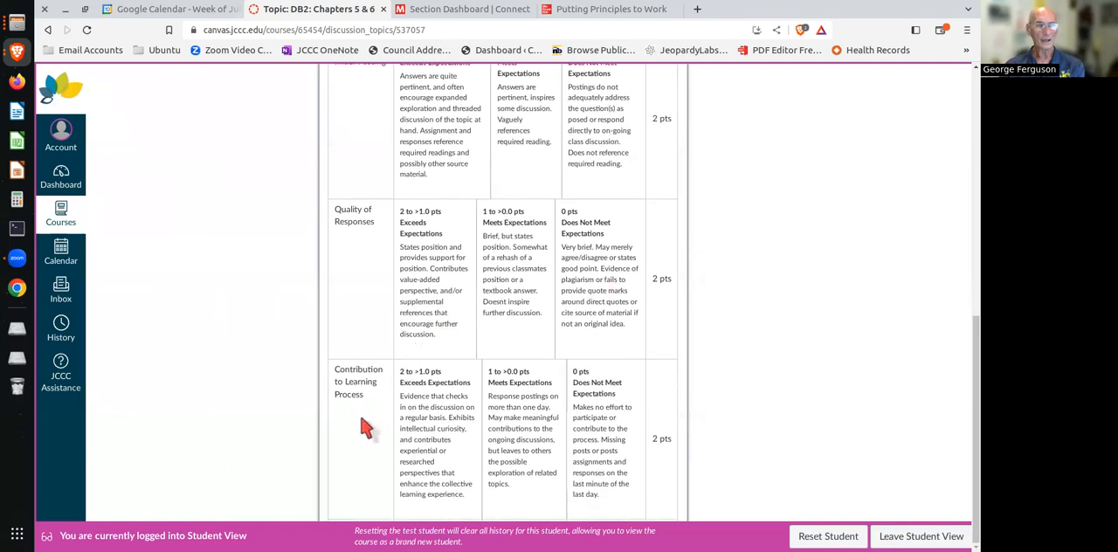
{"action": "mouse_move", "coordinate": [598, 433]}
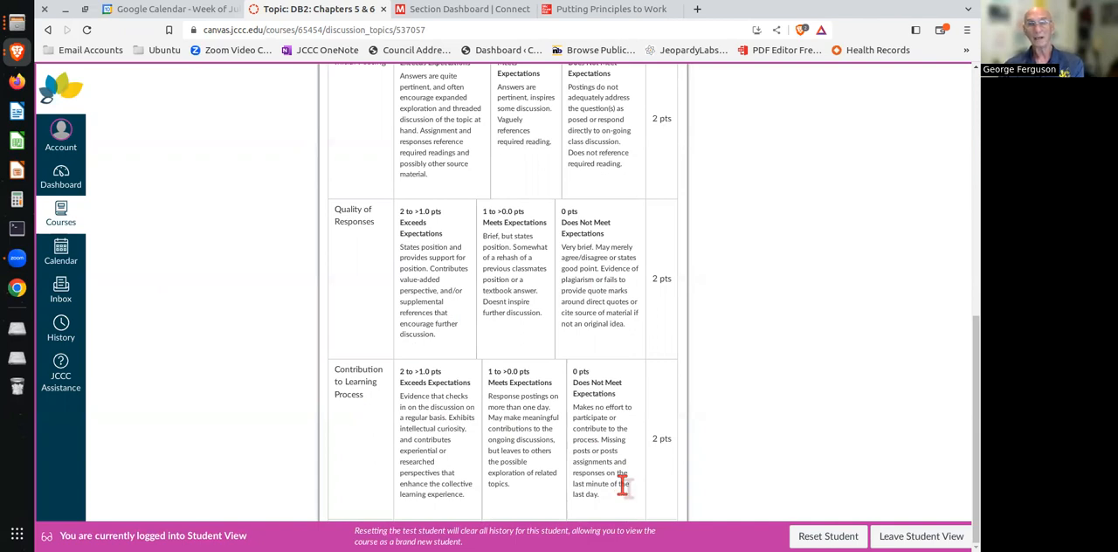
{"action": "mouse_move", "coordinate": [463, 453]}
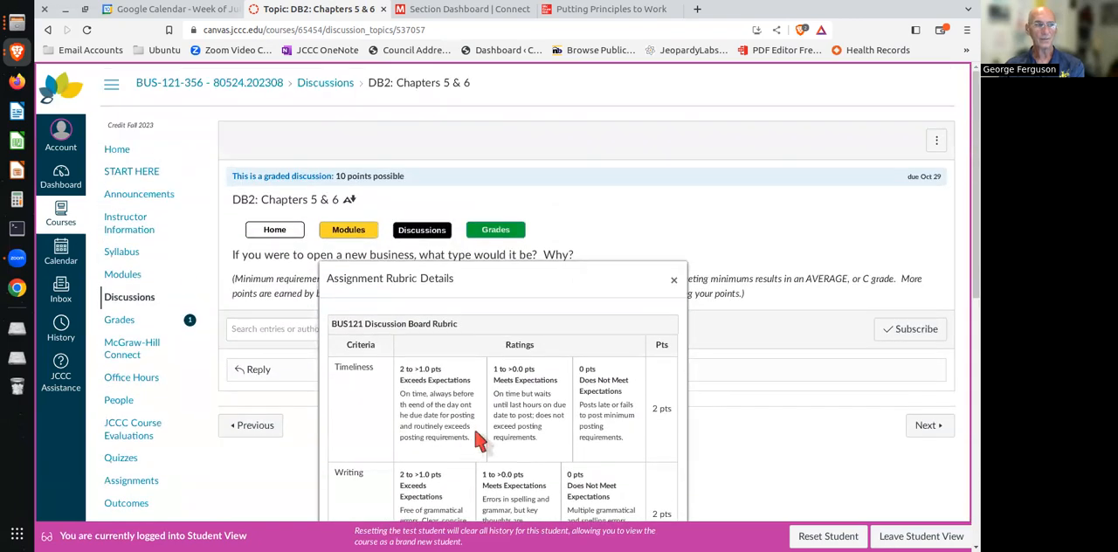
View the Test Student's grades calculated only from graded assignments, including 9/10 on Chapter 4.
{"action": "left_click", "coordinate": [496, 230]}
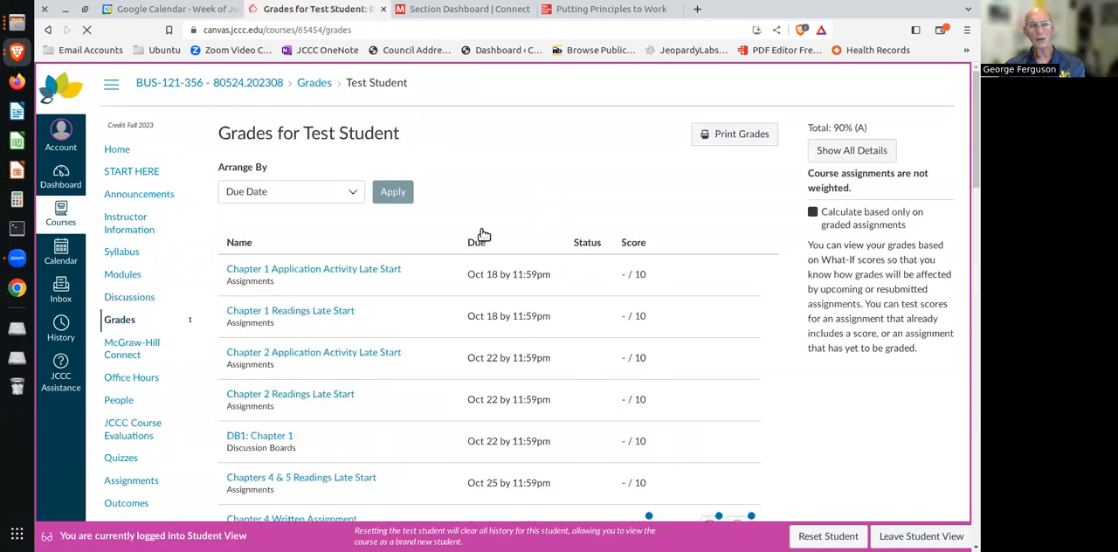
{"action": "left_click", "coordinate": [812, 211]}
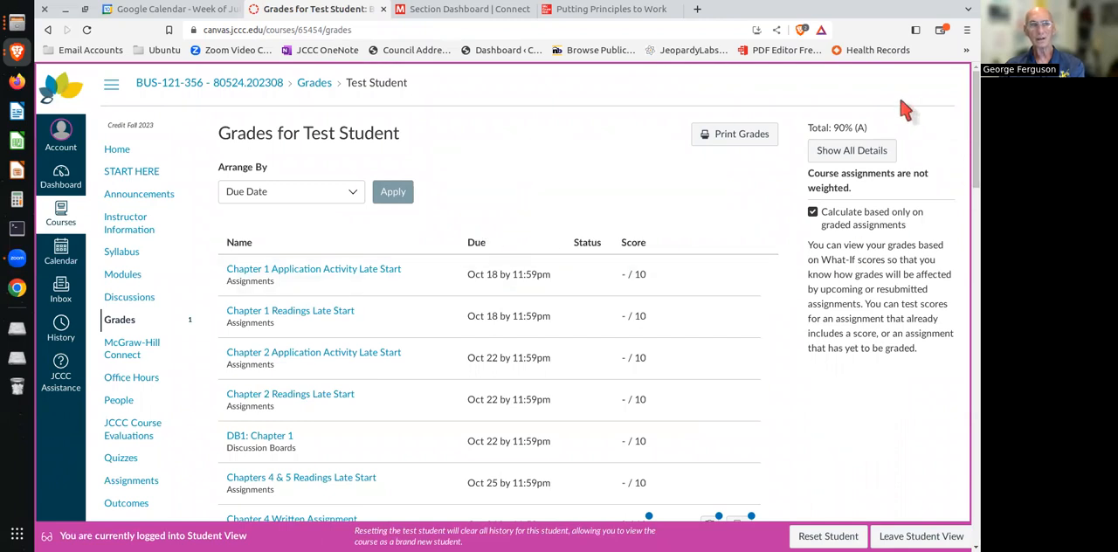
{"action": "mouse_move", "coordinate": [852, 150]}
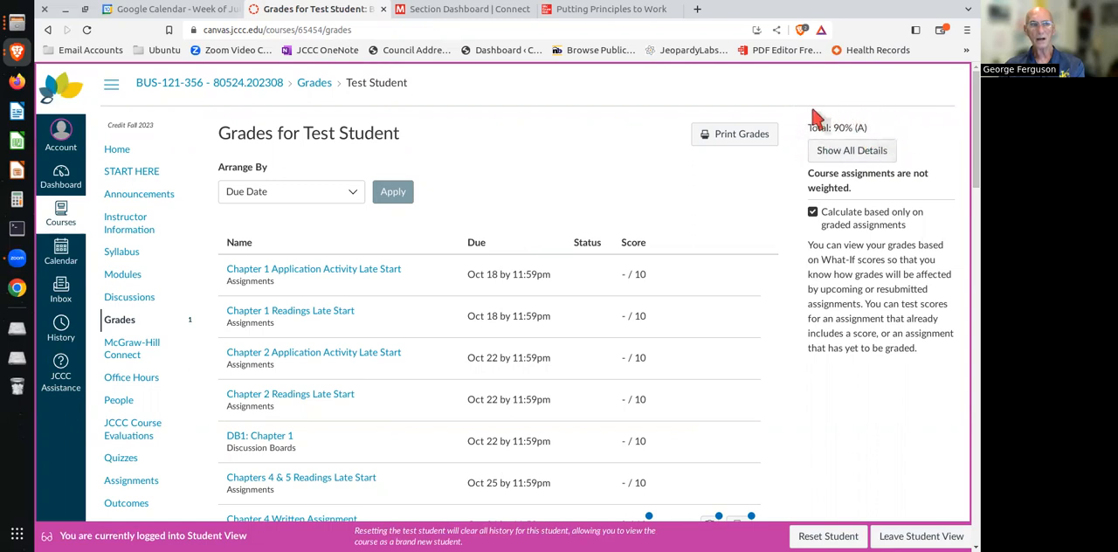
{"action": "scroll", "scroll_direction": "down", "scroll_amount": 3}
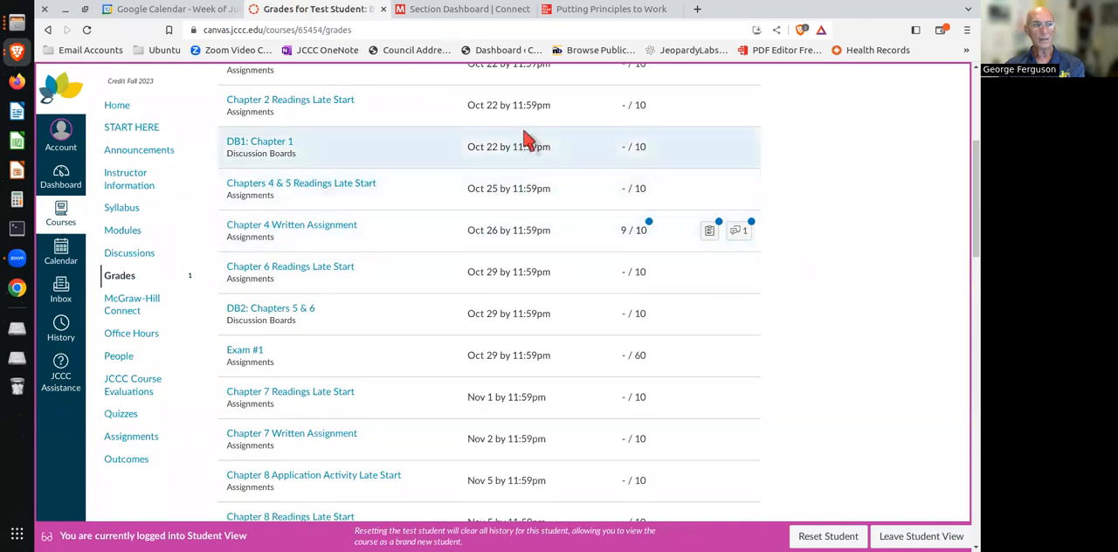
{"action": "mouse_move", "coordinate": [592, 241]}
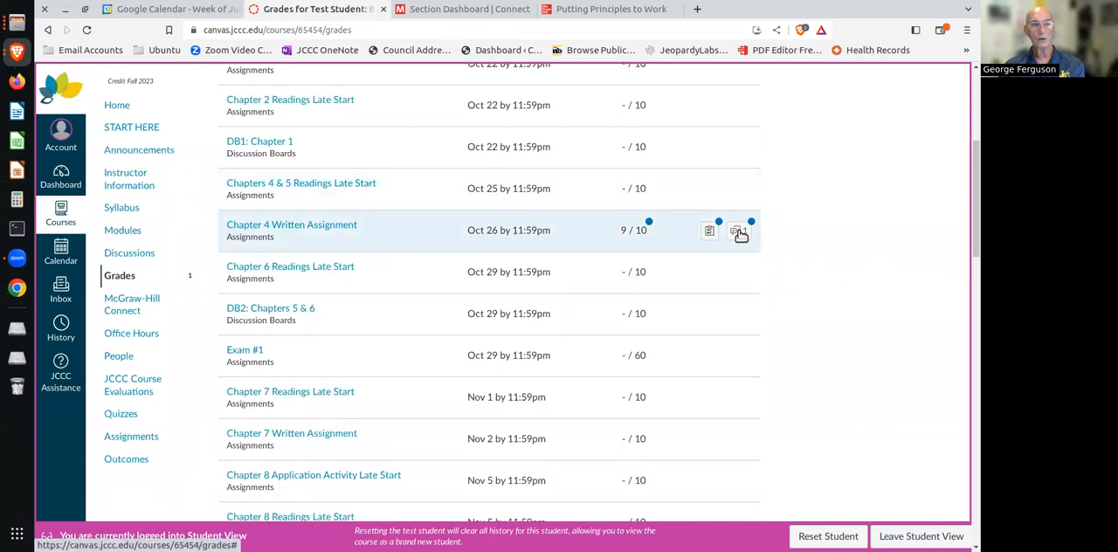
Show the instructor comments and BUS 121 Mini Paper rubric scores for the Chapter 4 Written Assignment.
{"action": "left_click", "coordinate": [740, 234]}
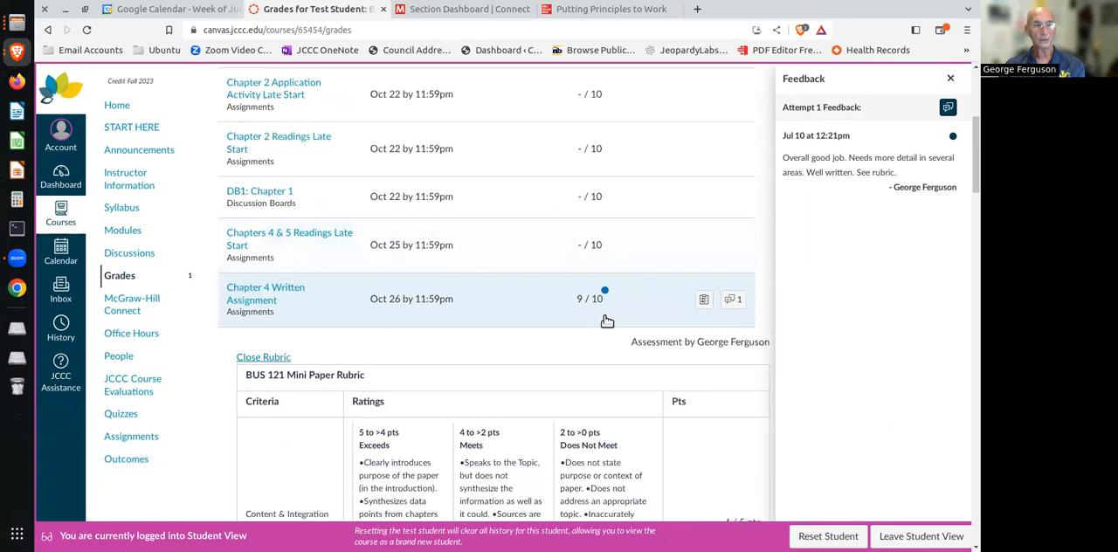
{"action": "scroll", "scroll_direction": "down", "scroll_amount": 3}
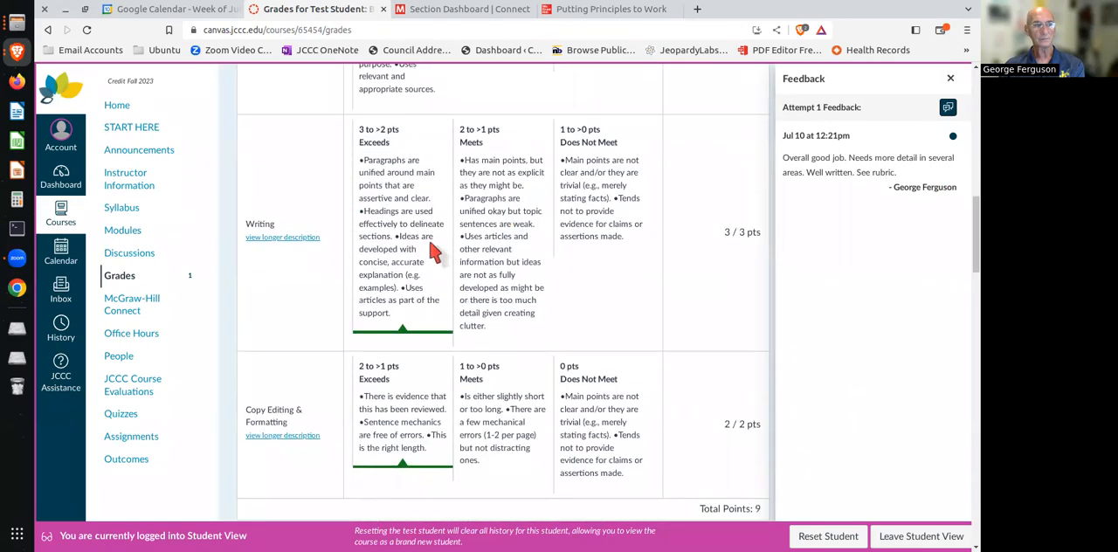